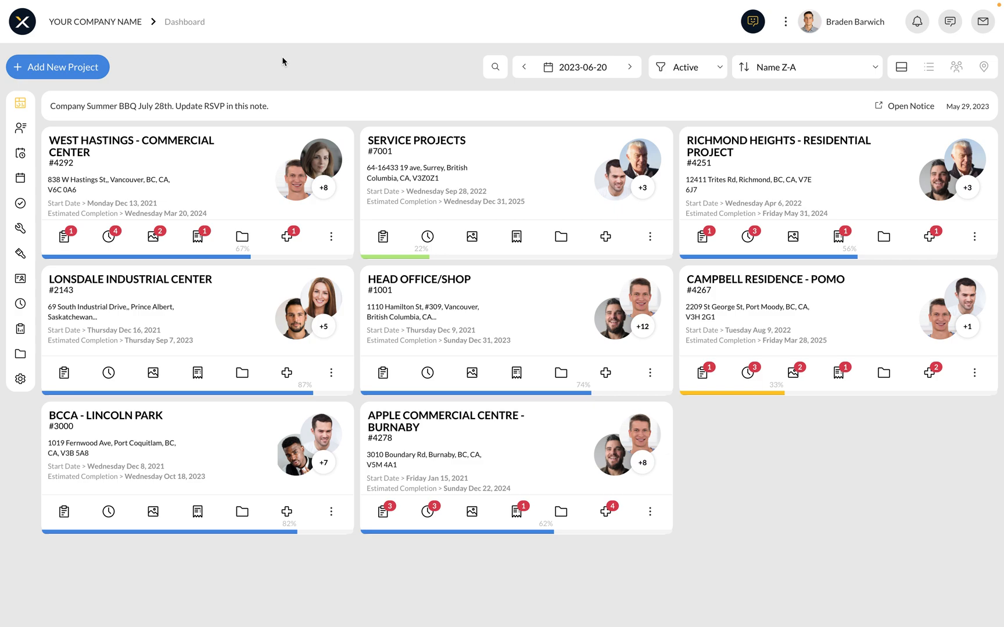
{"action": "mouse_move", "coordinate": [499, 153]}
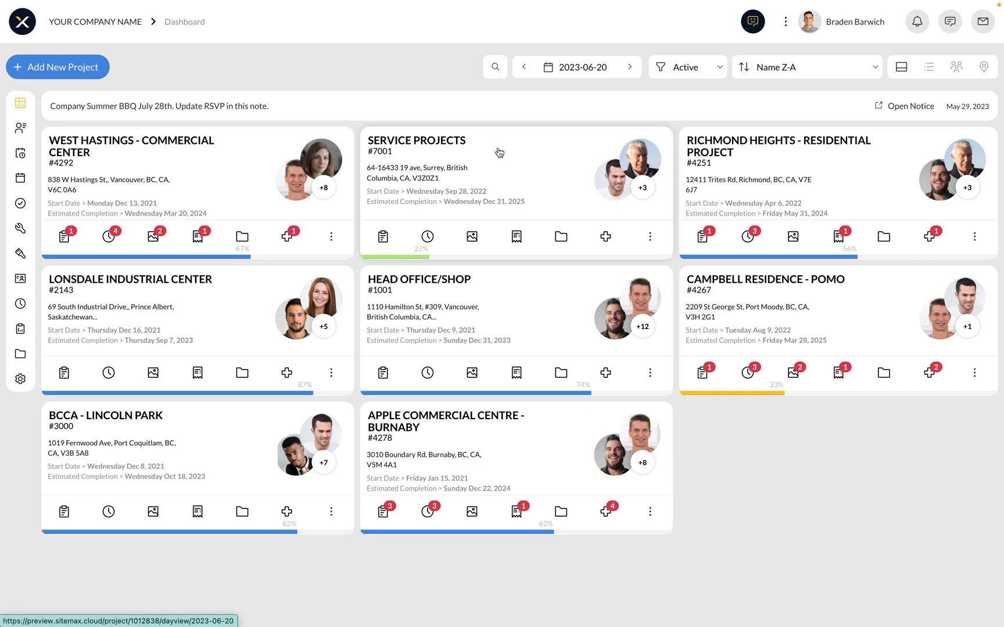
{"action": "mouse_move", "coordinate": [249, 443]}
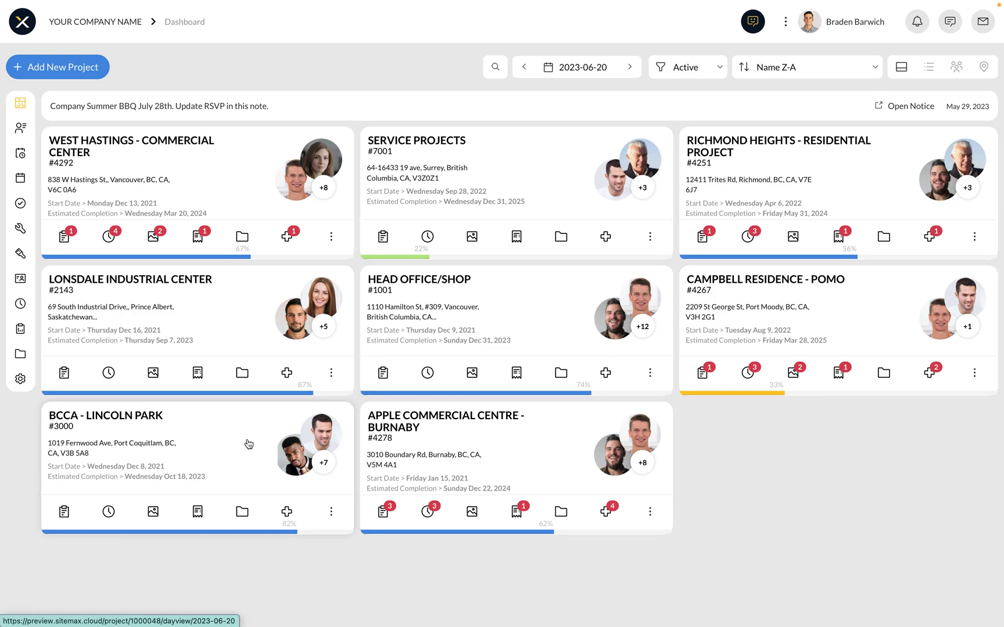
{"action": "mouse_move", "coordinate": [197, 162]}
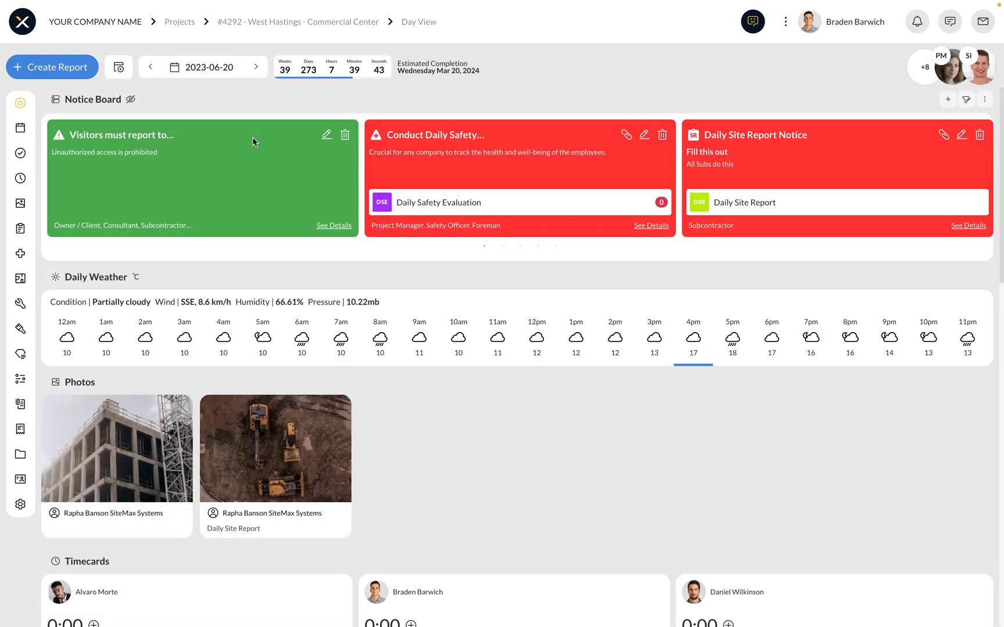
{"action": "mouse_move", "coordinate": [372, 262]}
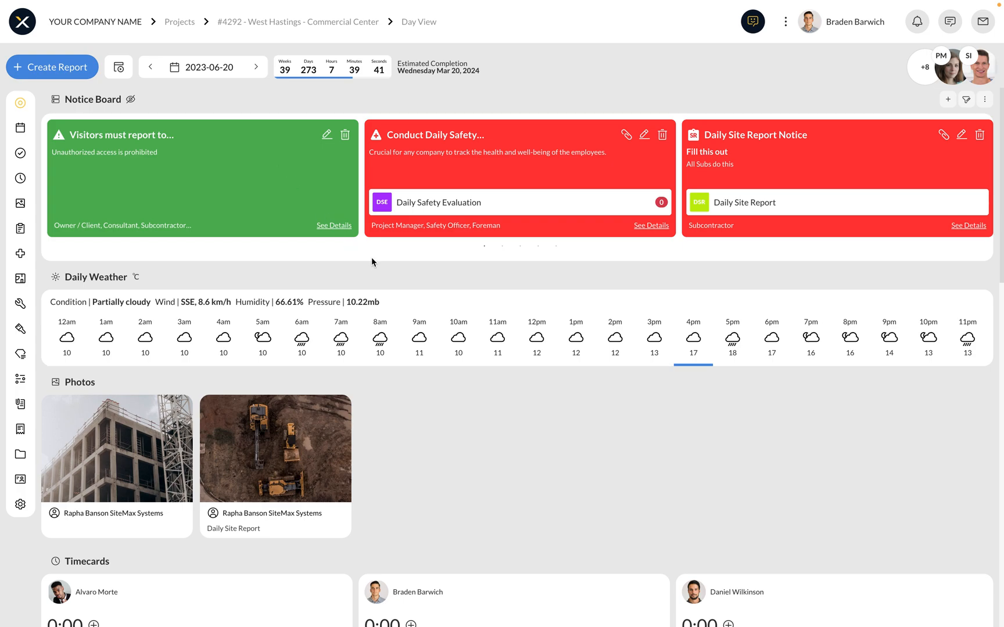
{"action": "mouse_move", "coordinate": [401, 255]}
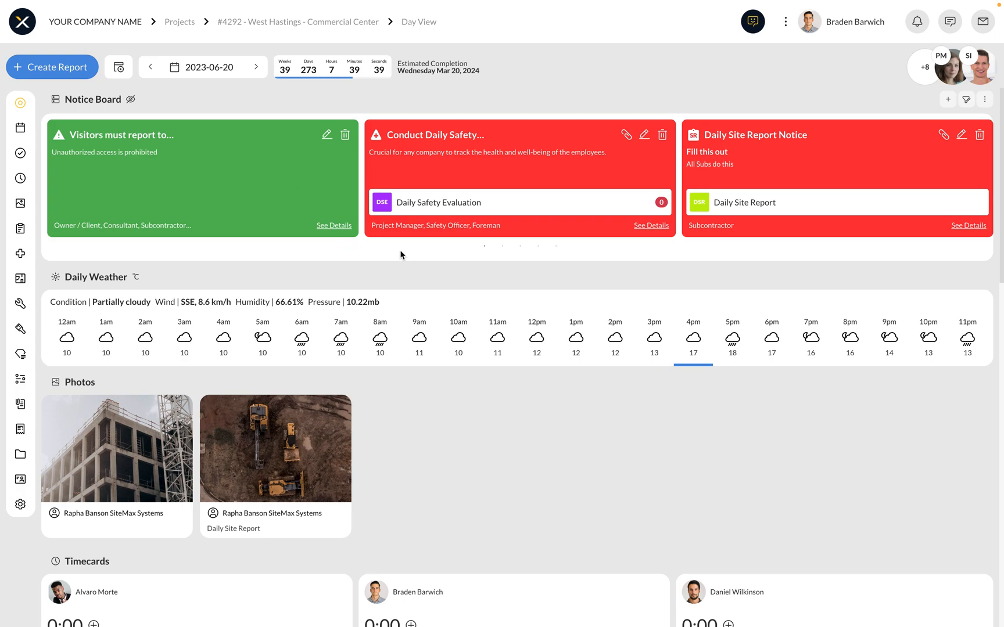
{"action": "scroll", "scroll_direction": "down", "scroll_amount": 3}
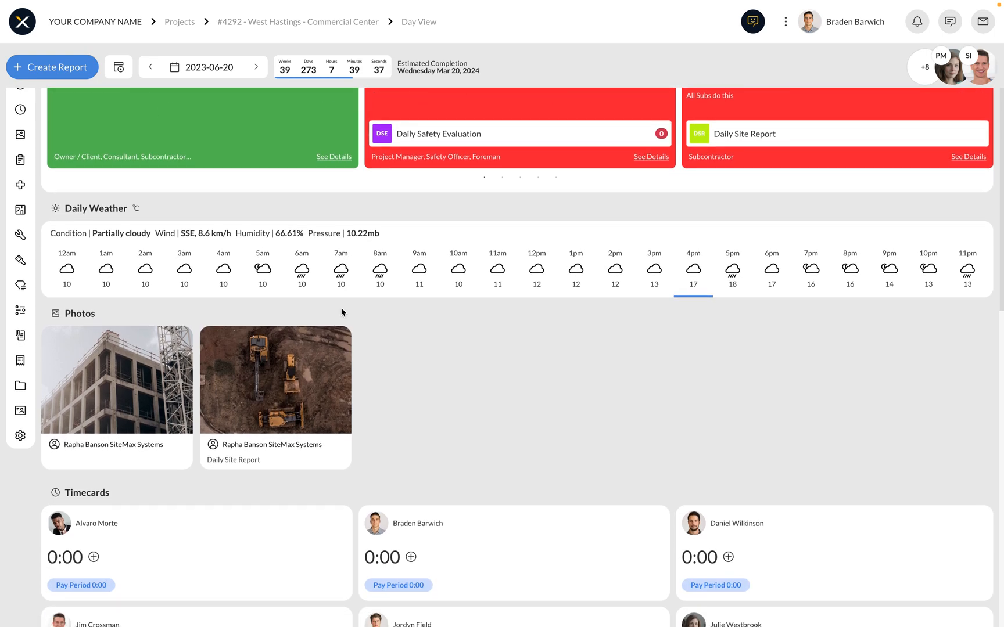
{"action": "scroll", "scroll_direction": "down", "scroll_amount": 3}
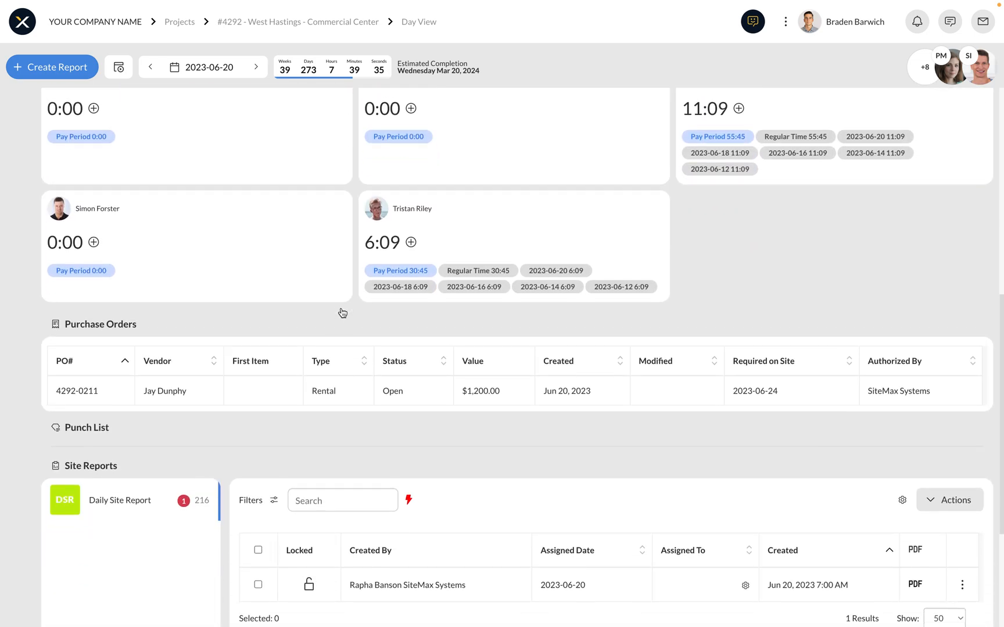
{"action": "scroll", "scroll_direction": "down", "scroll_amount": 3}
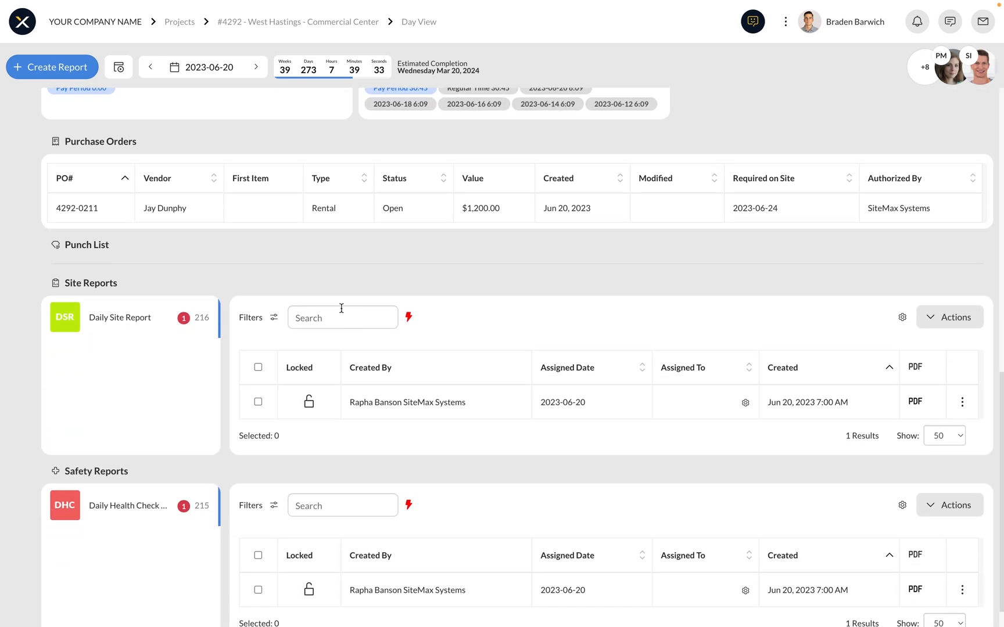
{"action": "scroll", "scroll_direction": "up", "scroll_amount": 3}
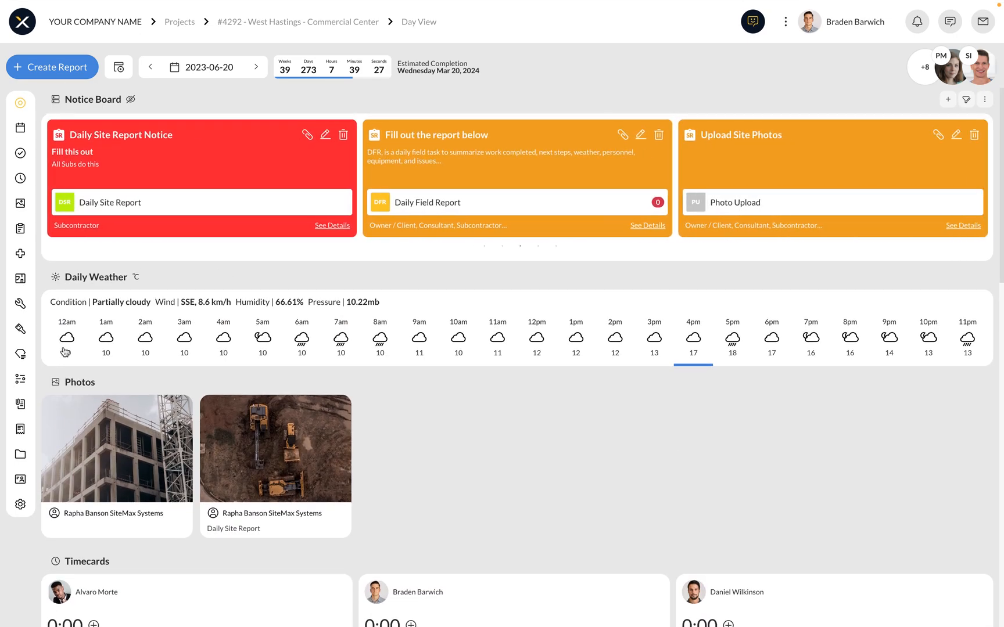
- Open Punch Item #5, Plumbing Leak, from the project's punch list
{"action": "left_click", "coordinate": [20, 354]}
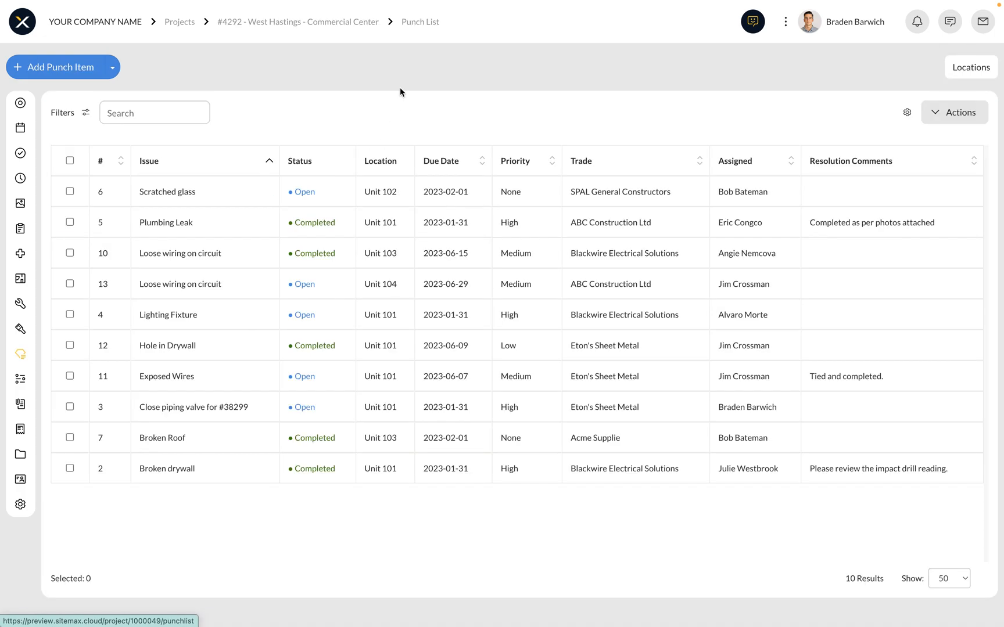
{"action": "mouse_move", "coordinate": [382, 113]}
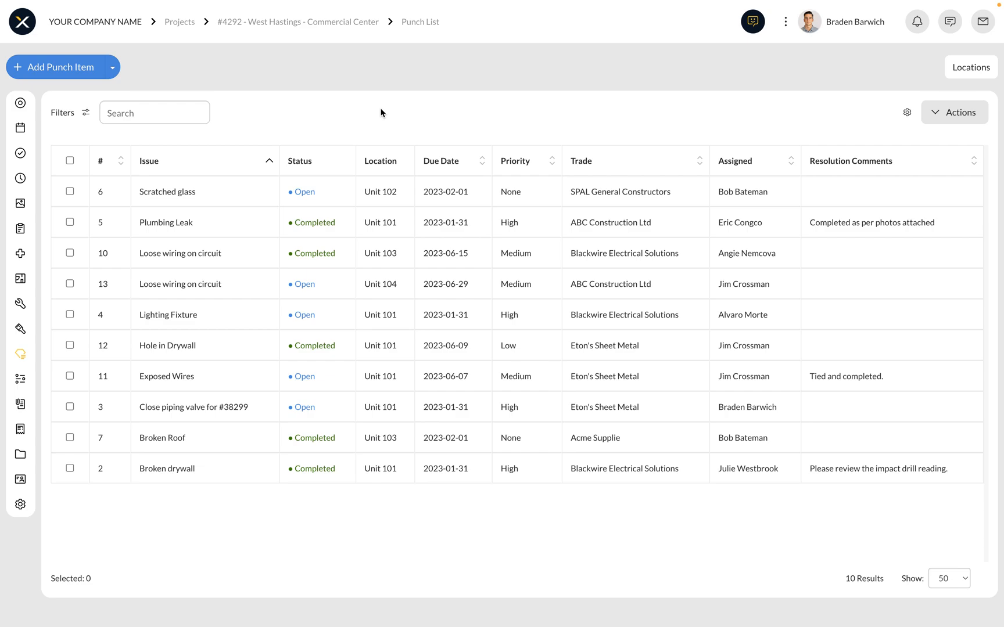
{"action": "left_click", "coordinate": [166, 221]}
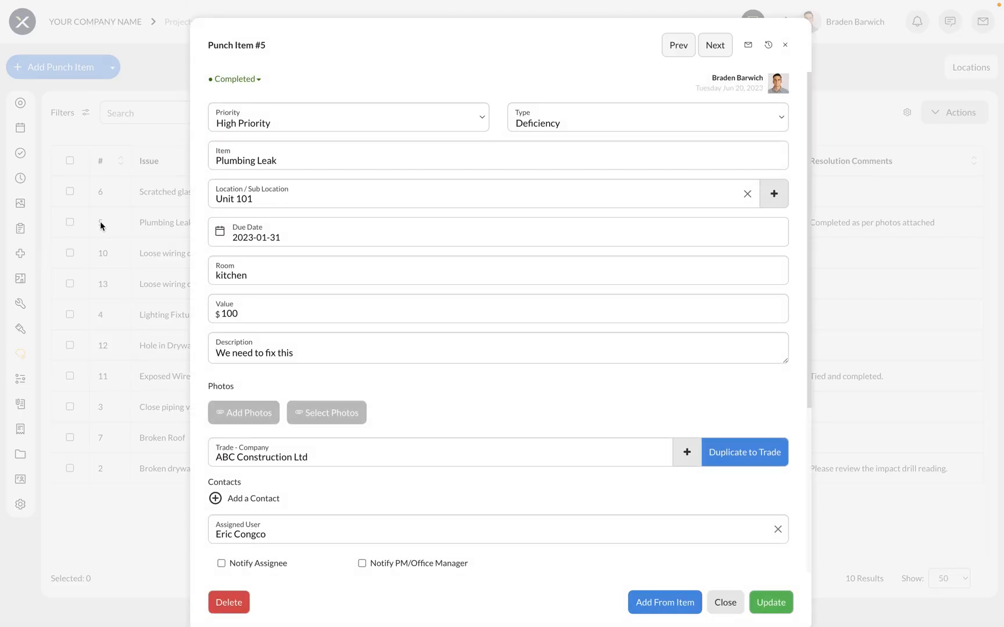
{"action": "left_click", "coordinate": [348, 124]}
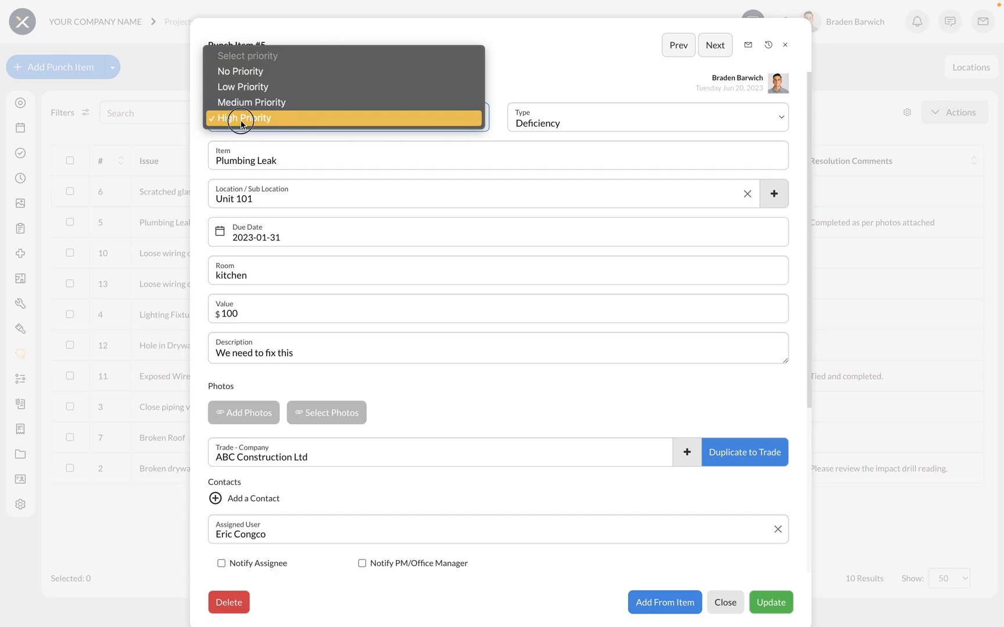
{"action": "left_click", "coordinate": [646, 117]}
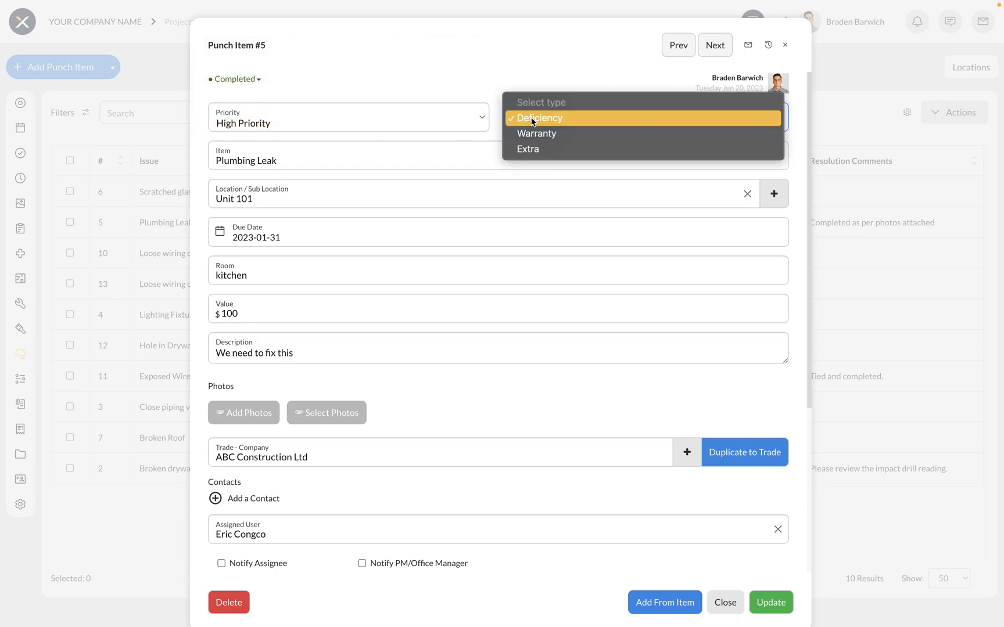
{"action": "mouse_move", "coordinate": [537, 133]}
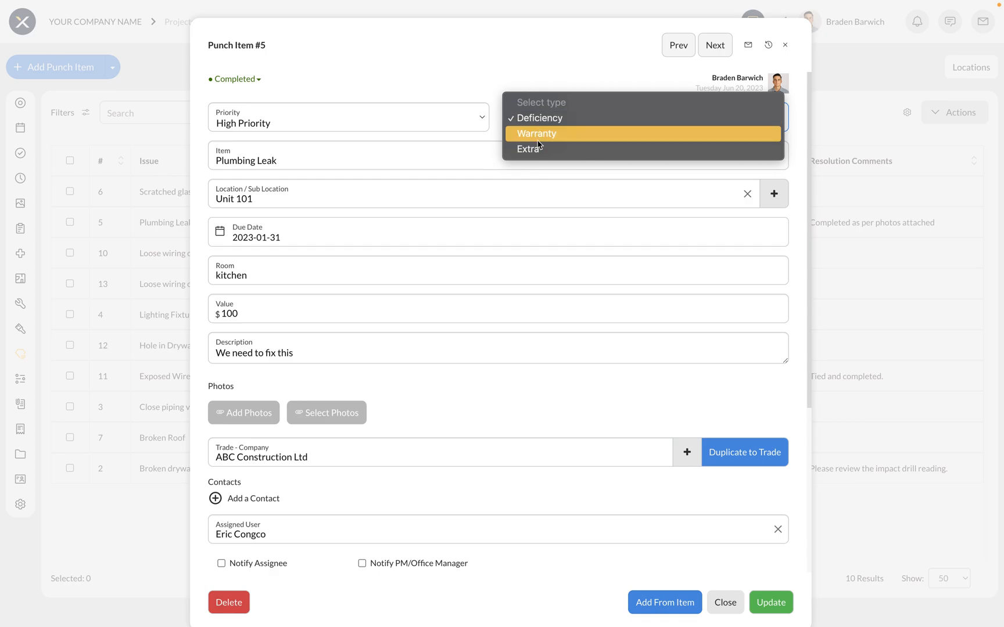
{"action": "left_click", "coordinate": [540, 117]}
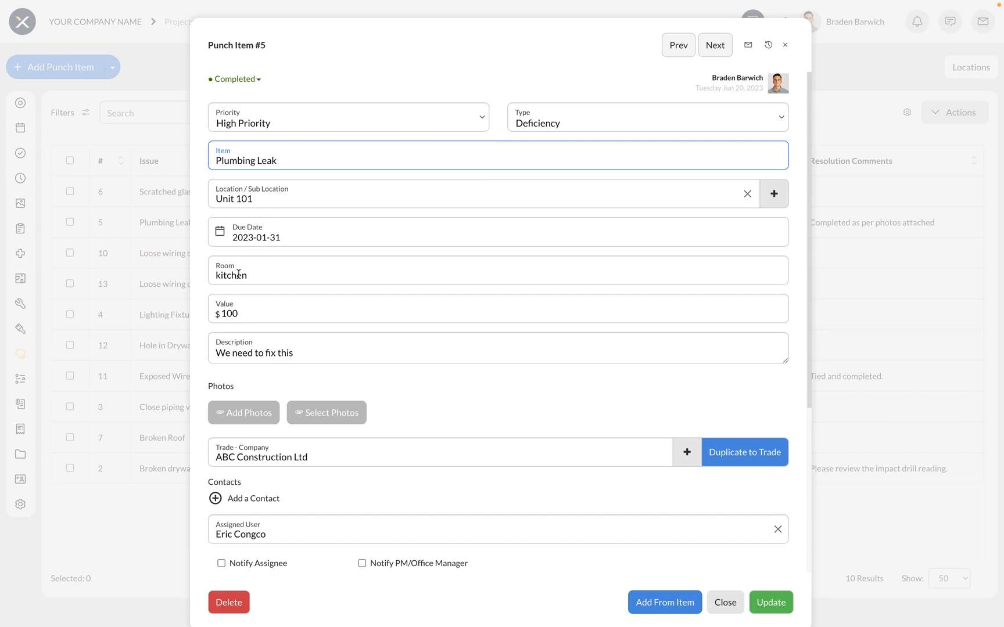
{"action": "scroll", "scroll_direction": "down", "scroll_amount": 3}
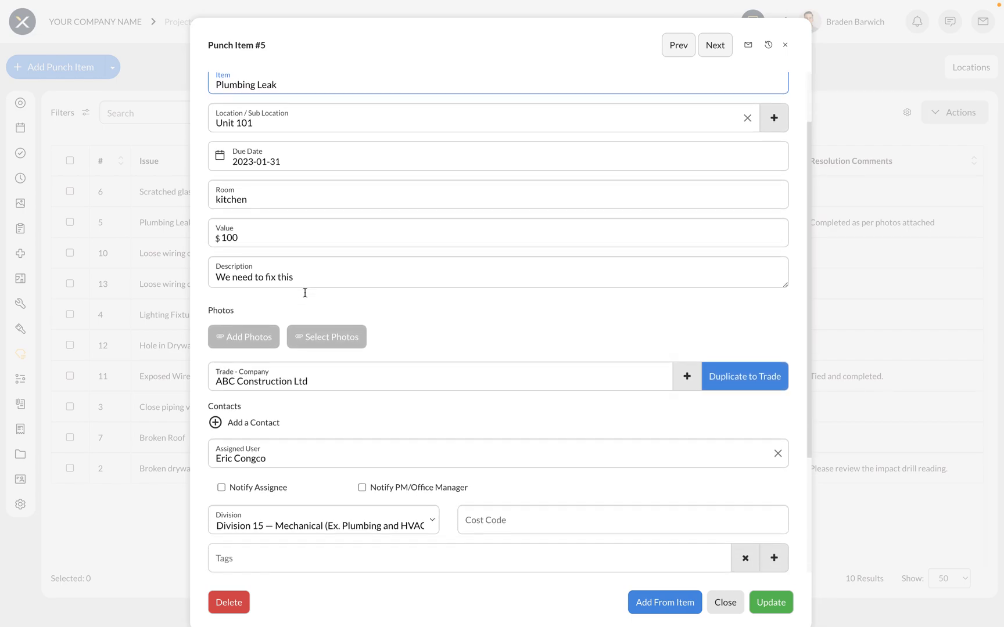
{"action": "scroll", "scroll_direction": "down", "scroll_amount": 3}
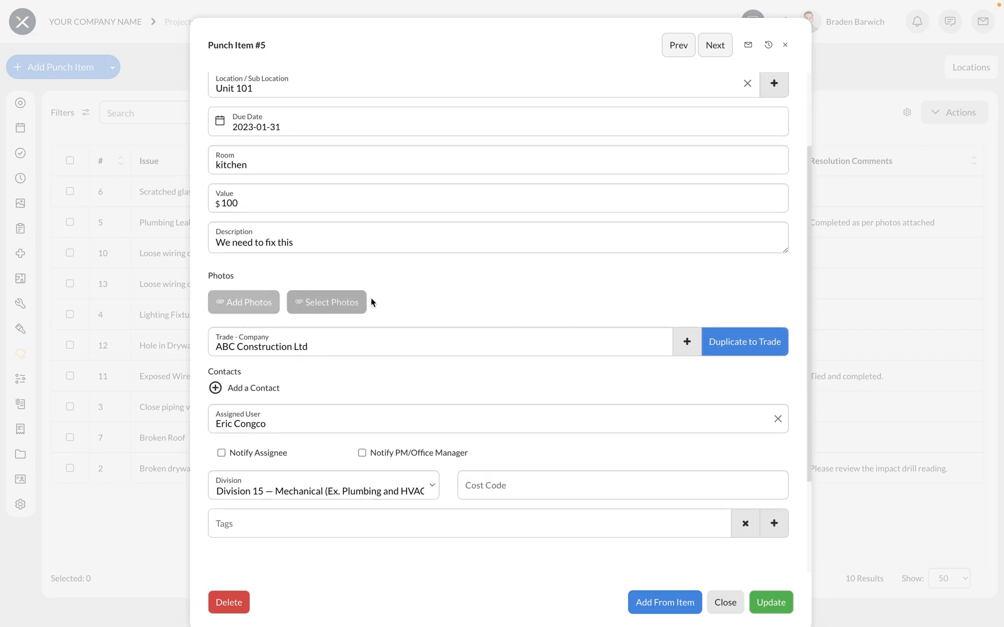
{"action": "mouse_move", "coordinate": [390, 301]}
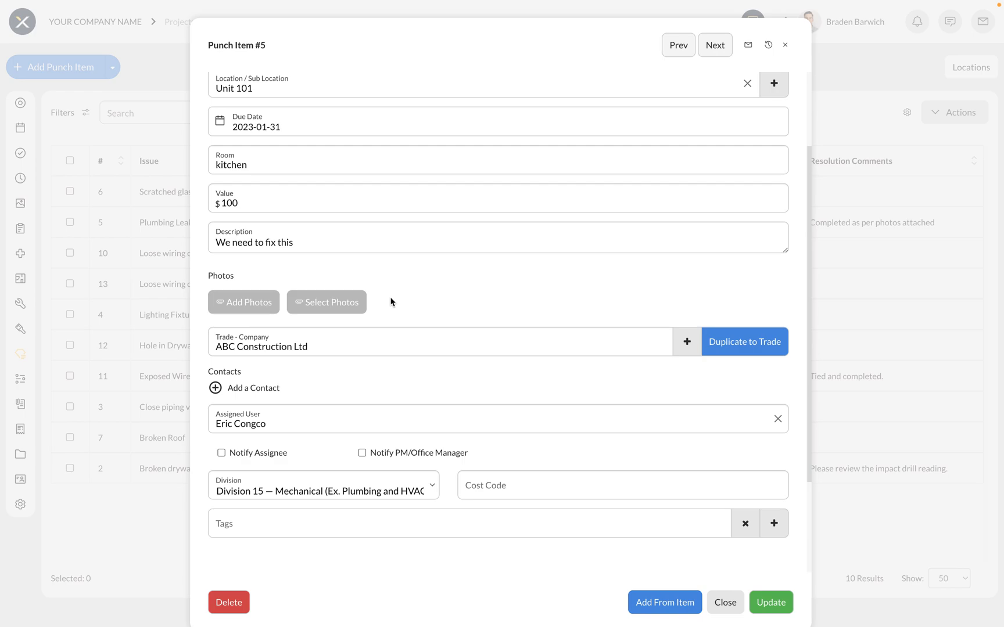
{"action": "mouse_move", "coordinate": [390, 281]}
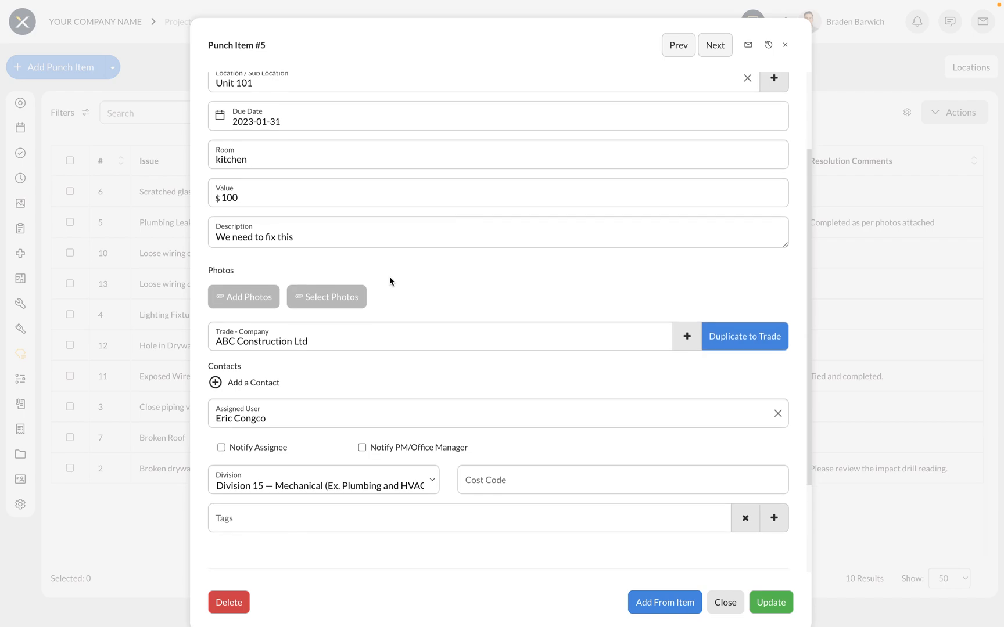
{"action": "scroll", "scroll_direction": "down", "scroll_amount": 3}
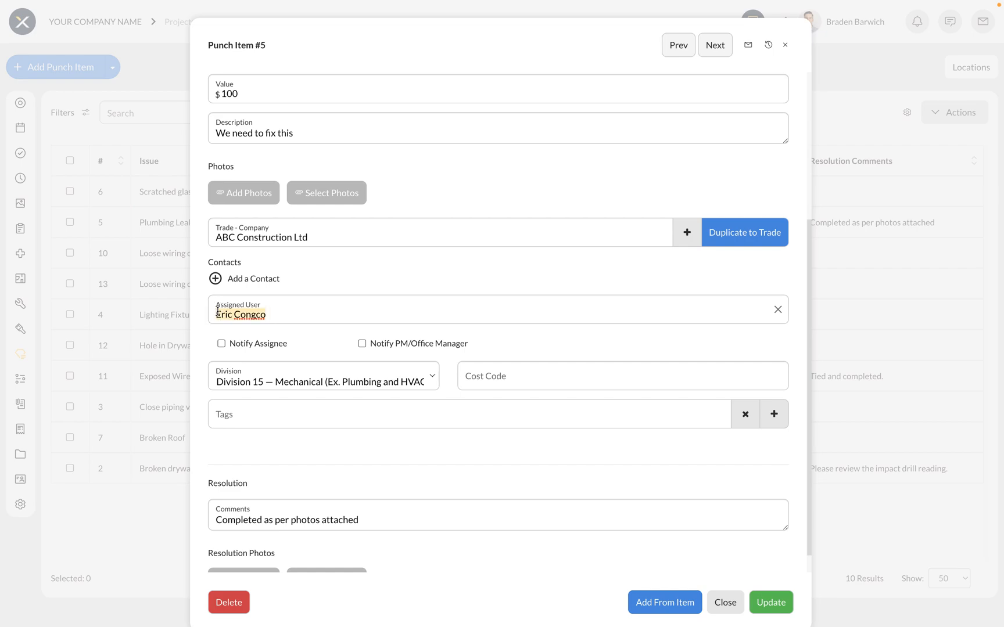
- Clear punch item #5's assigned user and set its trade to Blackwire Electrical Solutions
{"action": "left_click", "coordinate": [777, 310]}
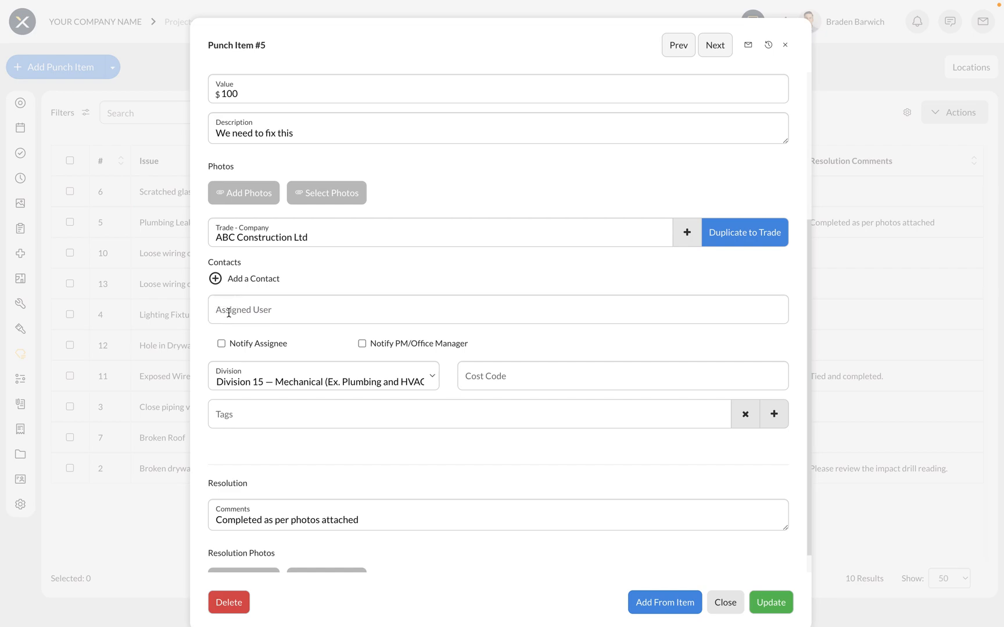
{"action": "mouse_move", "coordinate": [261, 229]}
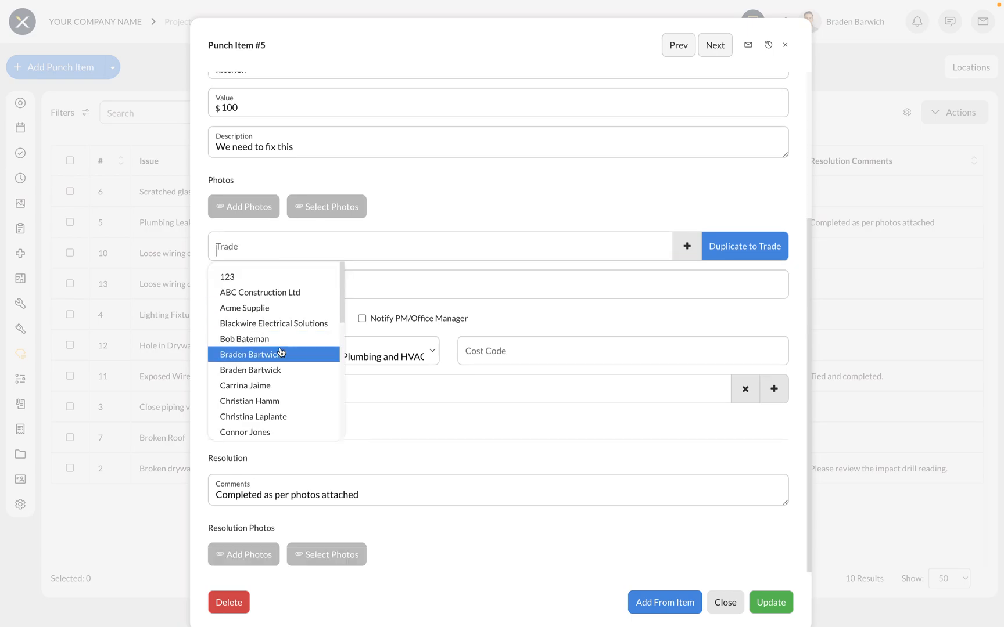
{"action": "left_click", "coordinate": [274, 323]}
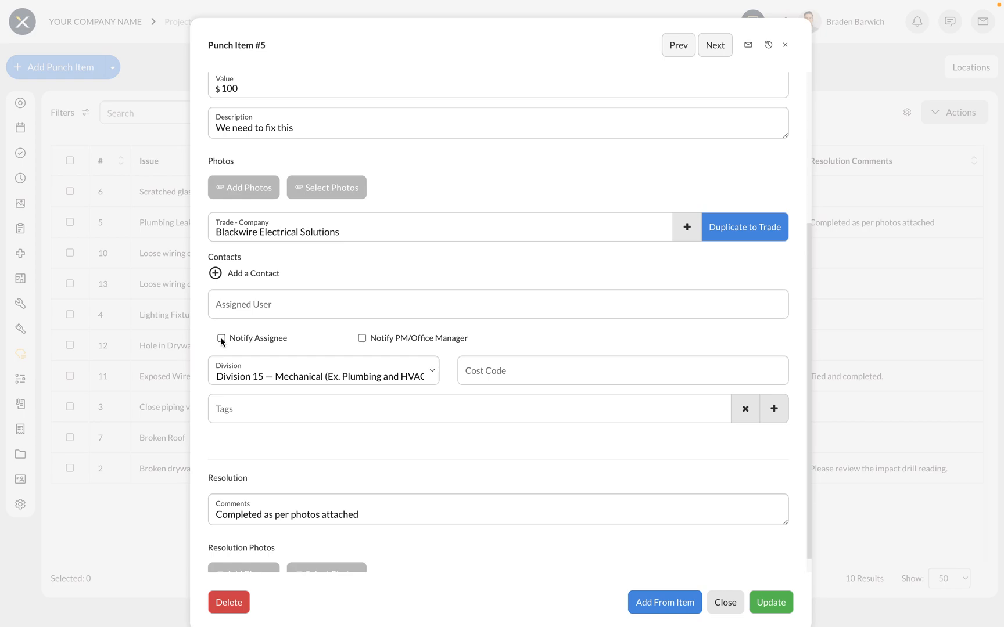
{"action": "mouse_move", "coordinate": [414, 338]}
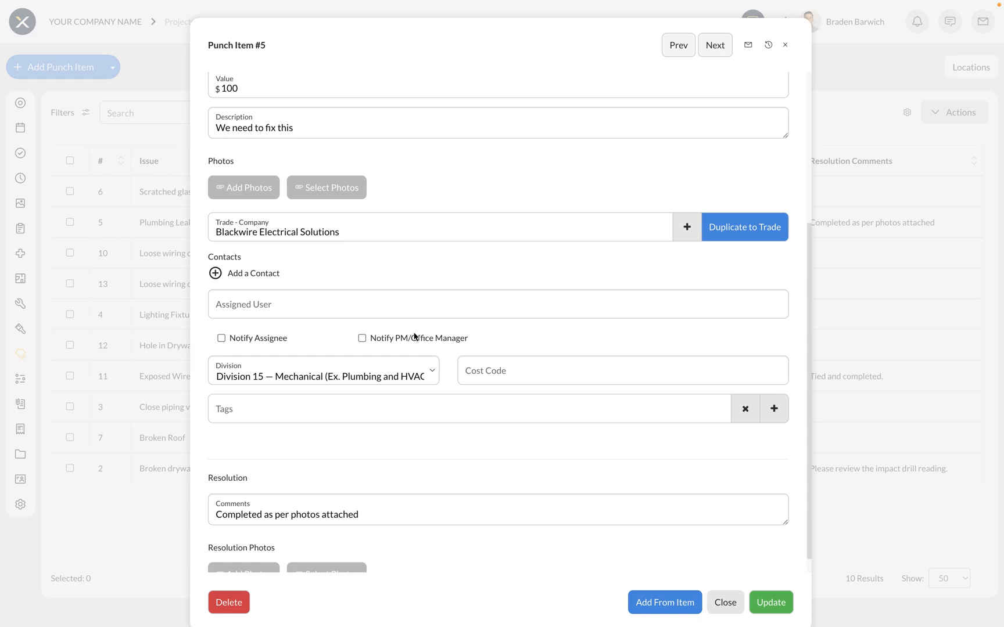
{"action": "mouse_move", "coordinate": [423, 339]}
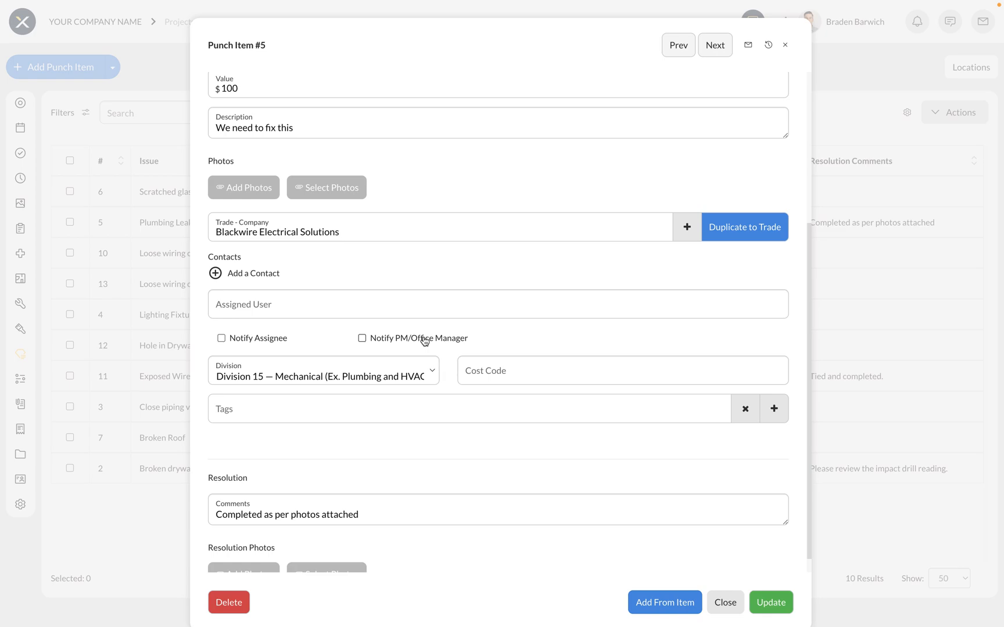
{"action": "scroll", "scroll_direction": "down", "scroll_amount": 3}
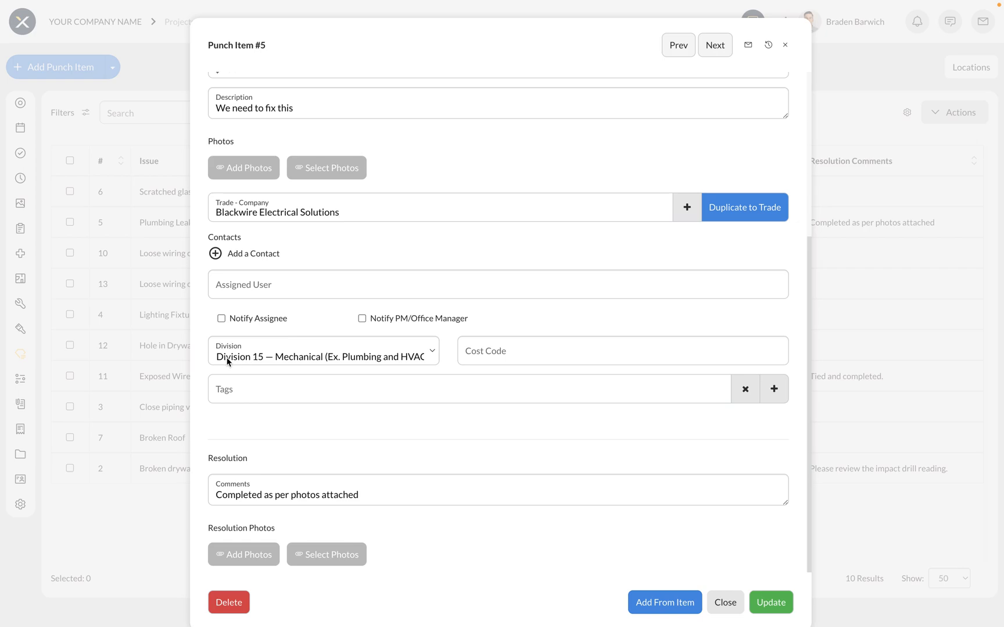
{"action": "mouse_move", "coordinate": [237, 391]}
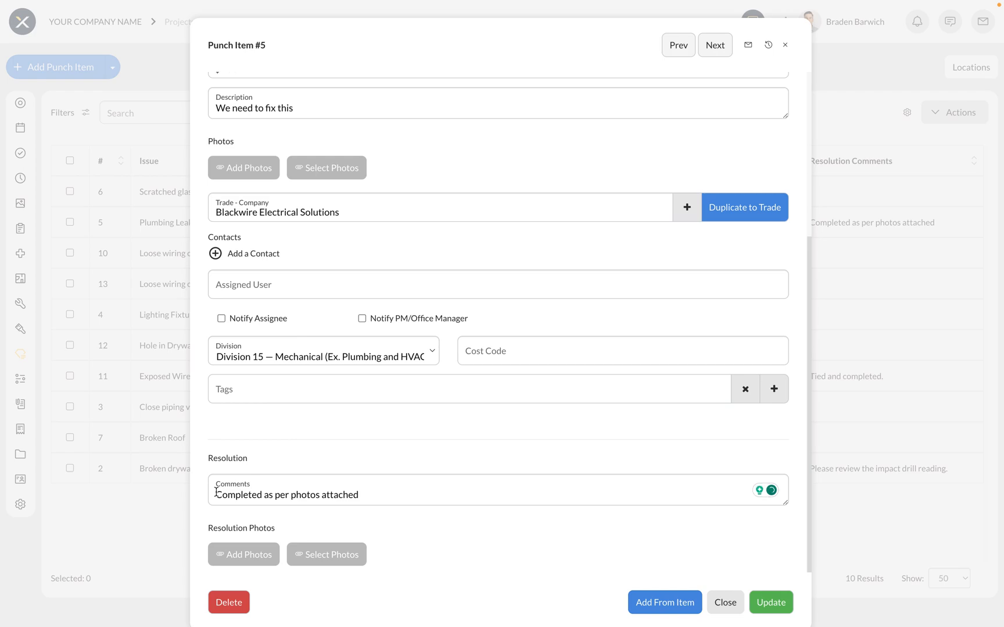
{"action": "mouse_move", "coordinate": [282, 555]}
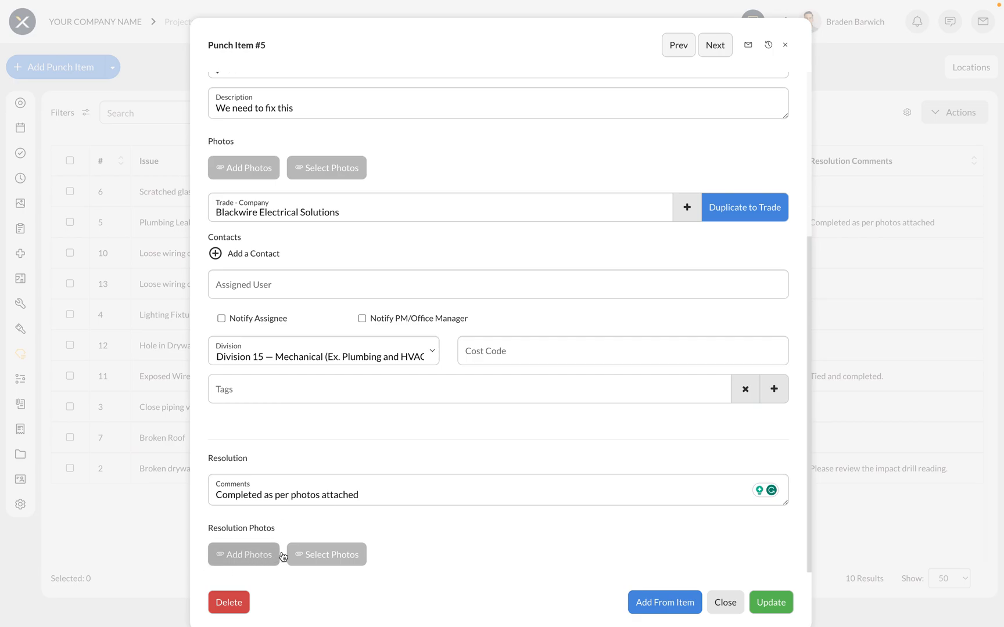
{"action": "mouse_move", "coordinate": [721, 576]}
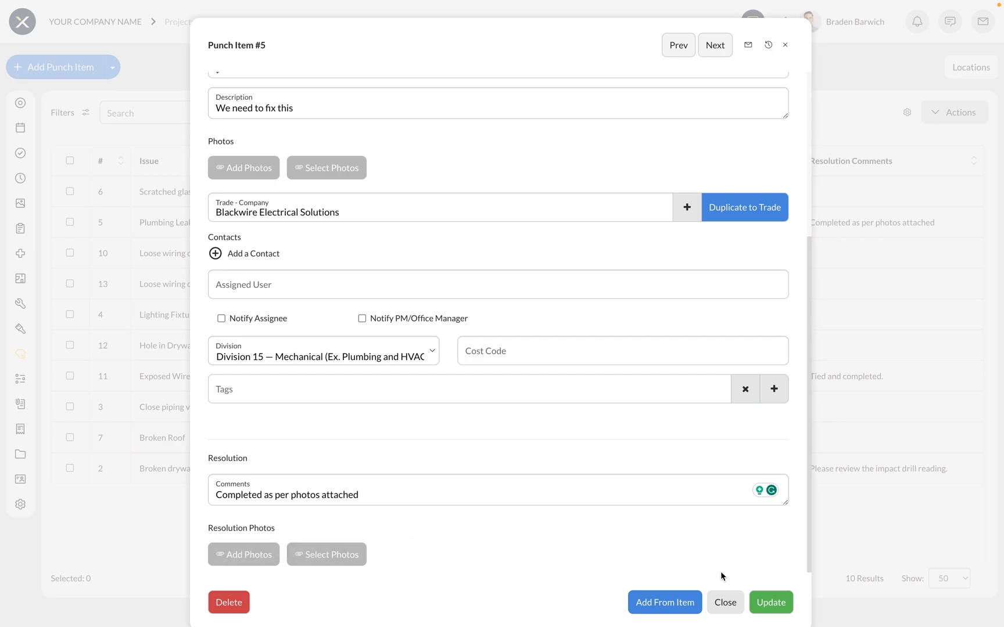
- Close Punch Item #5 and return to the ten-item punch list
{"action": "left_click", "coordinate": [725, 603]}
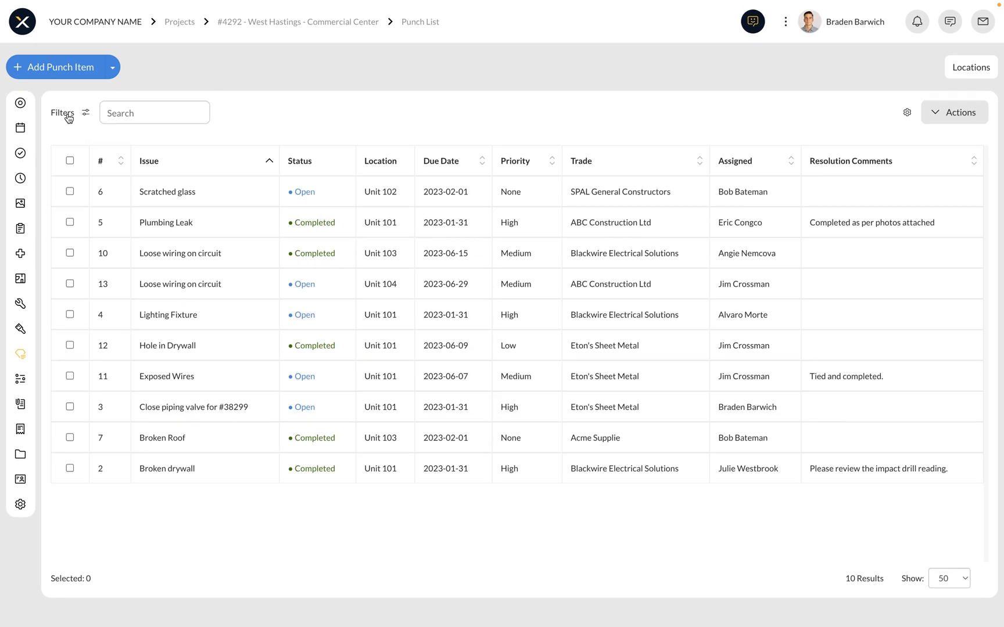
- Apply an Open status filter so the punch list shows five items
{"action": "left_click", "coordinate": [62, 113]}
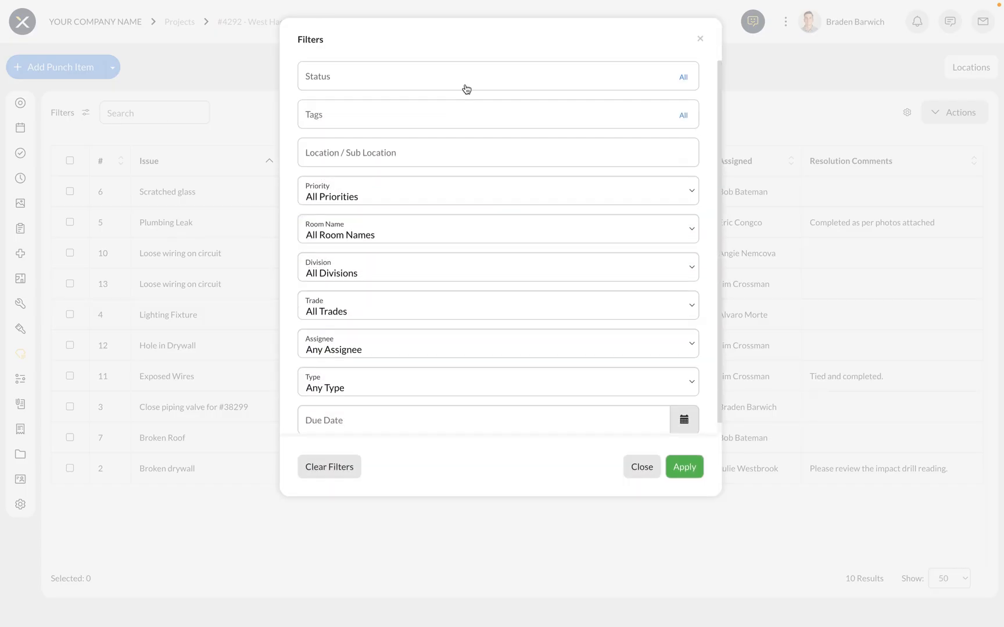
{"action": "mouse_move", "coordinate": [447, 249]}
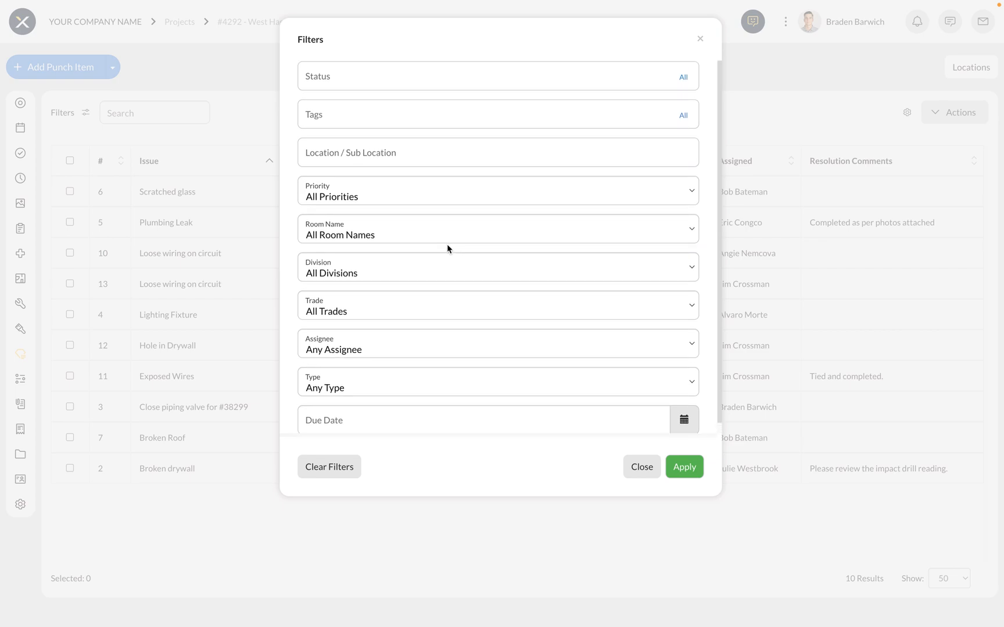
{"action": "mouse_move", "coordinate": [381, 83]}
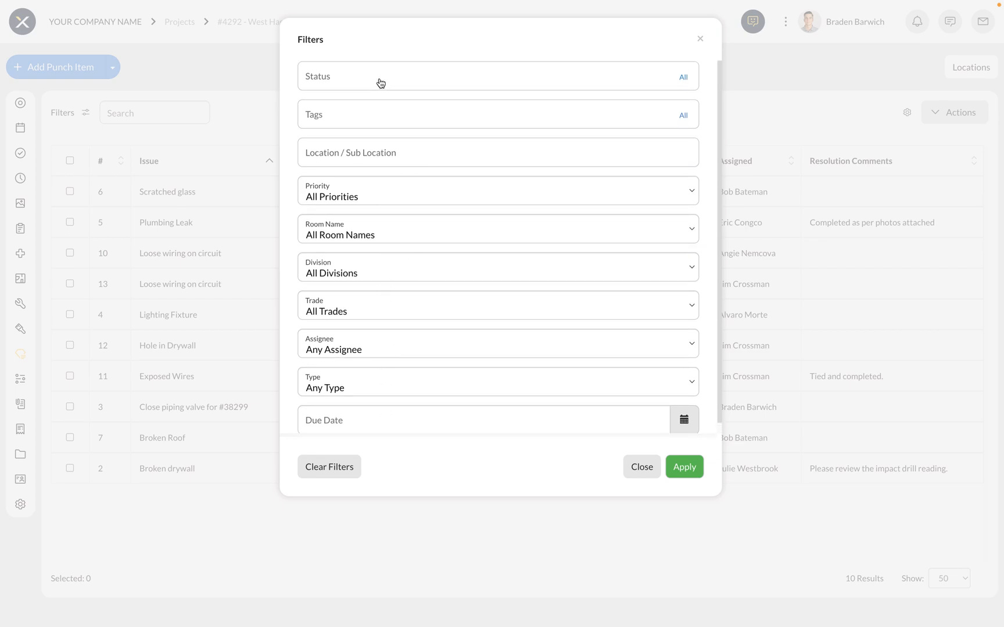
{"action": "left_click", "coordinate": [380, 77]}
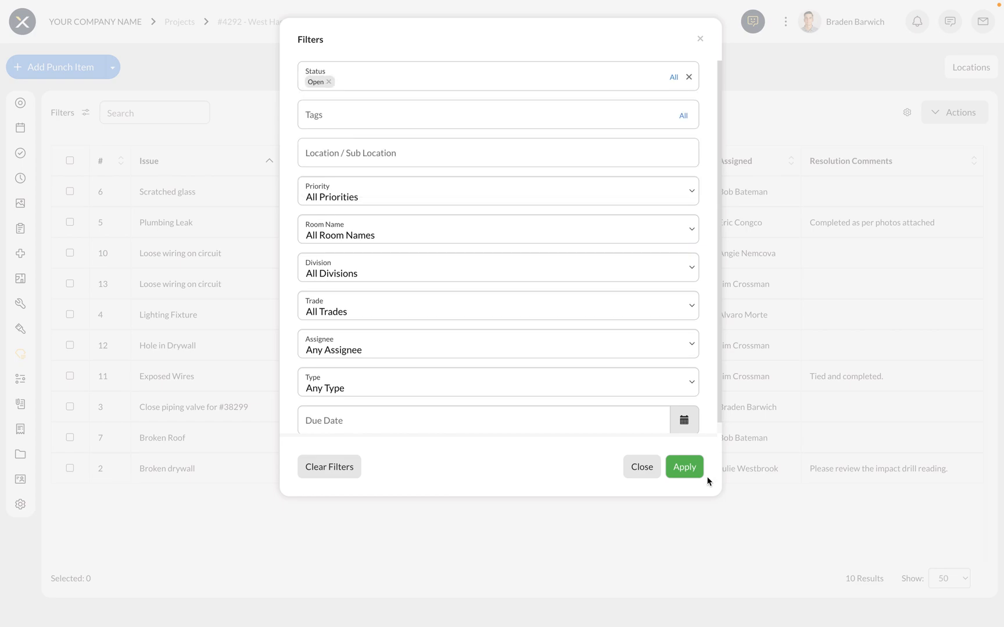
{"action": "left_click", "coordinate": [684, 466]}
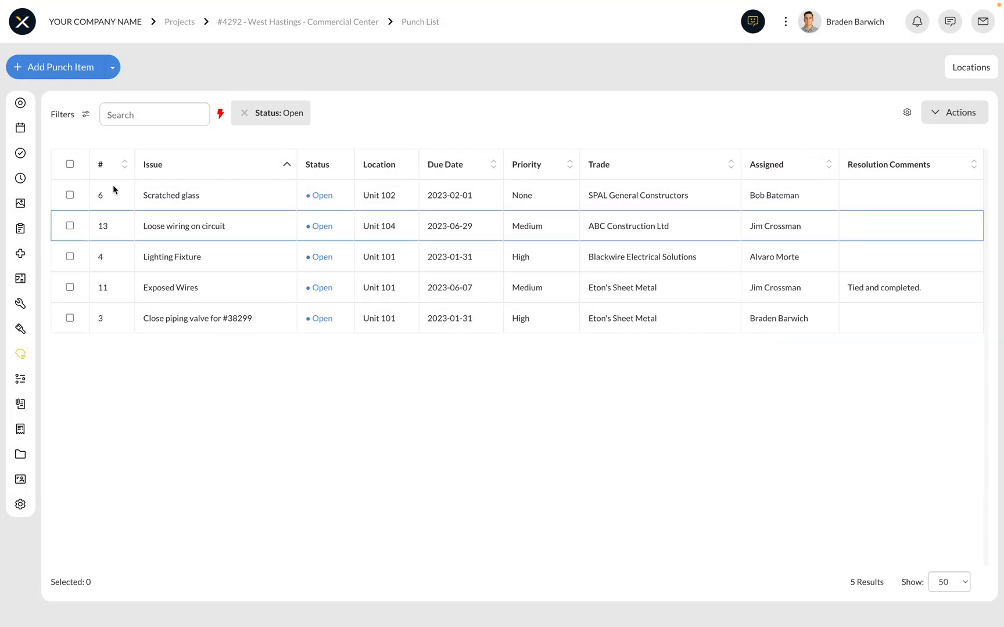
- Select the five open items and generate a report including photos and cover page
{"action": "left_click", "coordinate": [70, 163]}
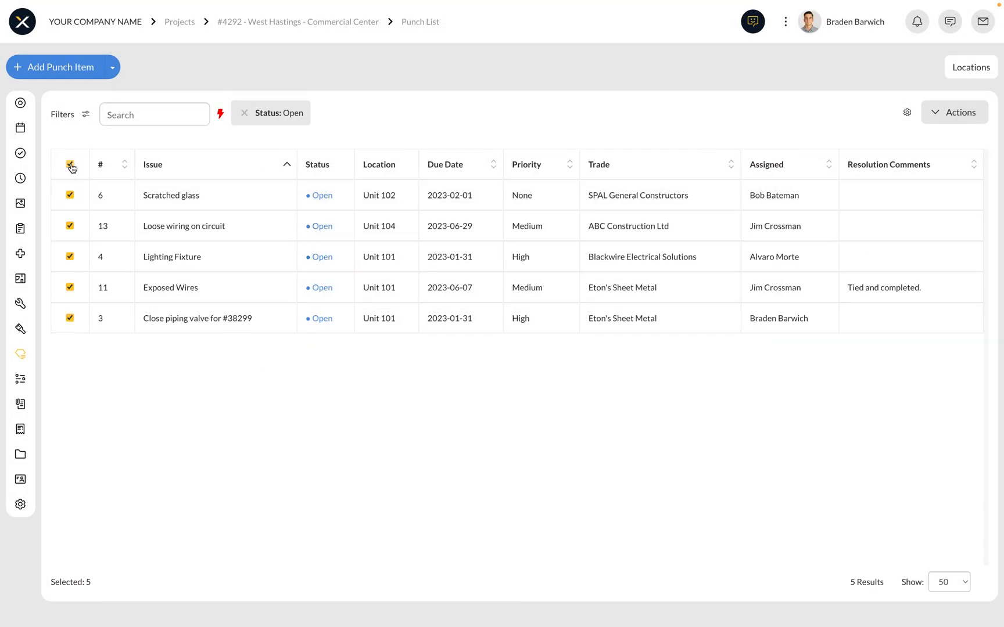
{"action": "left_click", "coordinate": [953, 113]}
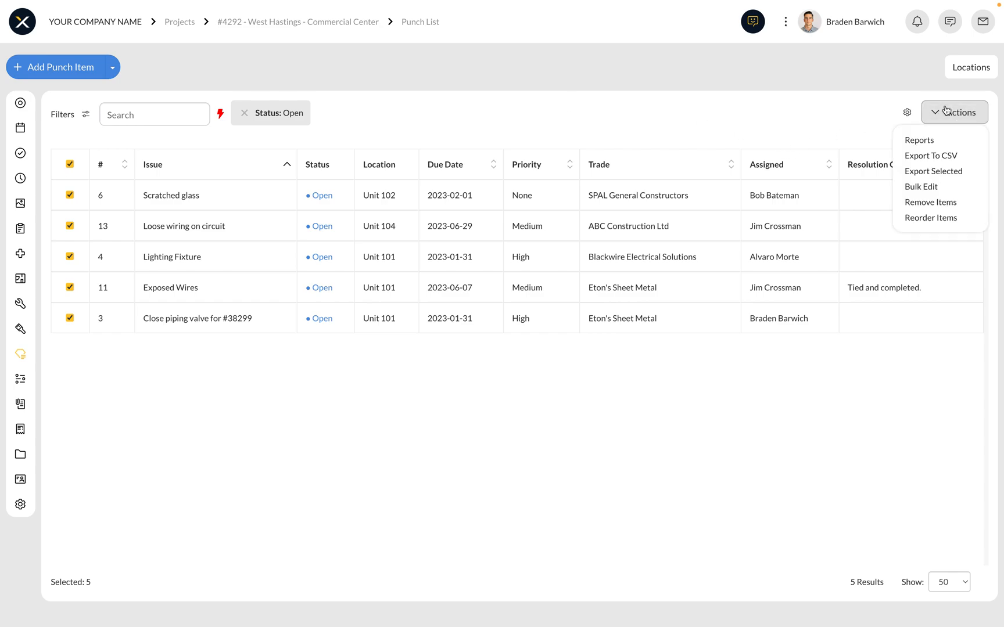
{"action": "left_click", "coordinate": [918, 139]}
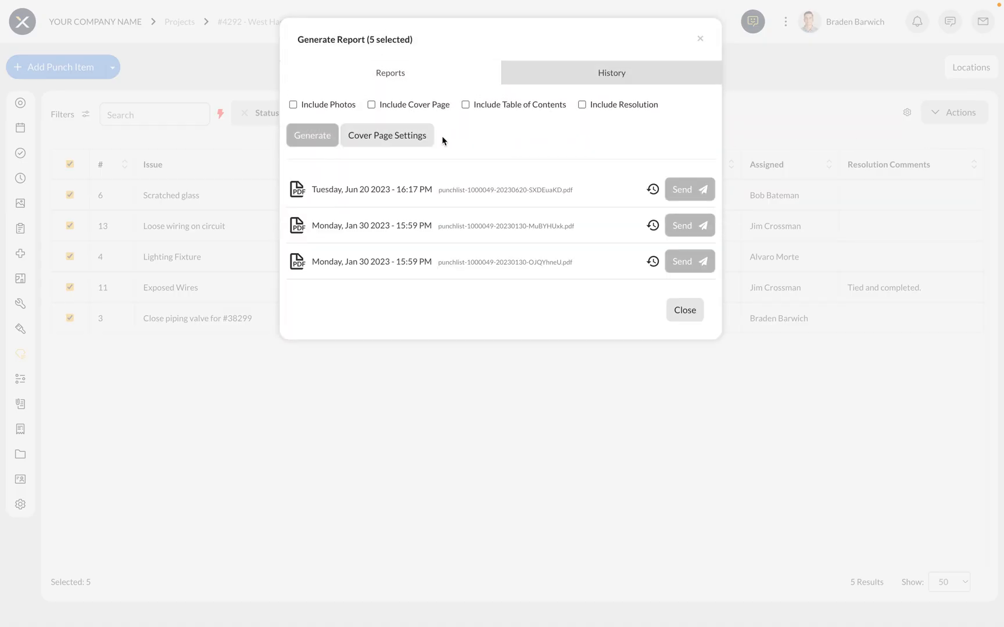
{"action": "left_click", "coordinate": [293, 105]}
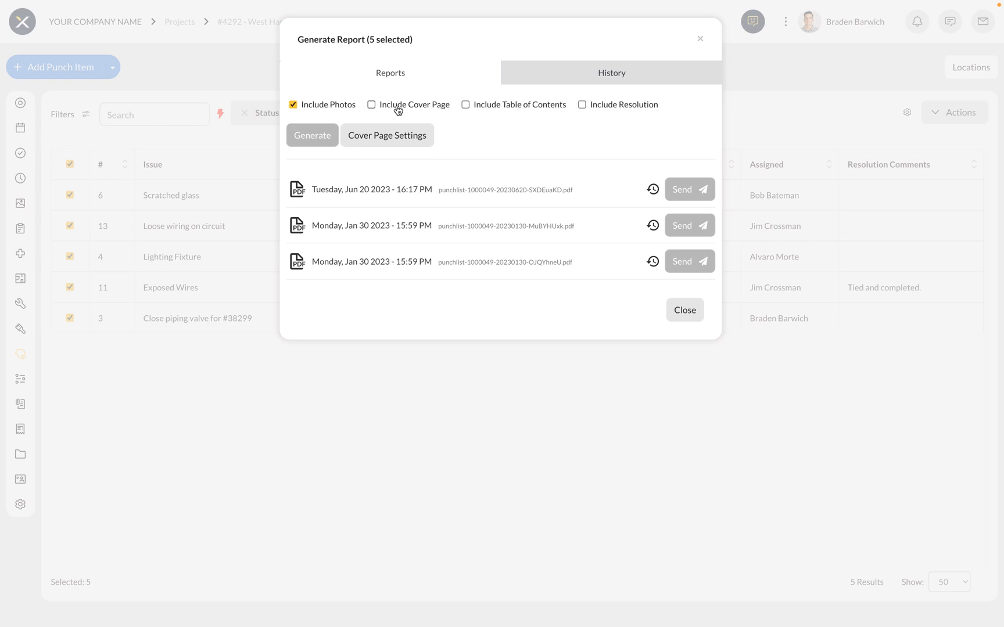
{"action": "left_click", "coordinate": [372, 105]}
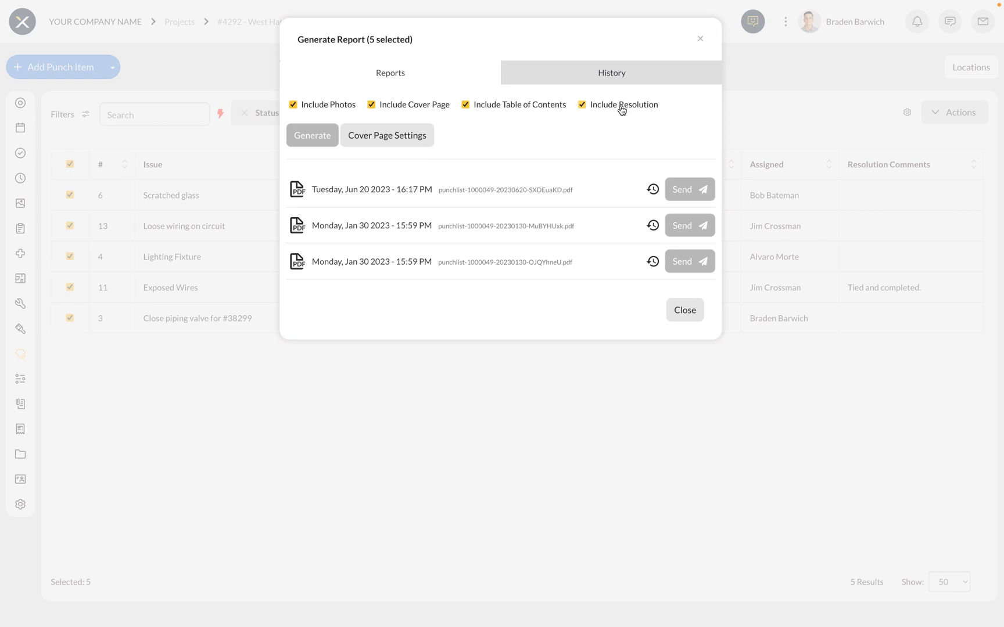
{"action": "left_click", "coordinate": [312, 136]}
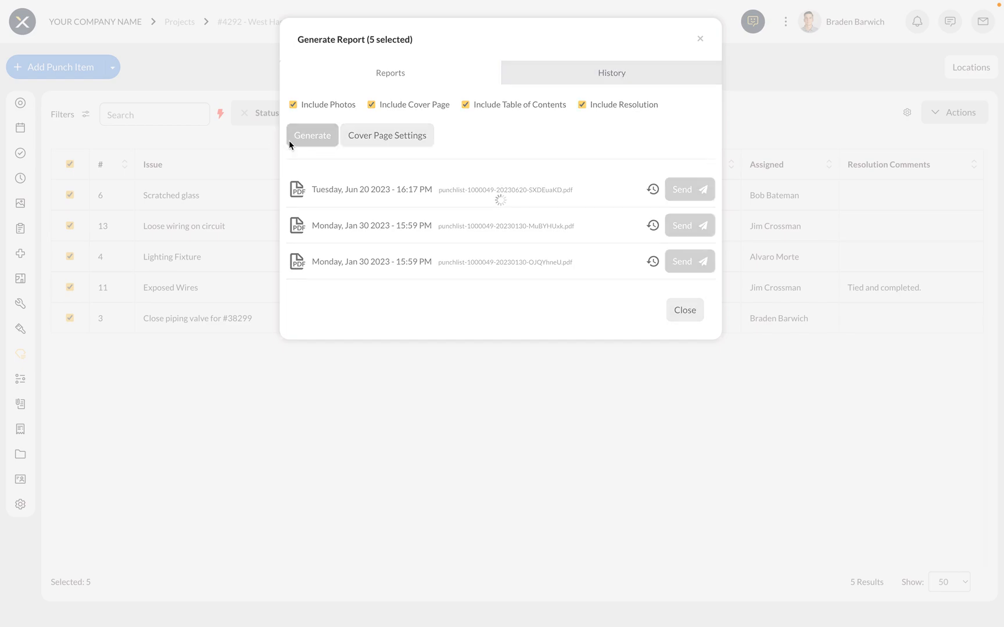
- Open the new report PDF and scroll through its four pages
{"action": "left_click", "coordinate": [312, 136]}
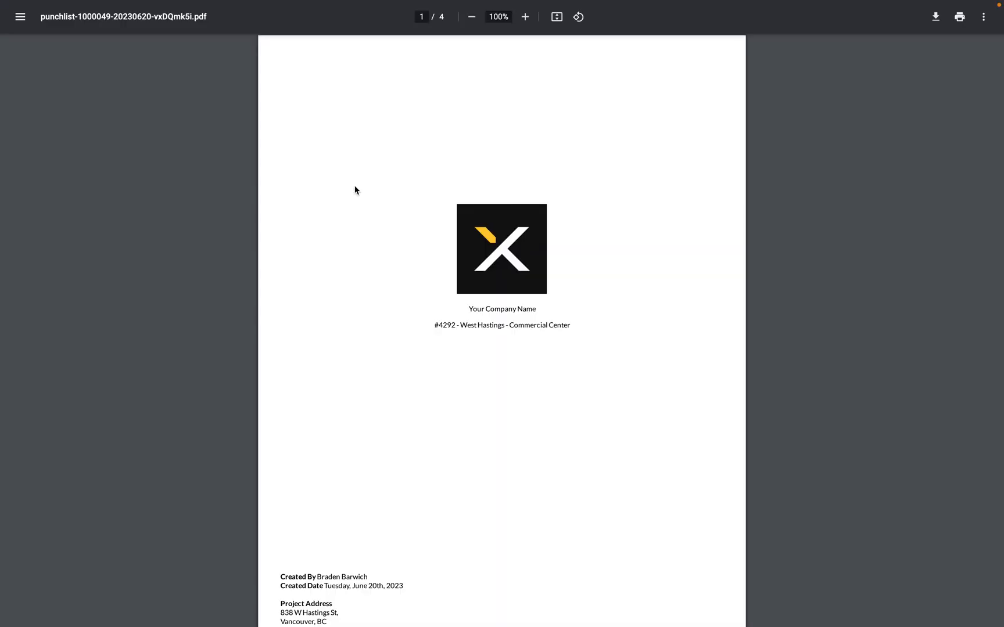
{"action": "mouse_move", "coordinate": [487, 282]}
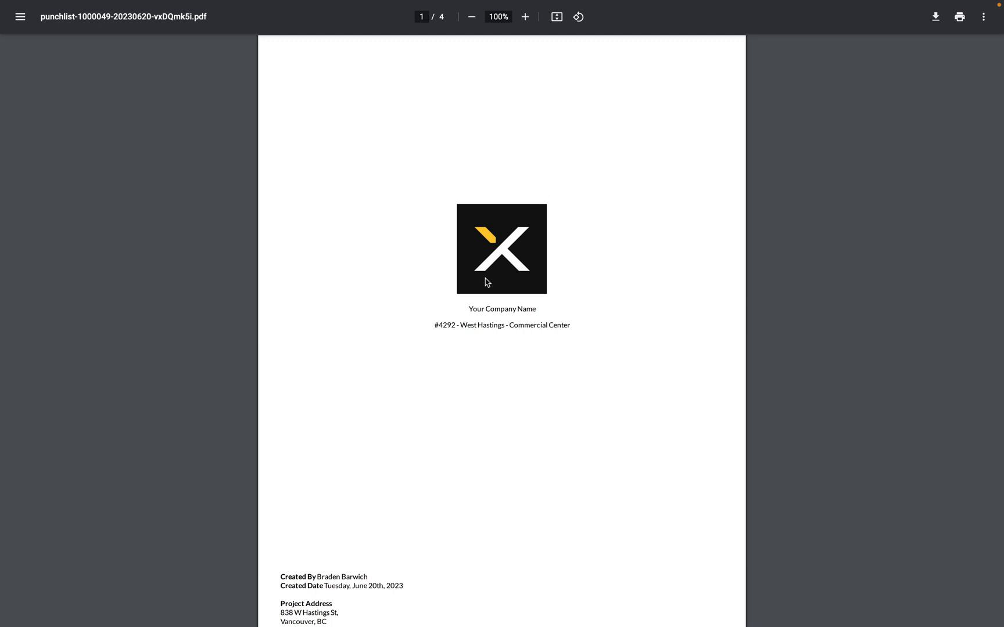
{"action": "scroll", "scroll_direction": "down", "scroll_amount": 3}
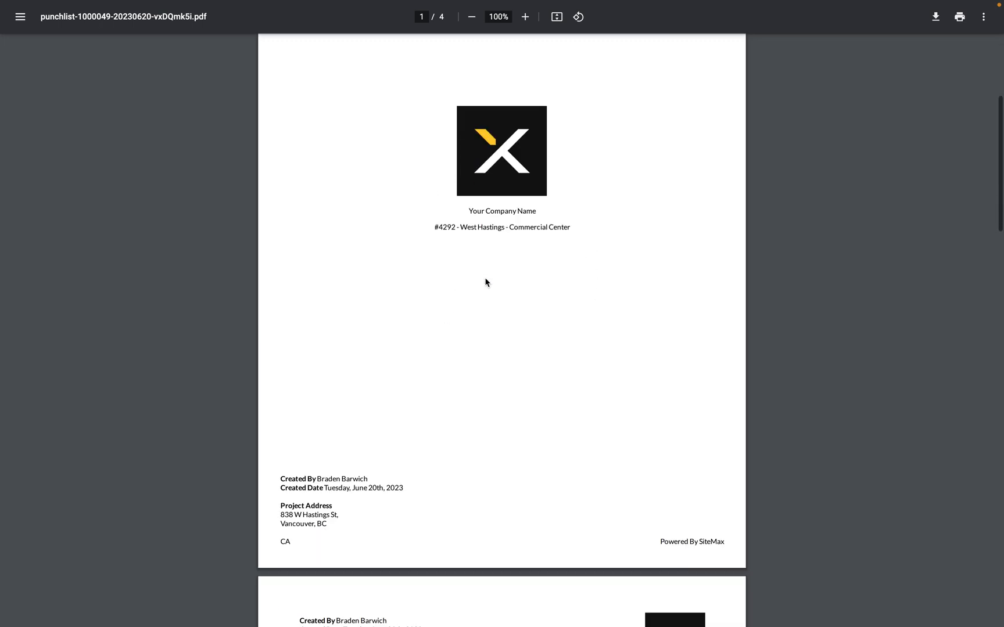
{"action": "scroll", "scroll_direction": "down", "scroll_amount": 3}
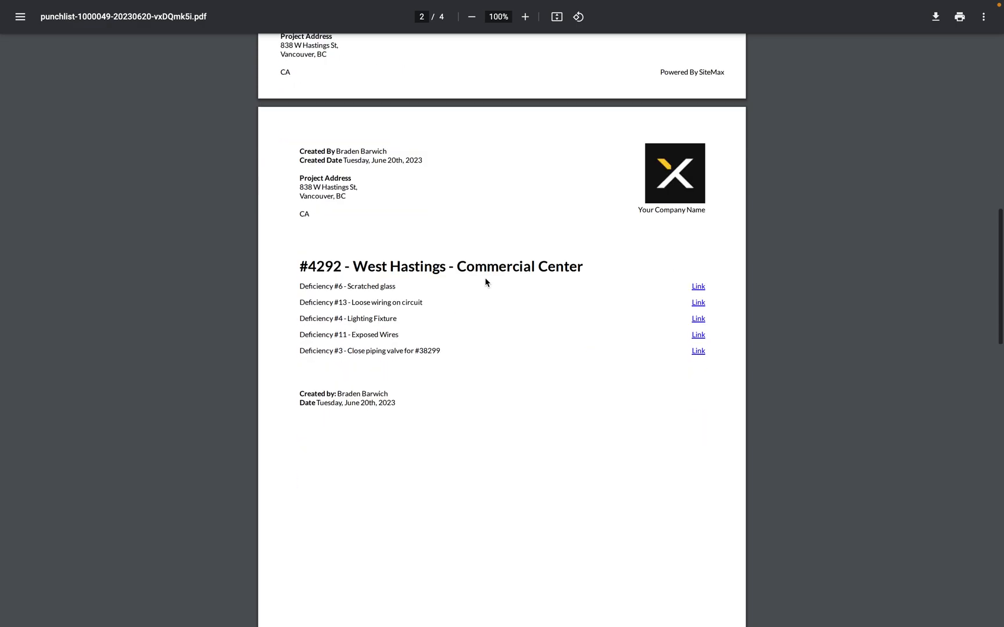
{"action": "scroll", "scroll_direction": "down", "scroll_amount": 3}
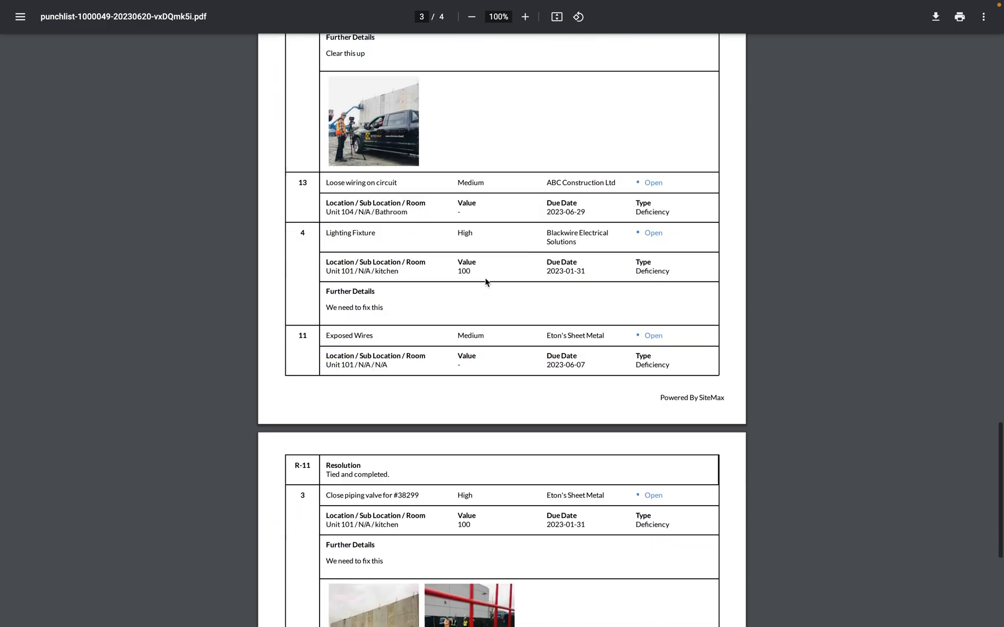
{"action": "scroll", "scroll_direction": "up", "scroll_amount": 3}
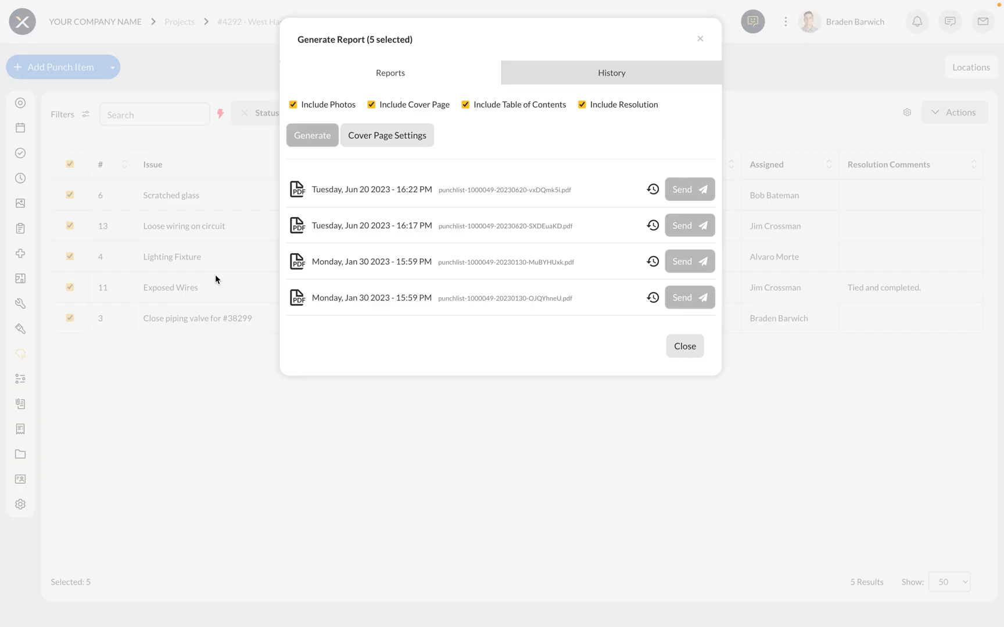
- Open the send form, add a second recipient, then close it unsent and exit reports
{"action": "left_click", "coordinate": [685, 189]}
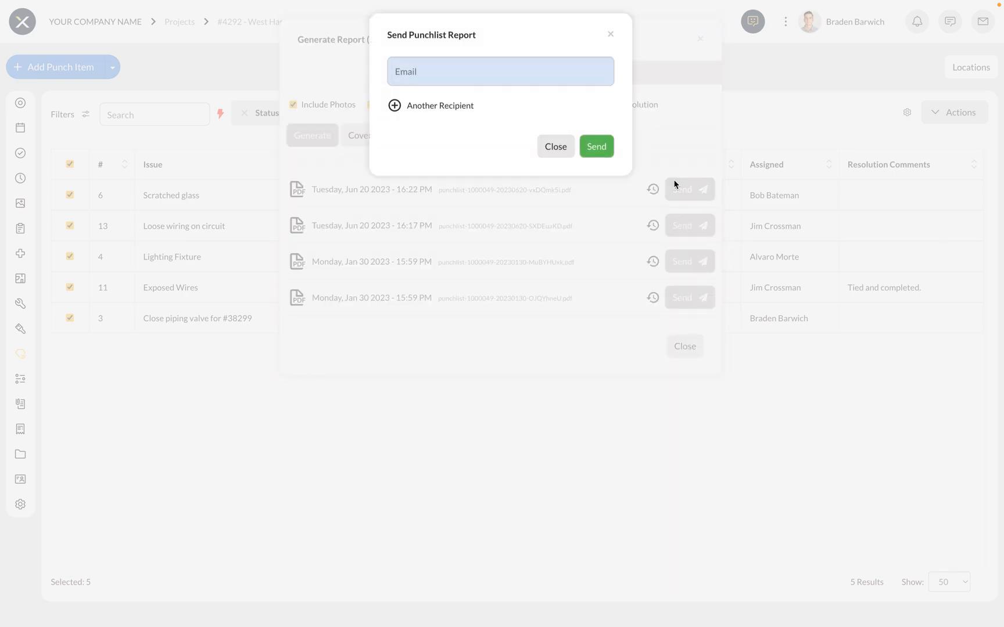
{"action": "left_click", "coordinate": [439, 105]}
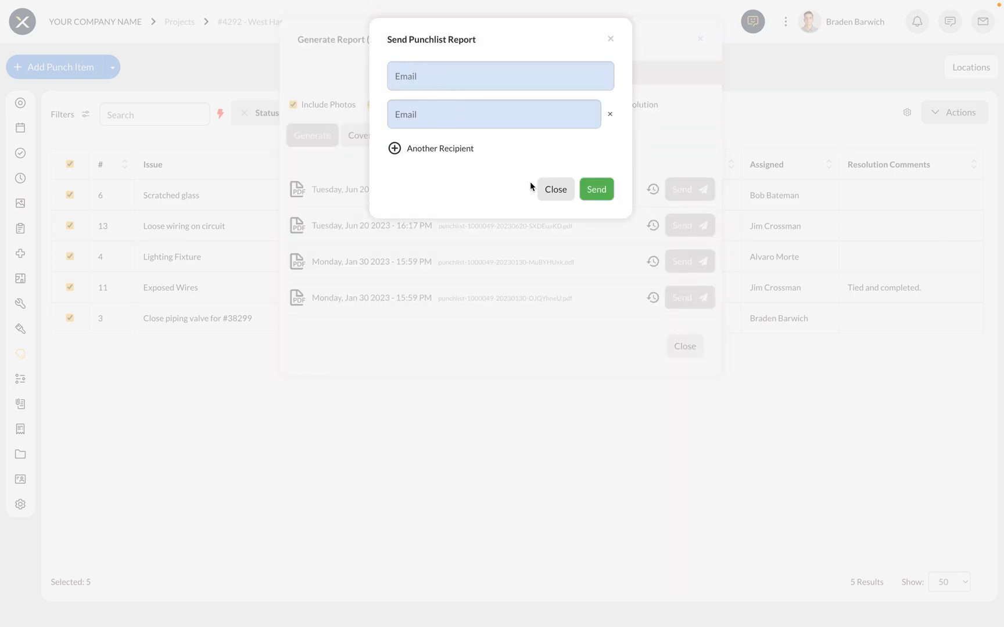
{"action": "left_click", "coordinate": [554, 190]}
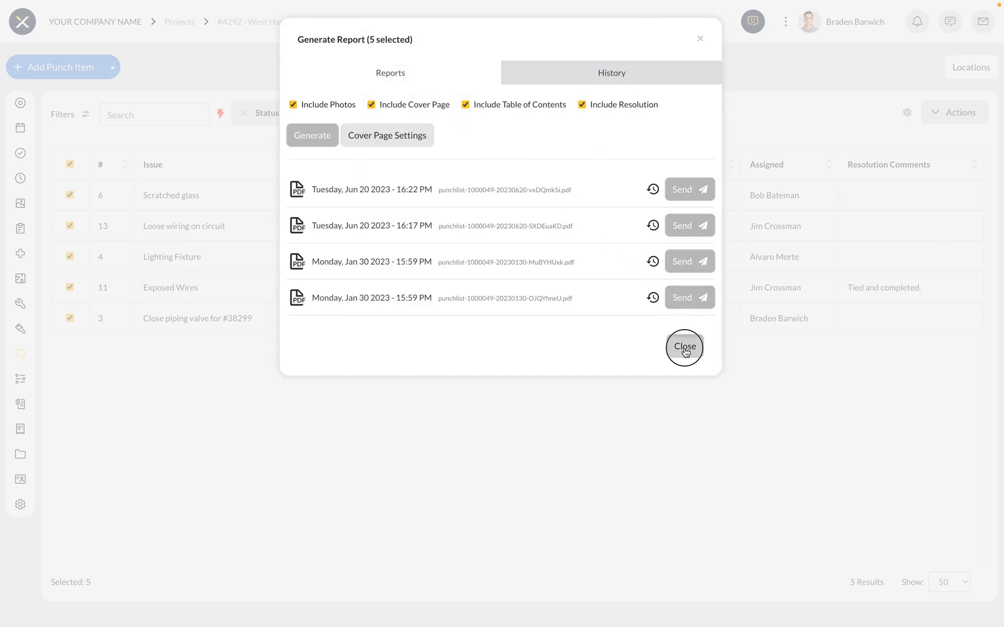
{"action": "left_click", "coordinate": [684, 347]}
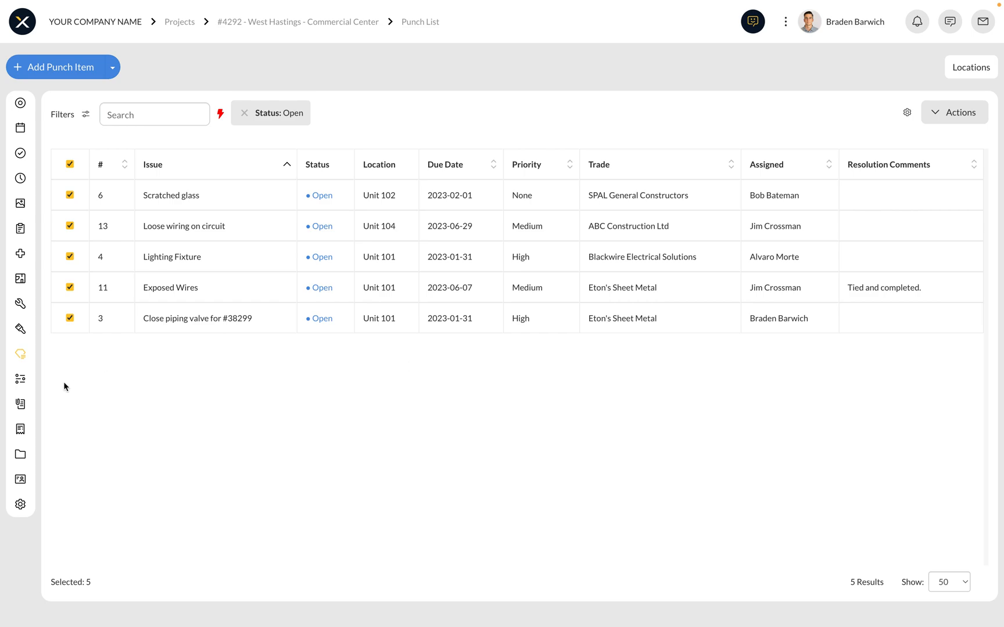
- Open RFI #0005, Flooring Package upgrade, from the project's RFIs list
{"action": "left_click", "coordinate": [19, 379]}
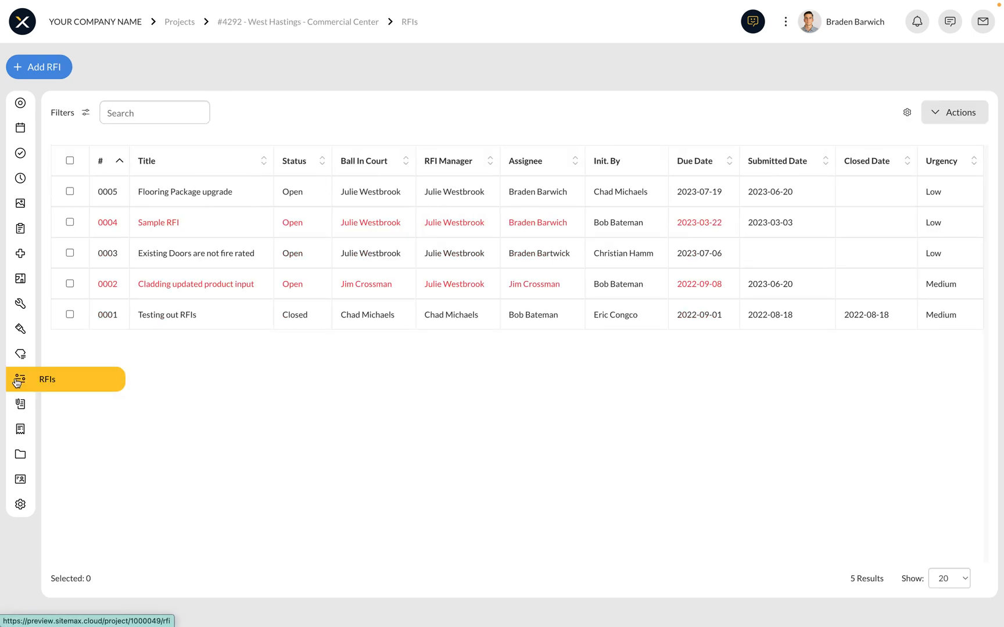
{"action": "mouse_move", "coordinate": [159, 370]}
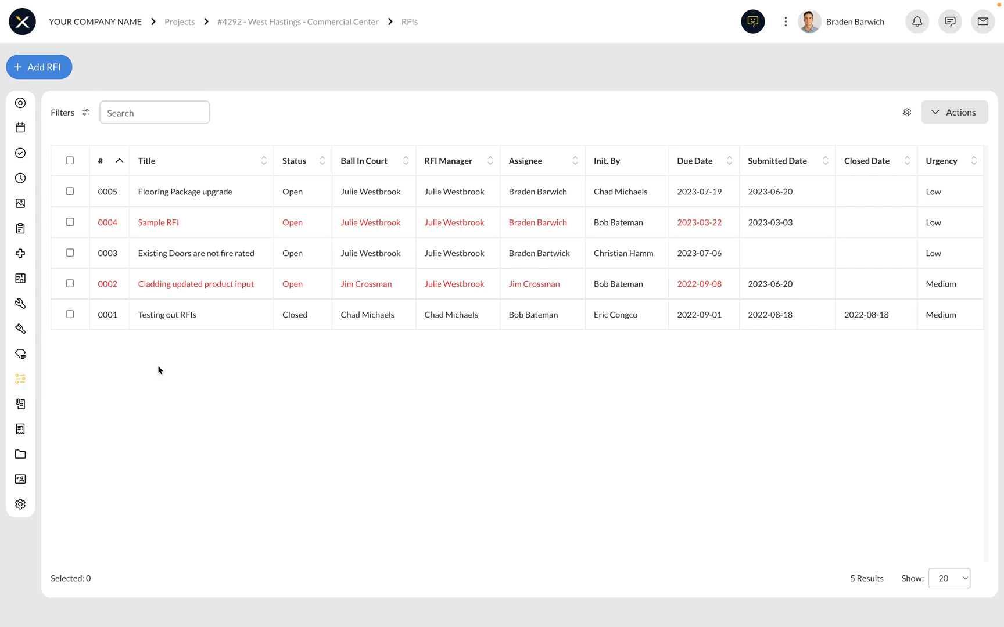
{"action": "left_click", "coordinate": [184, 192]}
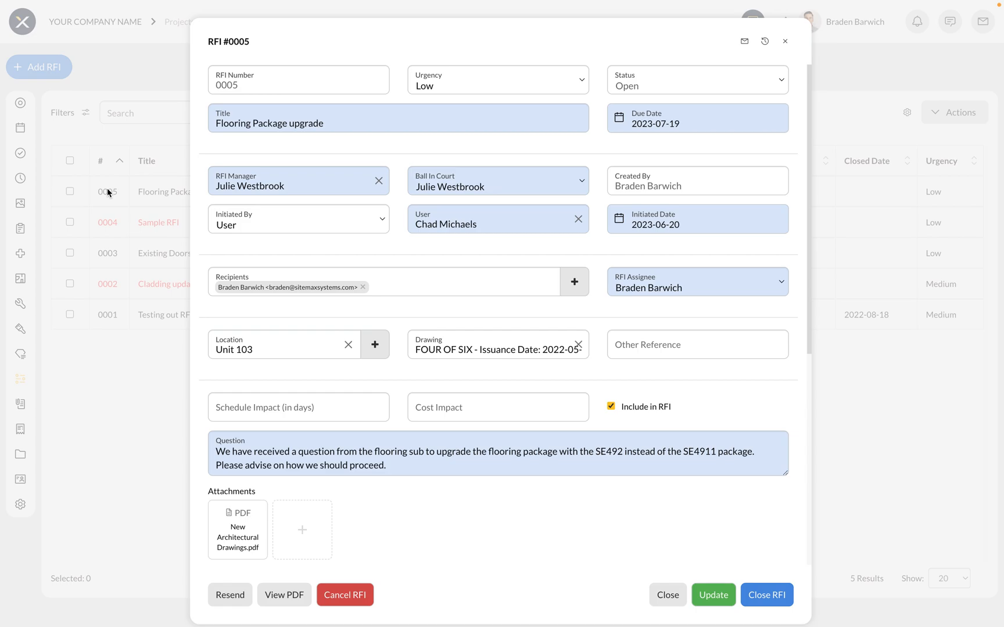
{"action": "mouse_move", "coordinate": [232, 166]}
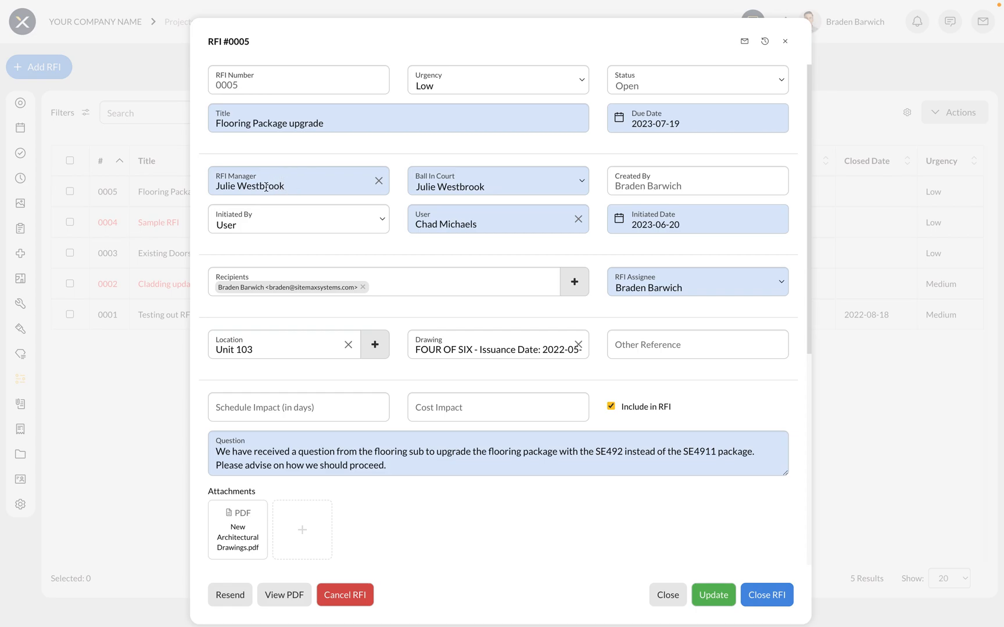
{"action": "mouse_move", "coordinate": [306, 230]}
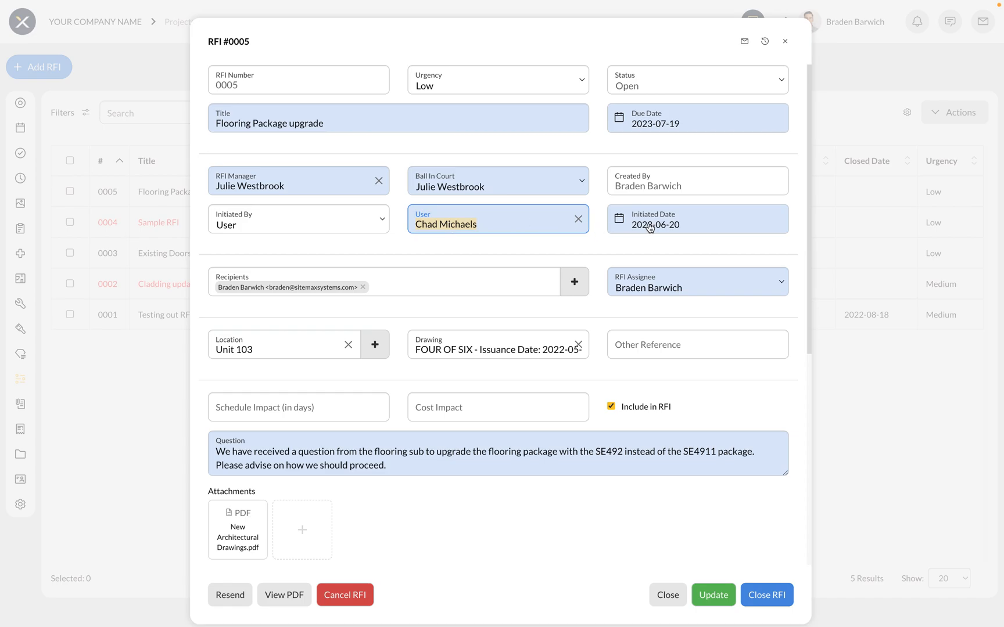
{"action": "scroll", "scroll_direction": "down", "scroll_amount": 3}
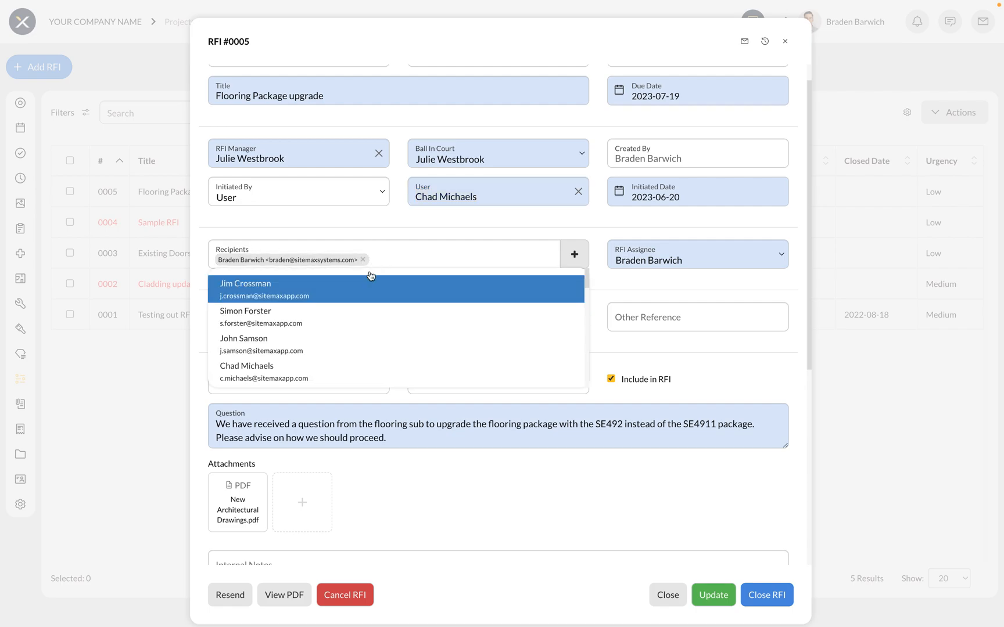
{"action": "scroll", "scroll_direction": "down", "scroll_amount": 3}
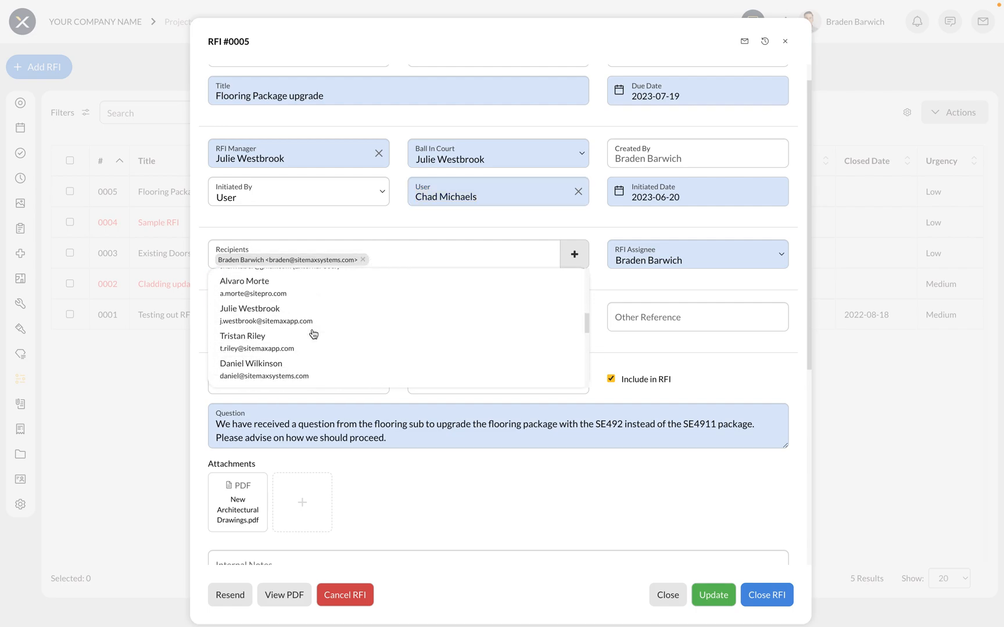
{"action": "scroll", "scroll_direction": "down", "scroll_amount": 3}
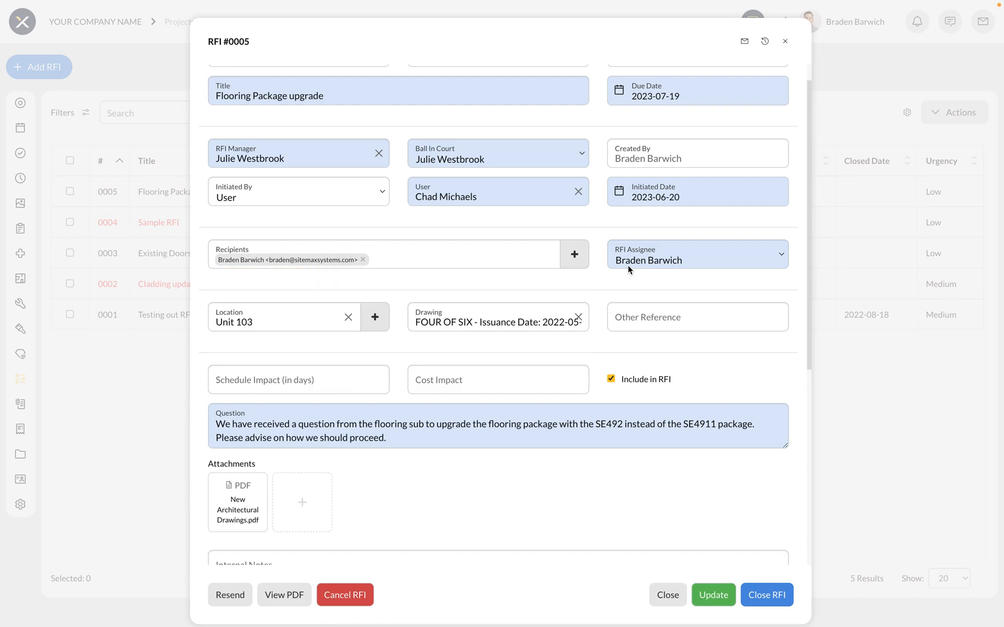
{"action": "left_click", "coordinate": [697, 254]}
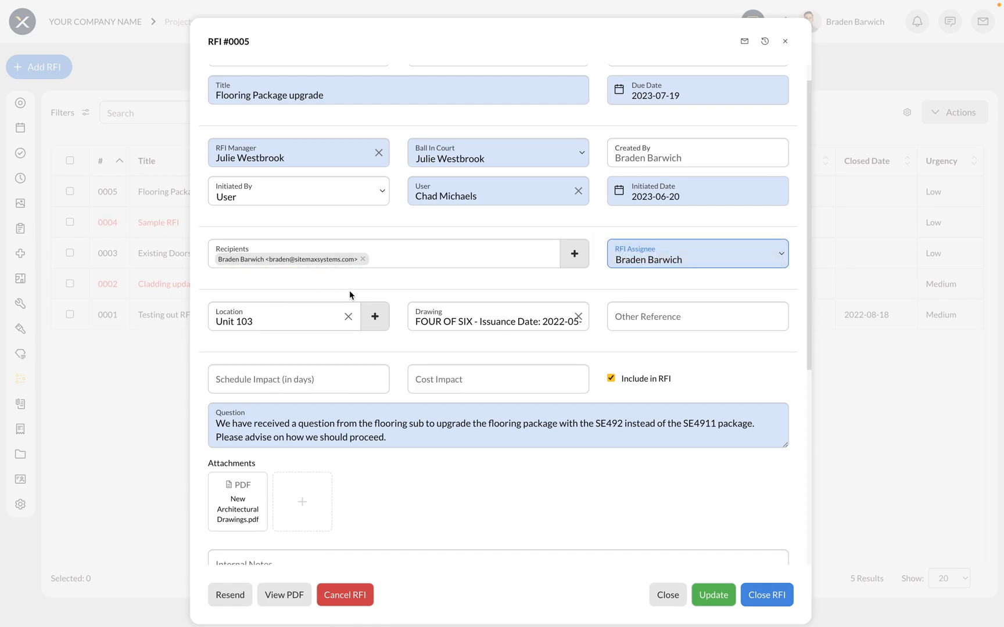
{"action": "scroll", "scroll_direction": "down", "scroll_amount": 3}
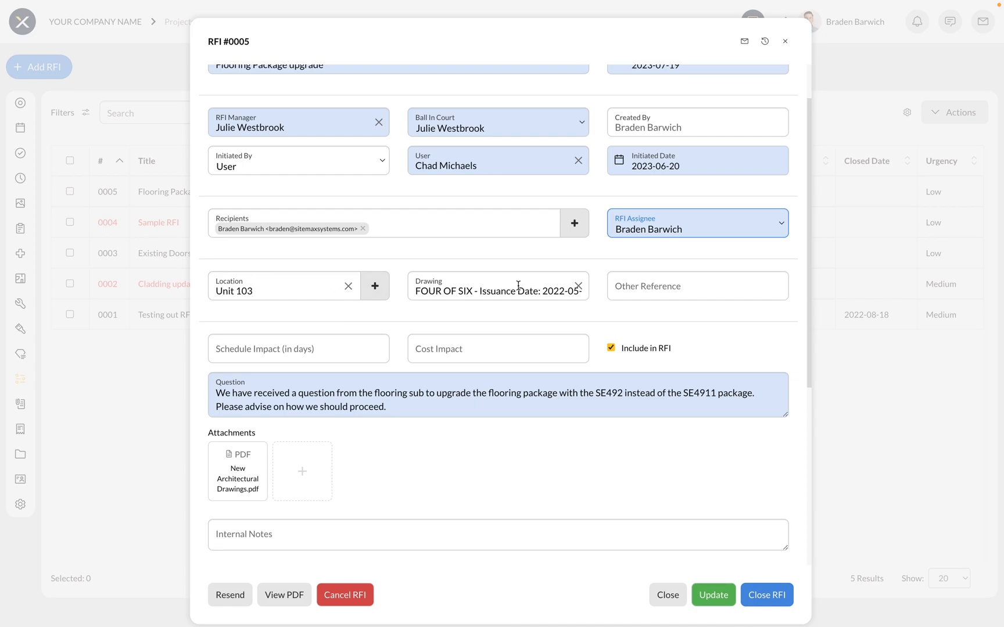
{"action": "scroll", "scroll_direction": "down", "scroll_amount": 3}
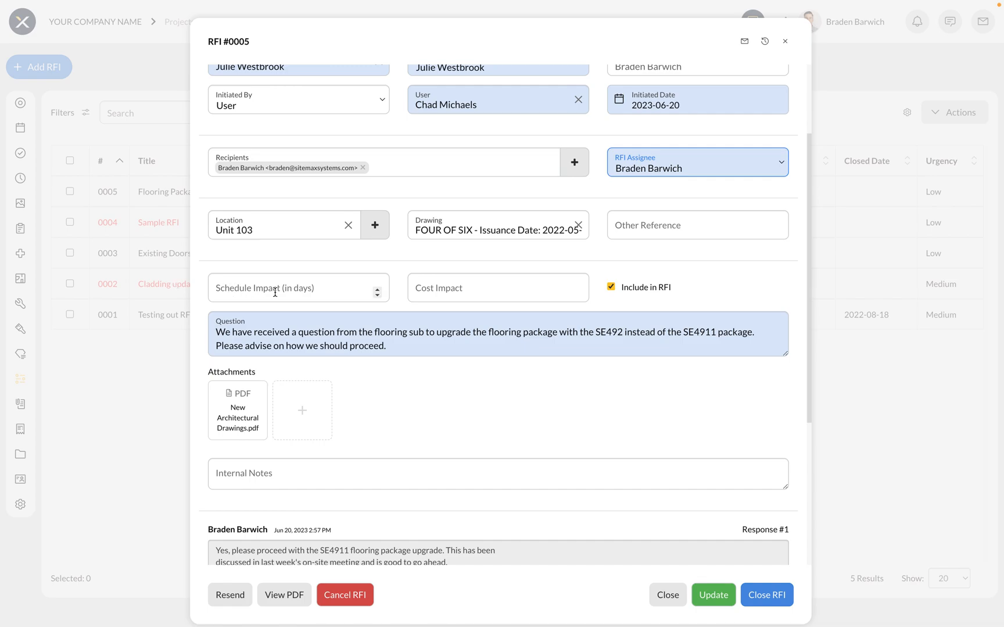
{"action": "mouse_move", "coordinate": [634, 302]}
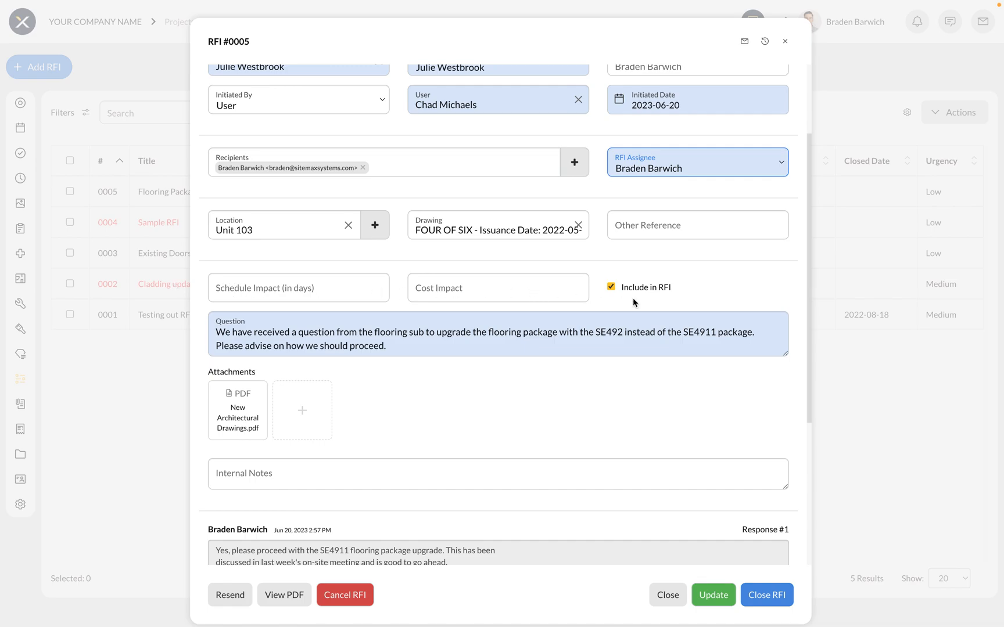
{"action": "scroll", "scroll_direction": "down", "scroll_amount": 3}
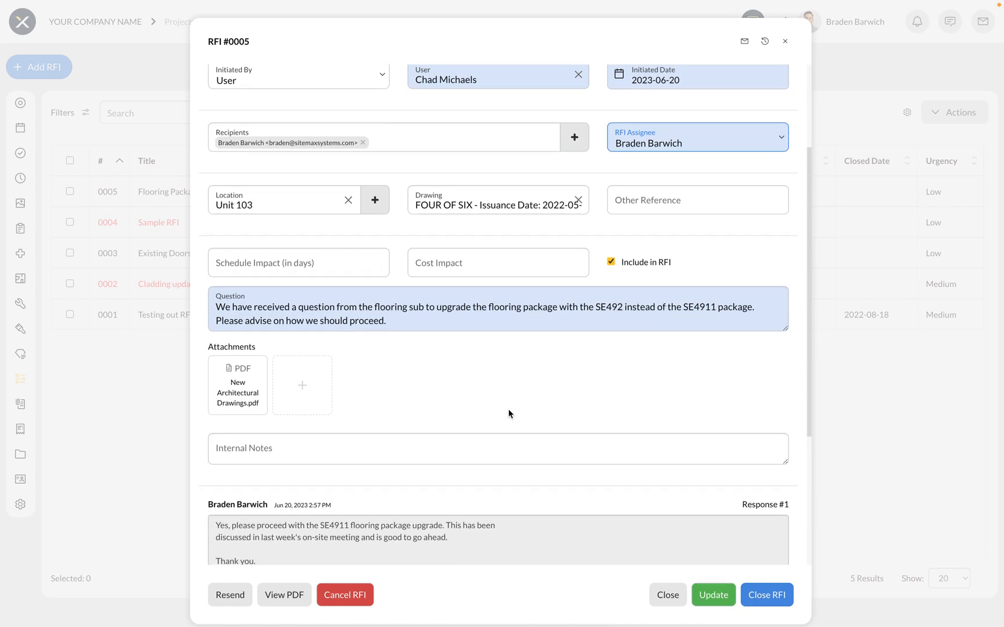
{"action": "left_click", "coordinate": [384, 320]}
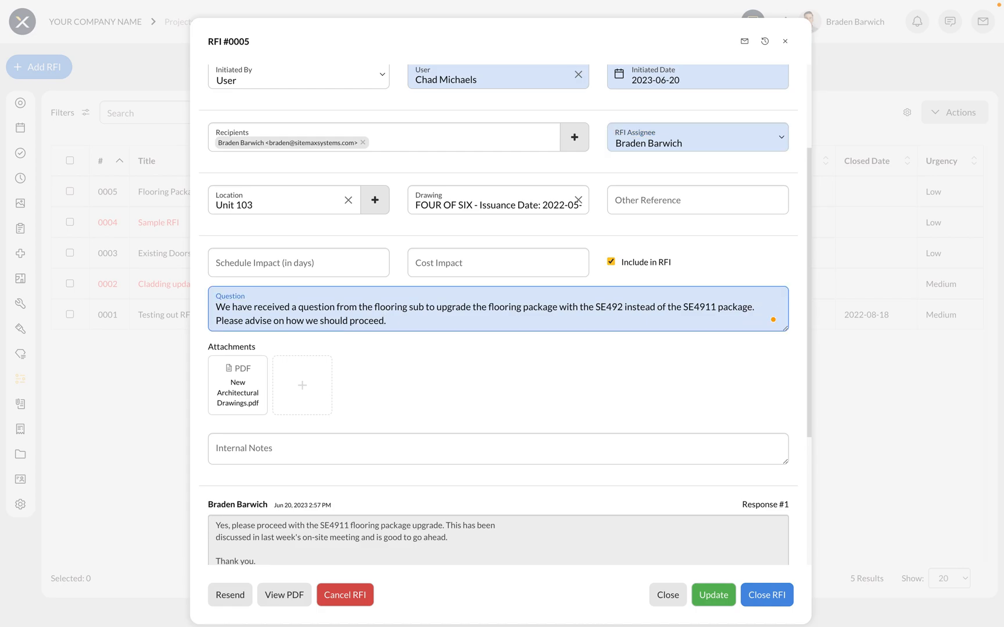
{"action": "mouse_move", "coordinate": [238, 384]}
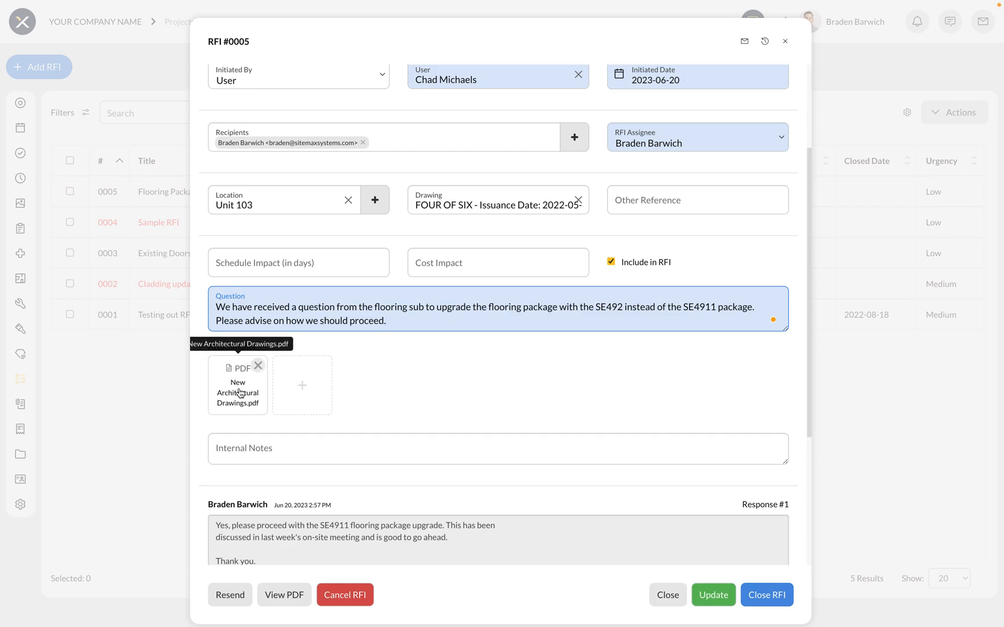
{"action": "scroll", "scroll_direction": "down", "scroll_amount": 3}
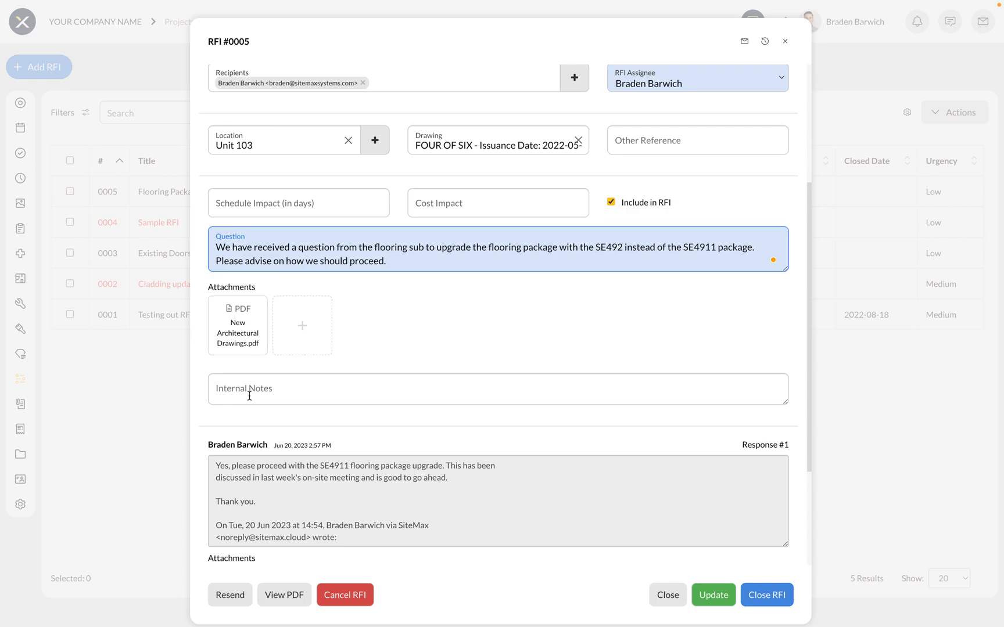
{"action": "scroll", "scroll_direction": "down", "scroll_amount": 3}
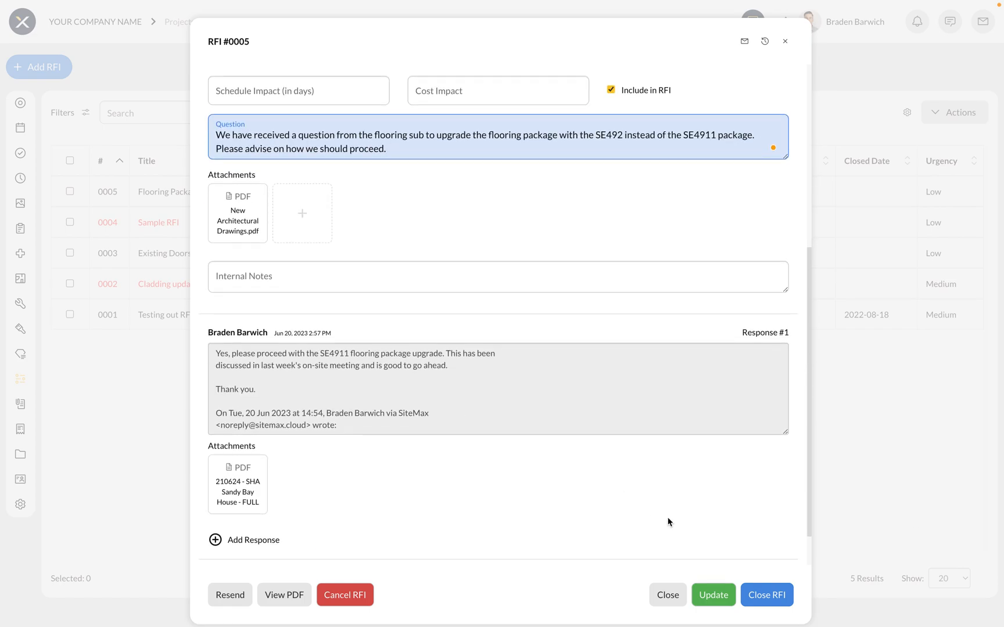
{"action": "left_click", "coordinate": [667, 595]}
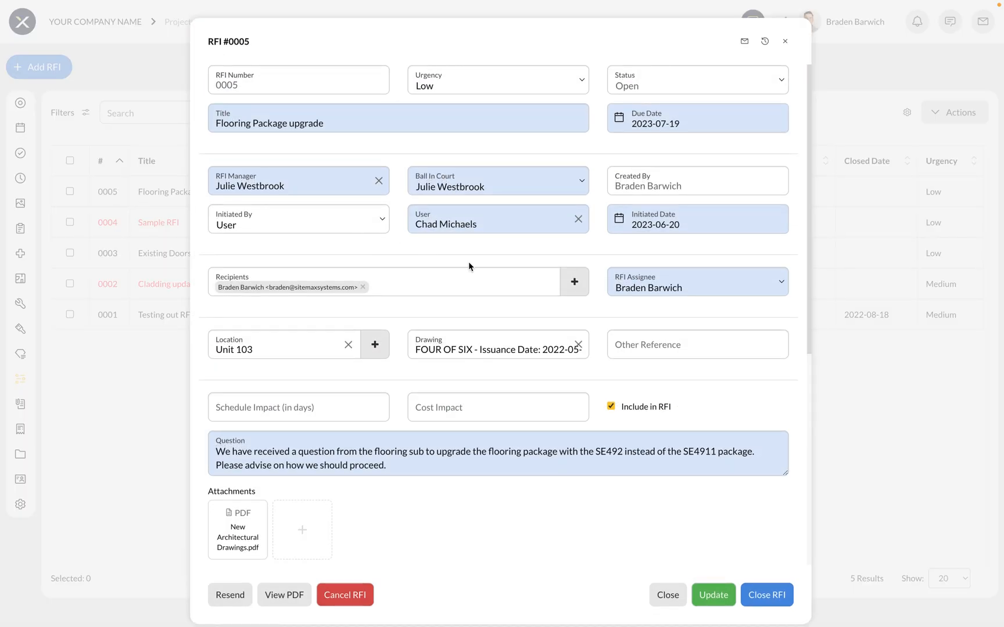
{"action": "scroll", "scroll_direction": "down", "scroll_amount": 3}
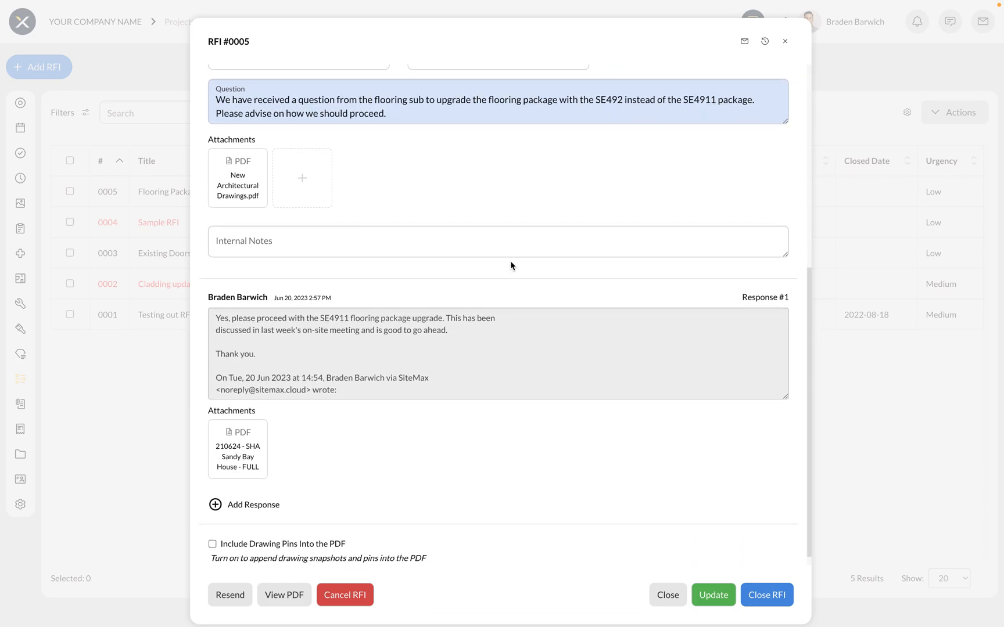
{"action": "mouse_move", "coordinate": [353, 450]}
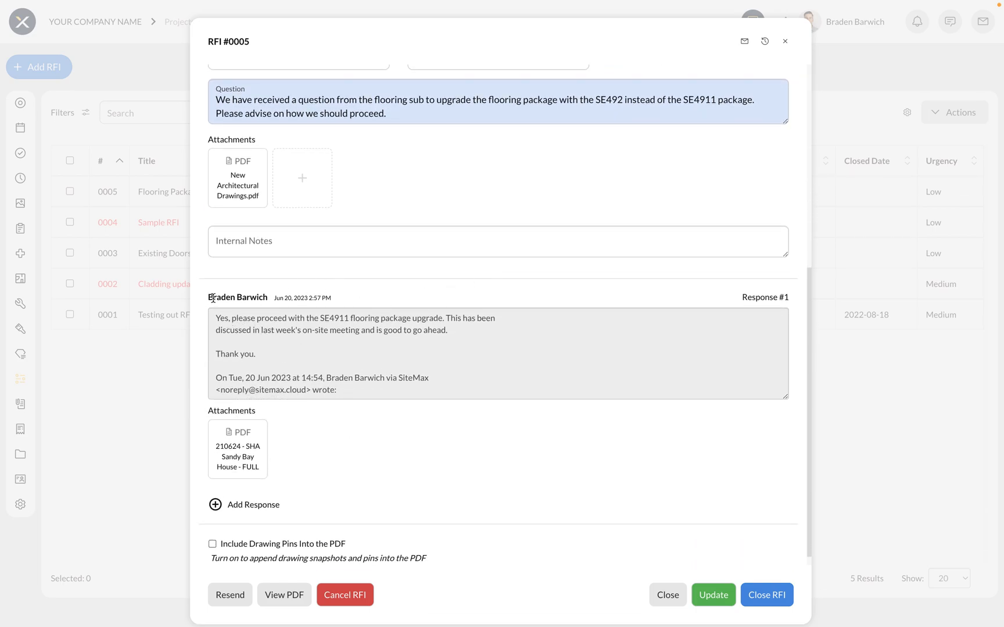
{"action": "mouse_move", "coordinate": [339, 301]}
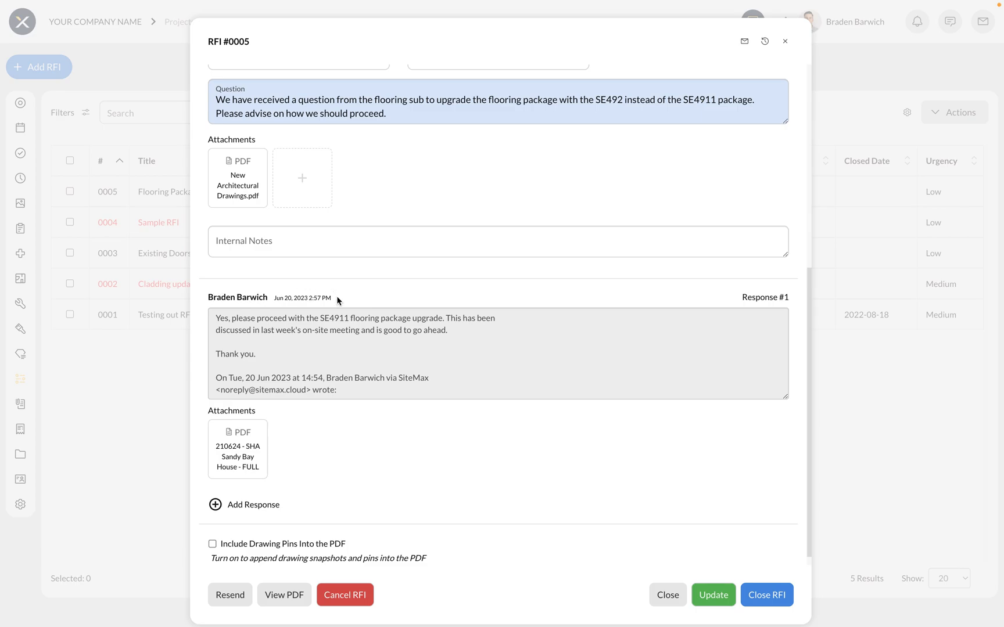
{"action": "mouse_move", "coordinate": [314, 323]}
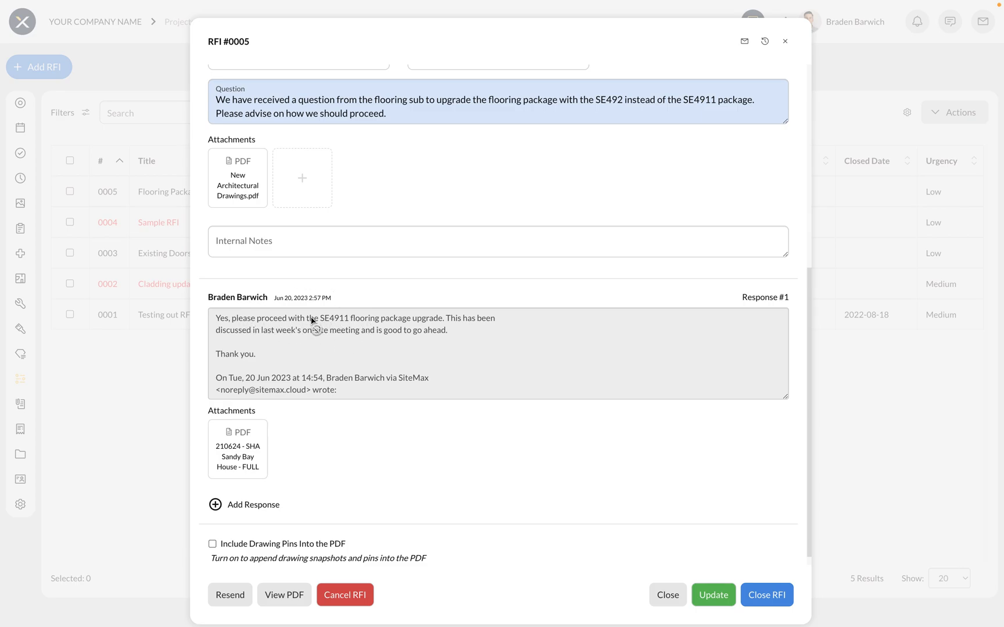
{"action": "mouse_move", "coordinate": [316, 443]}
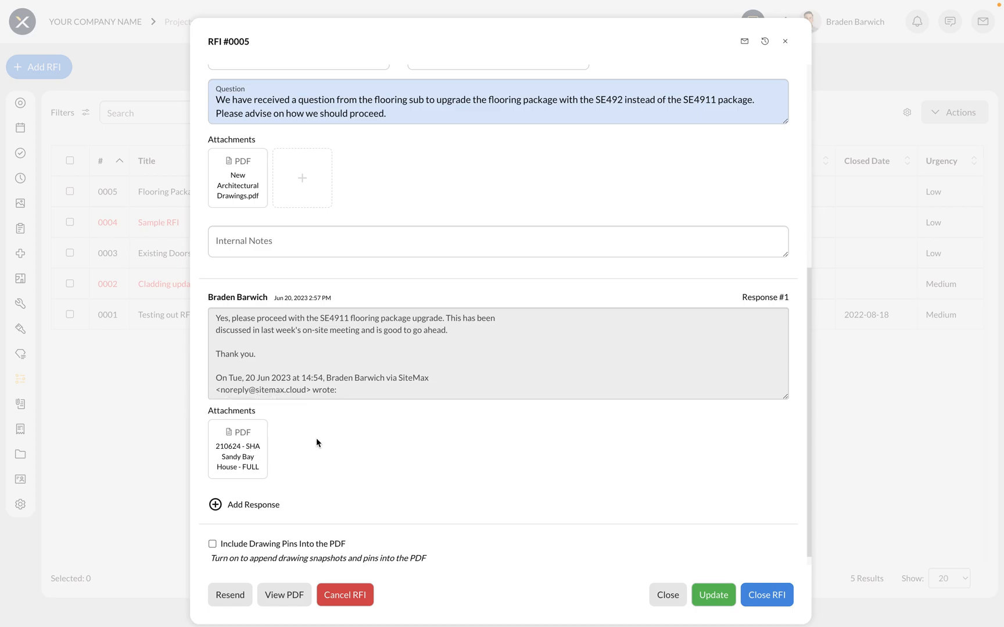
{"action": "scroll", "scroll_direction": "up", "scroll_amount": 3}
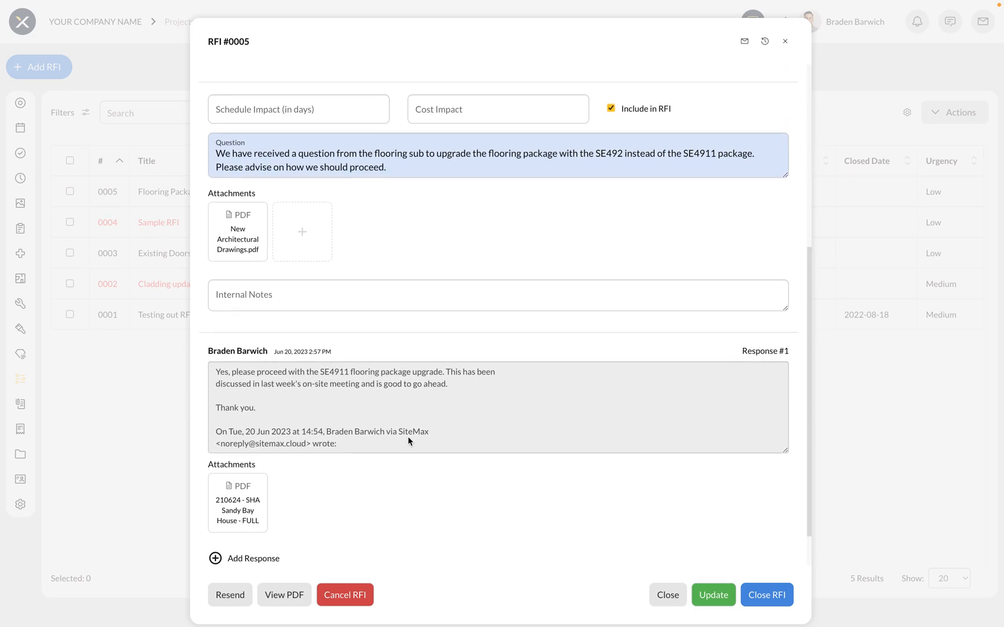
{"action": "scroll", "scroll_direction": "up", "scroll_amount": 3}
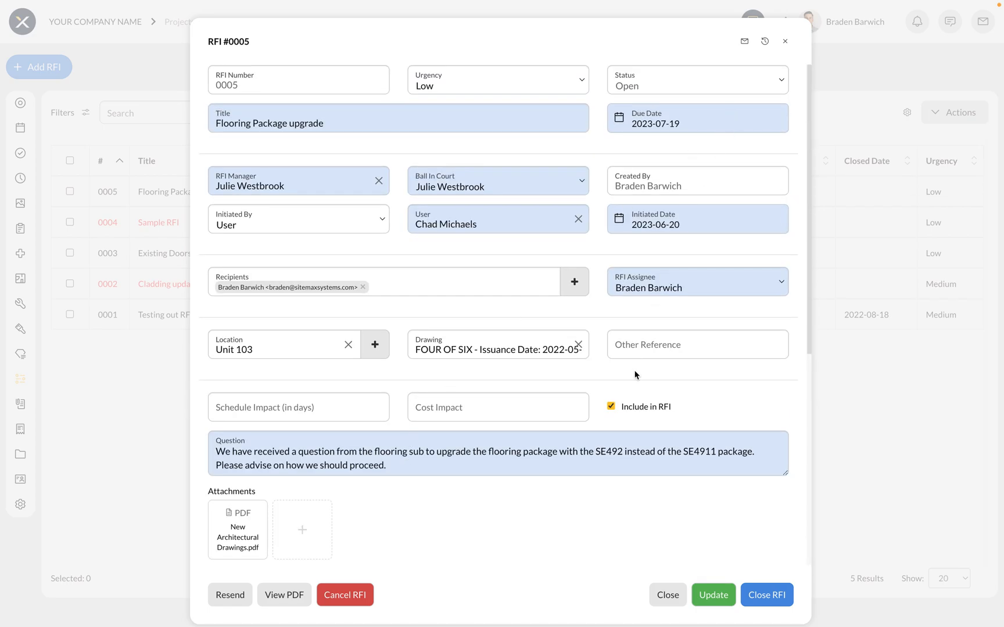
{"action": "left_click", "coordinate": [283, 595]}
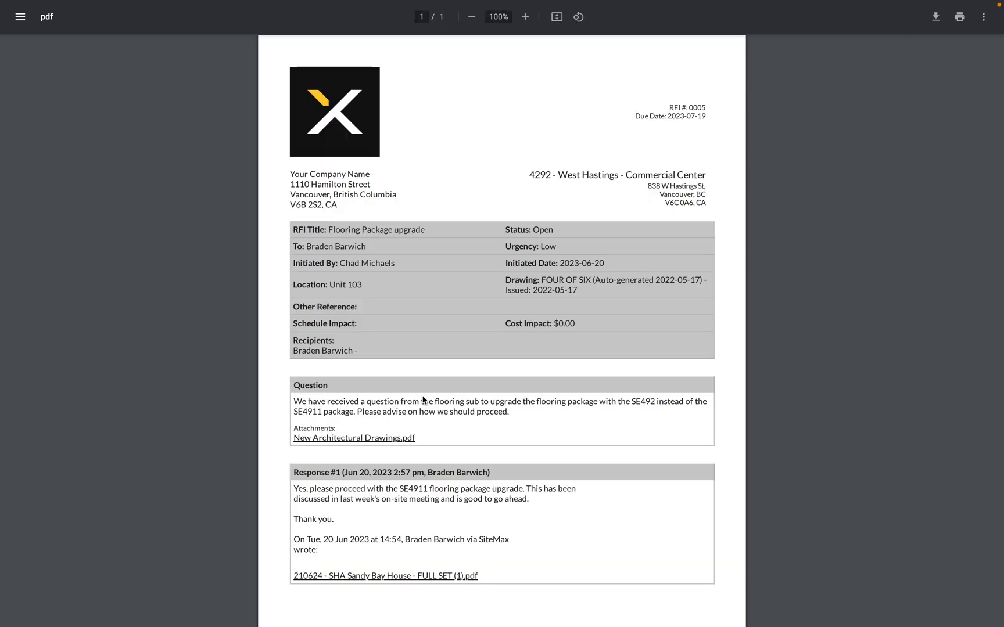
{"action": "mouse_move", "coordinate": [406, 190]}
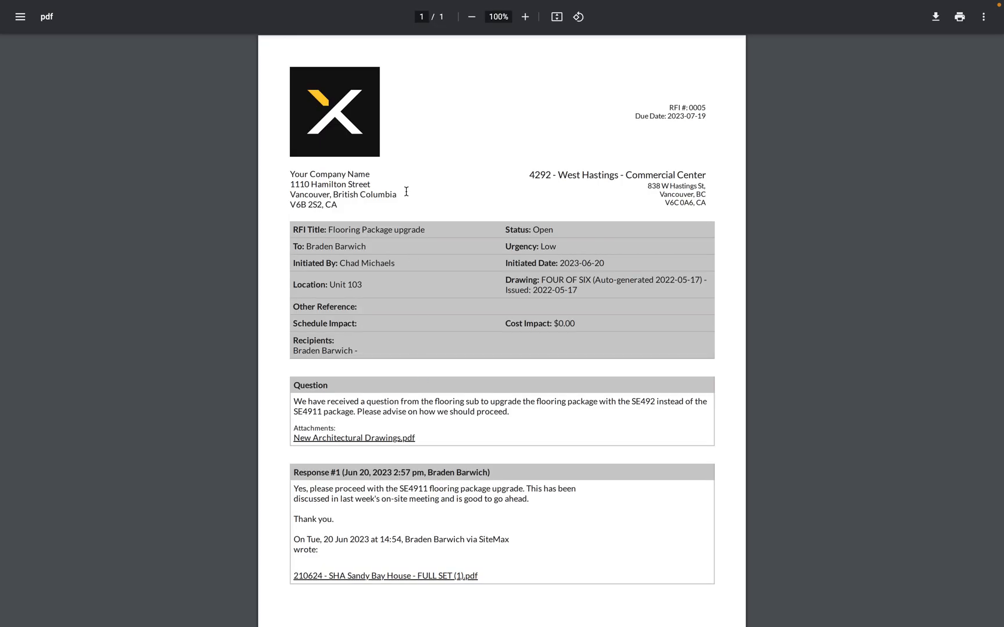
{"action": "mouse_move", "coordinate": [549, 299]}
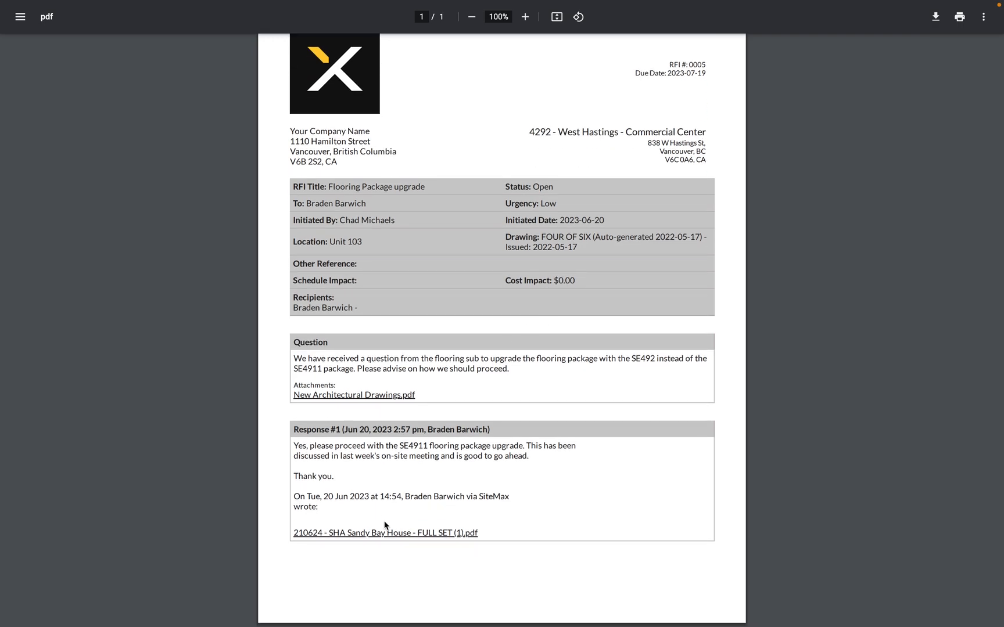
{"action": "mouse_move", "coordinate": [381, 474]}
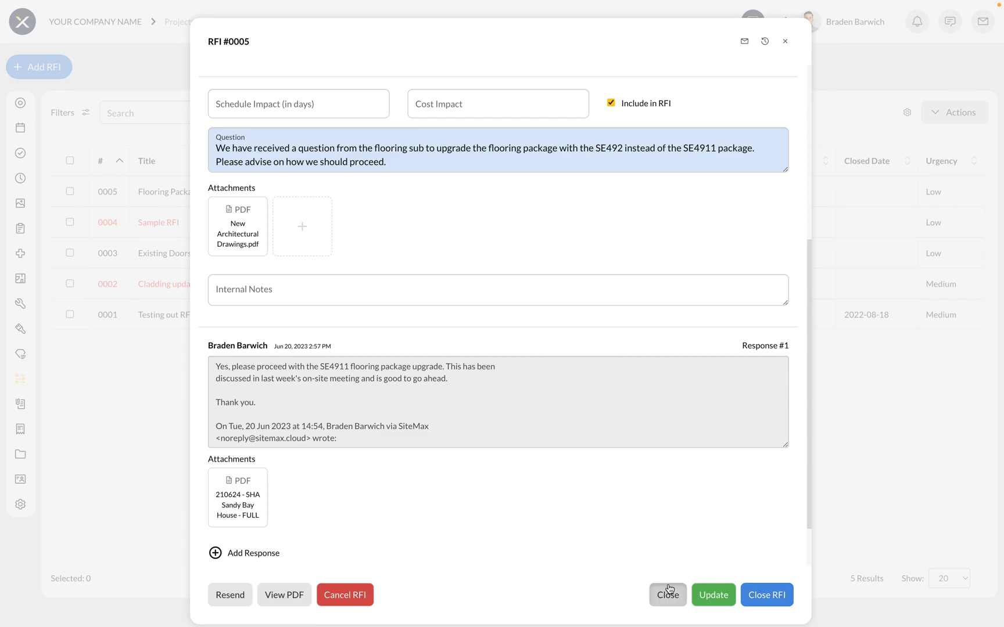
- Close the RFI, dismiss the filter options unapplied, and open the project's Submittals list
{"action": "left_click", "coordinate": [667, 595]}
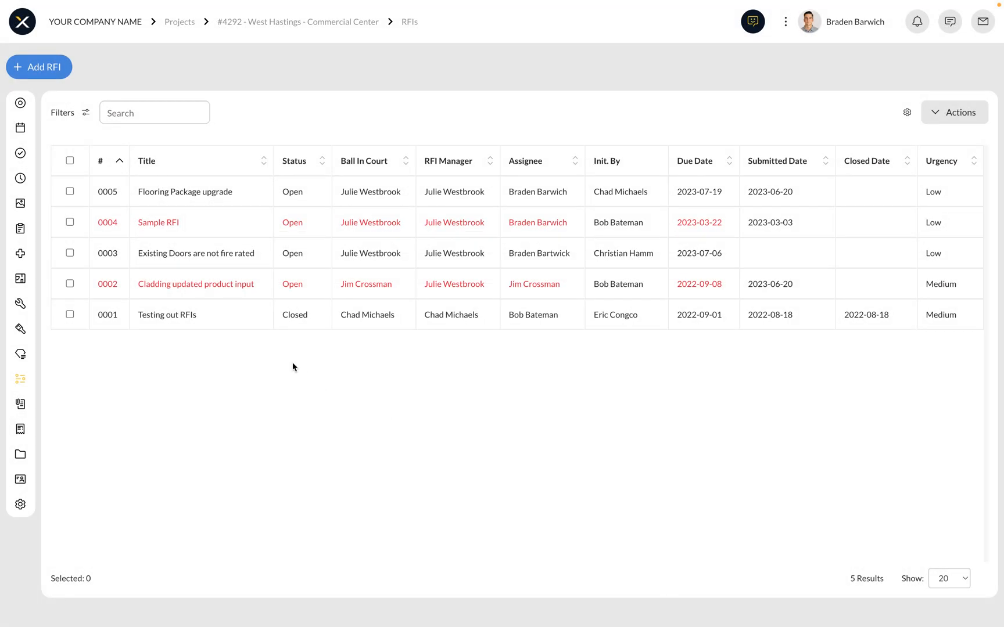
{"action": "left_click", "coordinate": [63, 113]}
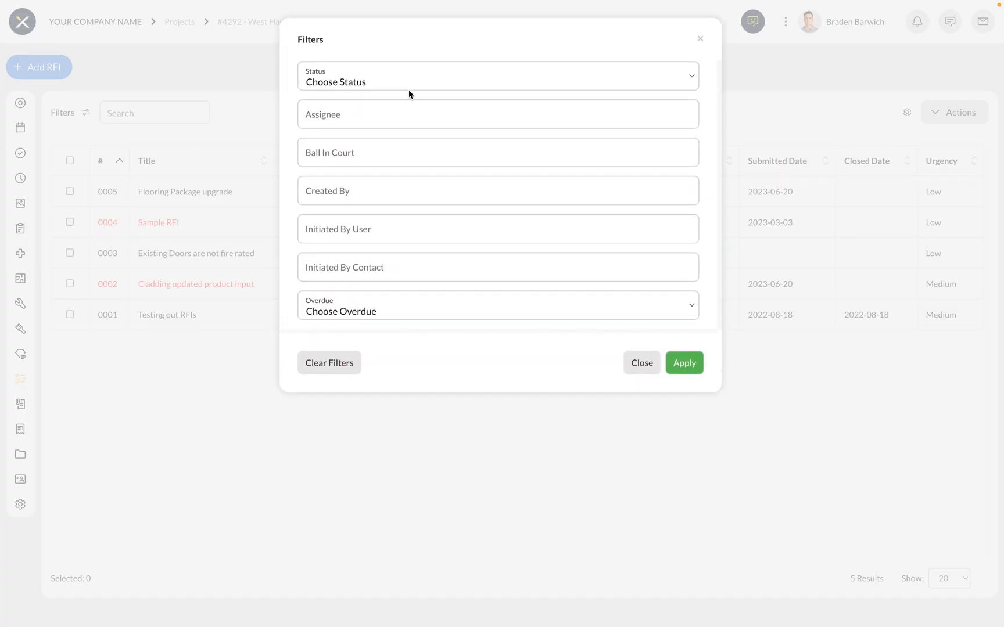
{"action": "left_click", "coordinate": [640, 363]}
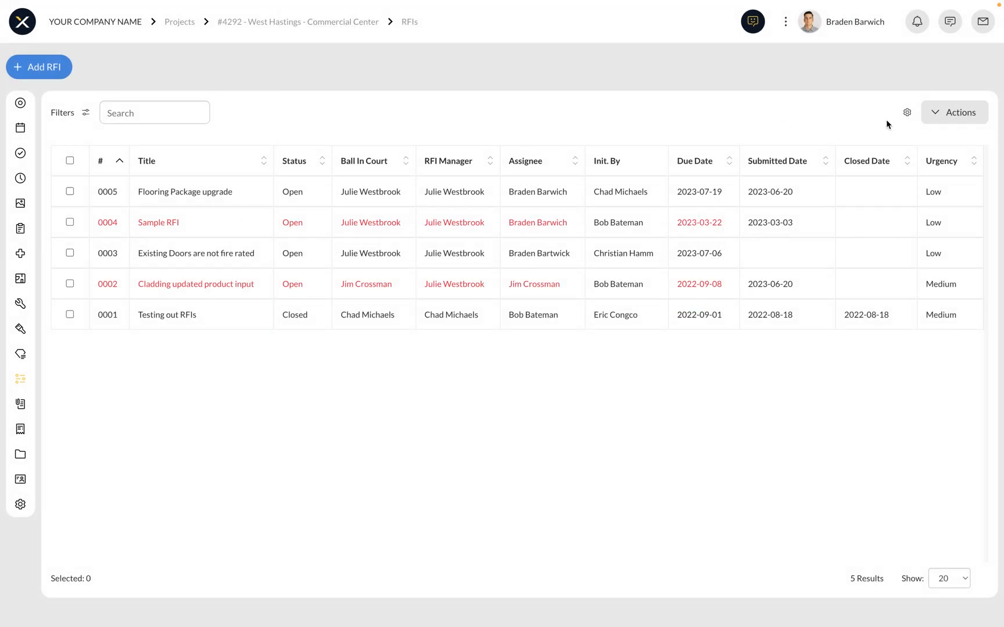
{"action": "left_click", "coordinate": [954, 112]}
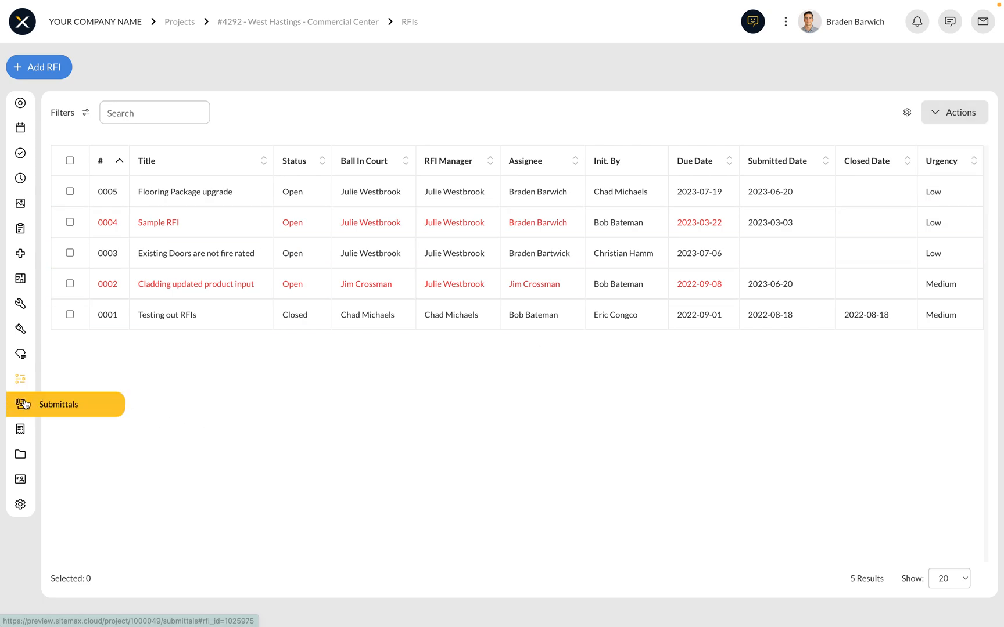
{"action": "left_click", "coordinate": [58, 403]}
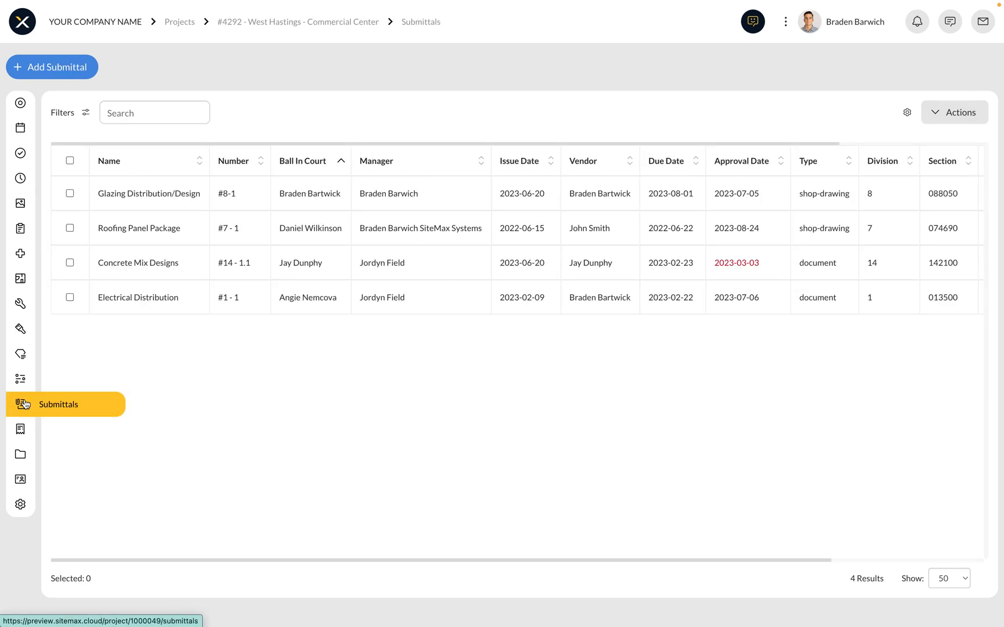
{"action": "mouse_move", "coordinate": [218, 357]}
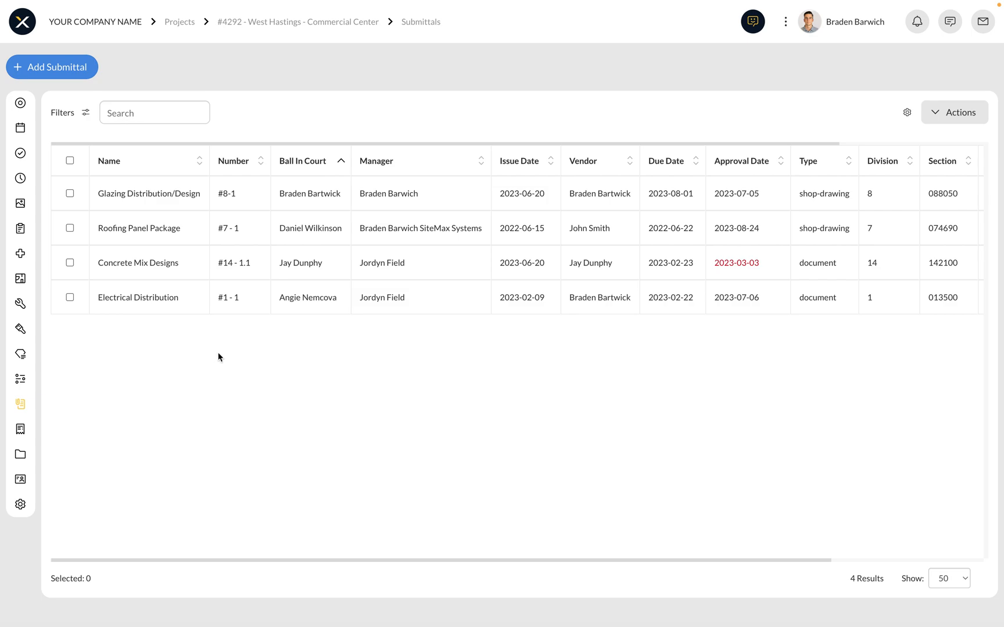
{"action": "mouse_move", "coordinate": [136, 194]}
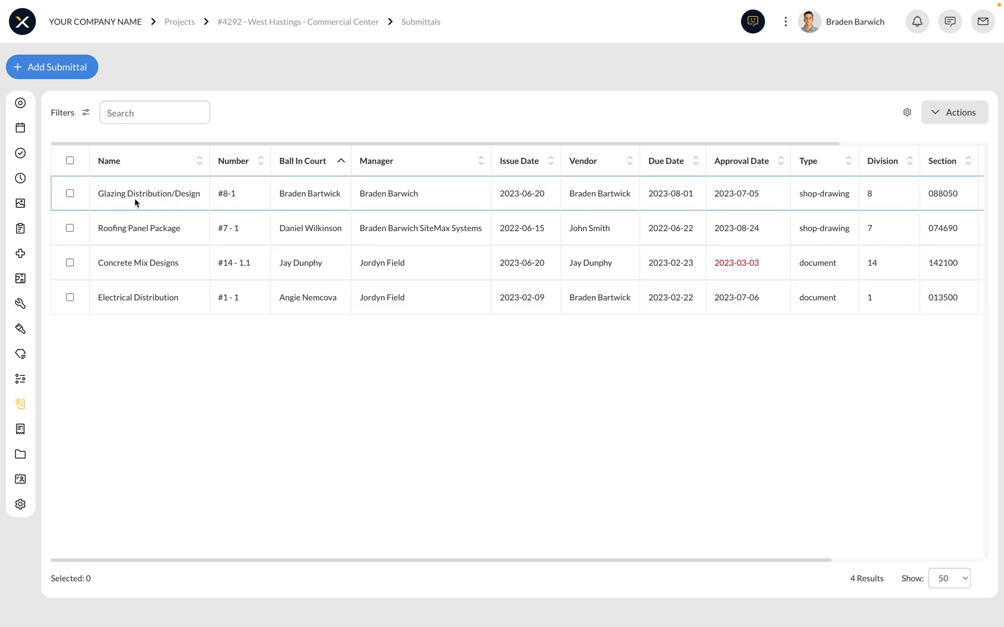
- Open submittal #8-1, reselect section 088050 - Glazing, and keep type Shop Drawing
{"action": "left_click", "coordinate": [149, 193]}
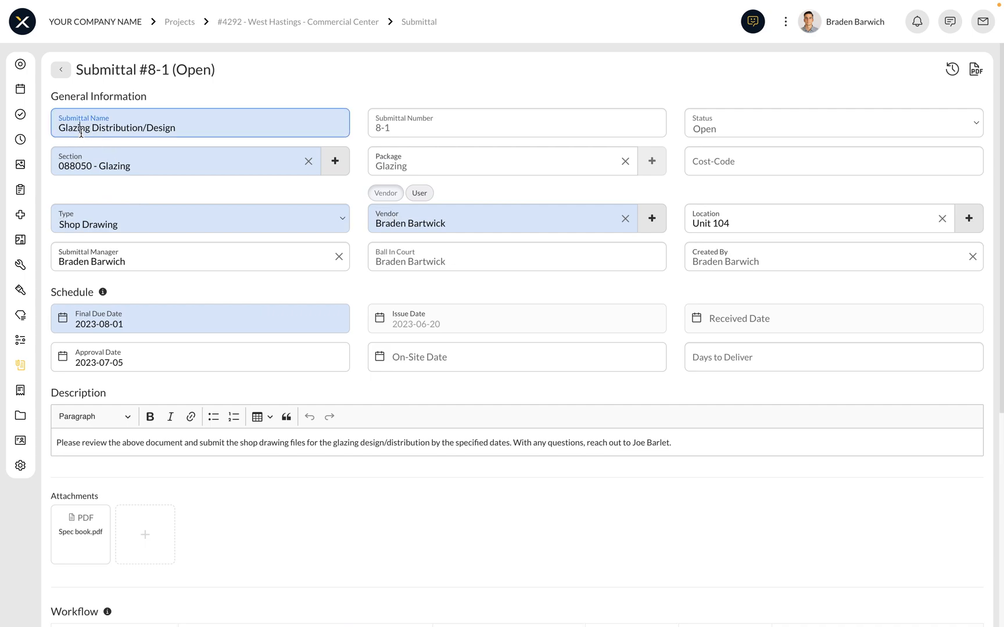
{"action": "mouse_move", "coordinate": [164, 123]}
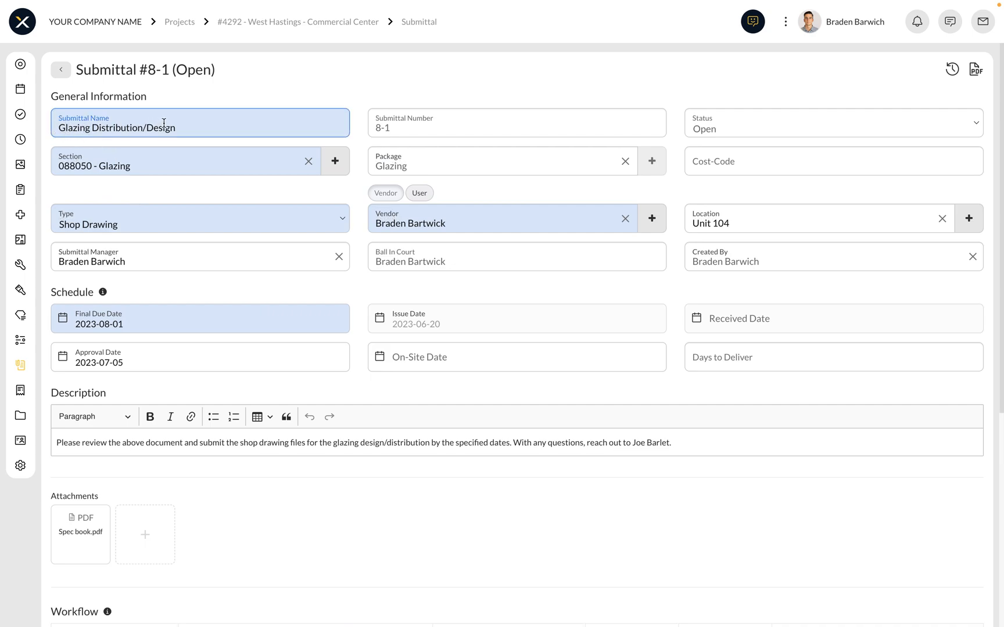
{"action": "mouse_move", "coordinate": [377, 135]}
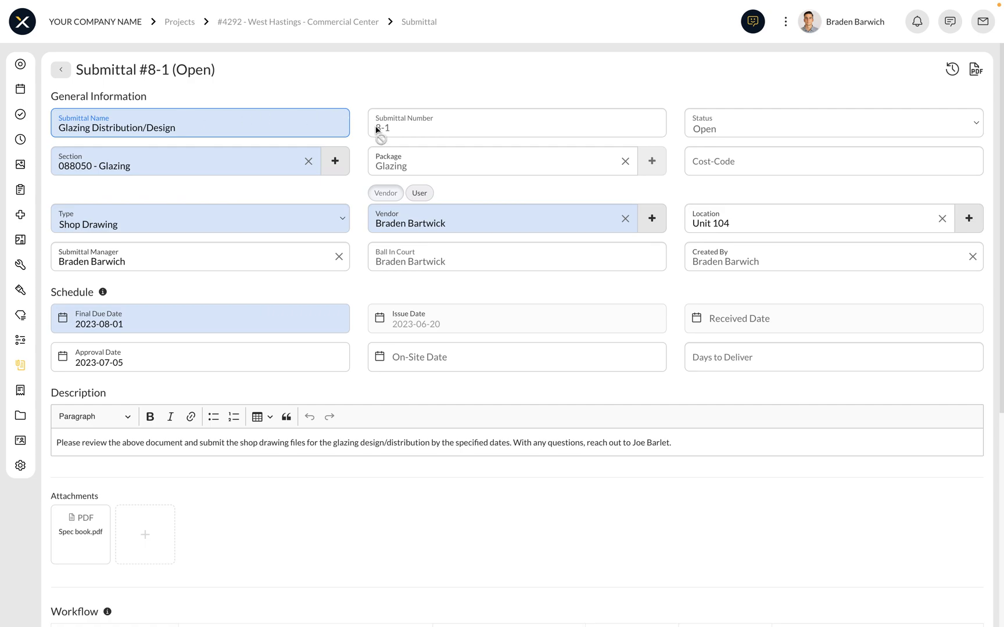
{"action": "mouse_move", "coordinate": [411, 133]}
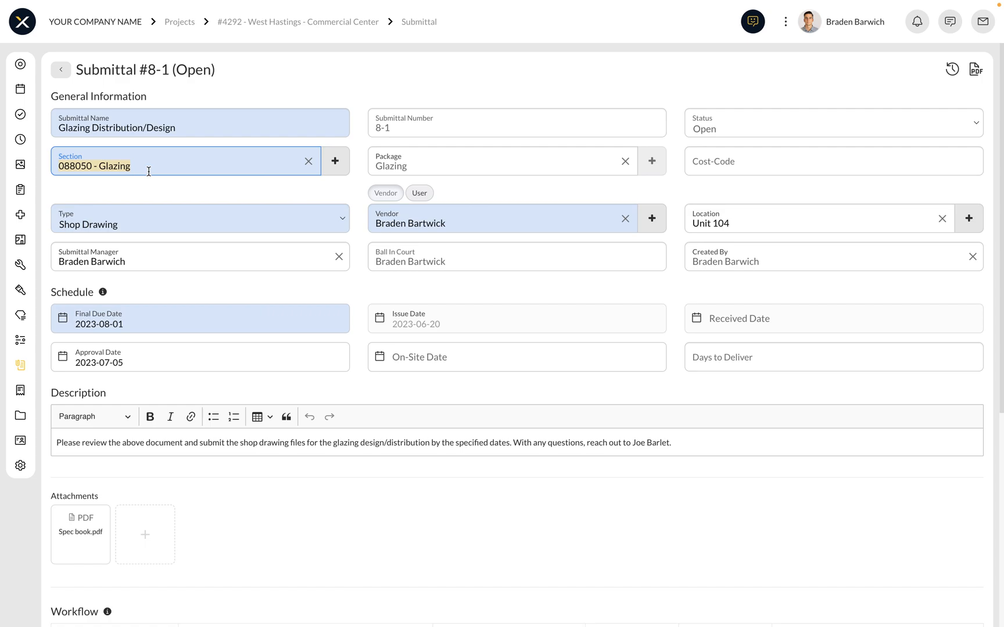
{"action": "left_click", "coordinate": [308, 161]}
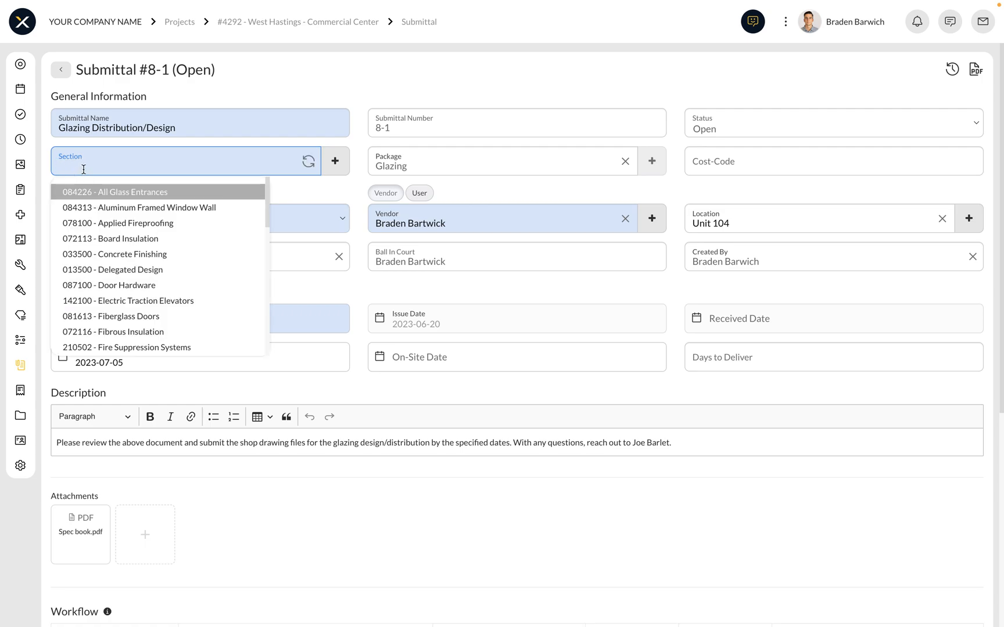
{"action": "mouse_move", "coordinate": [134, 284]}
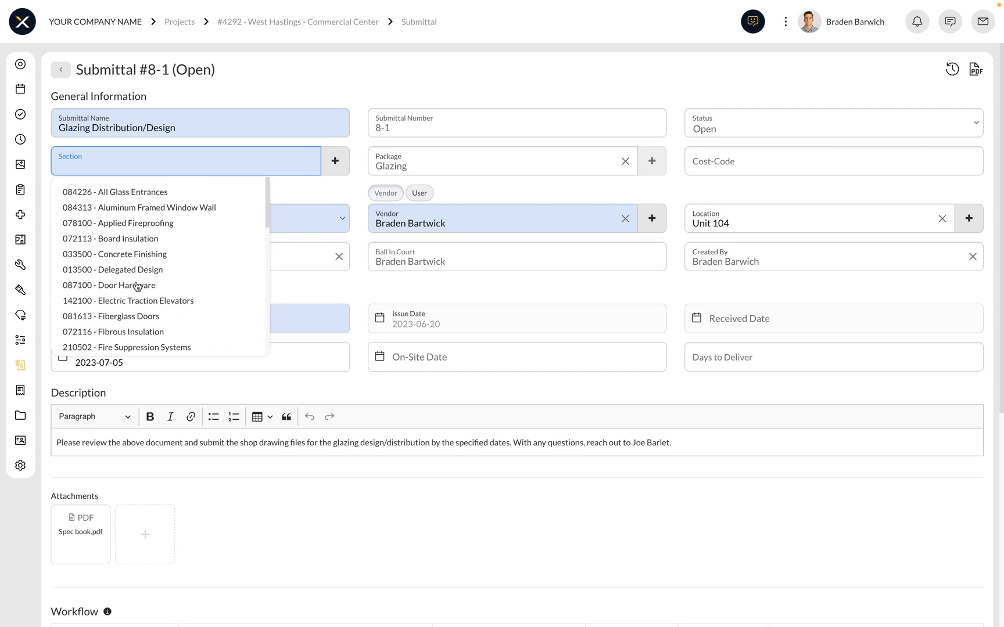
{"action": "type", "text": "glazing"}
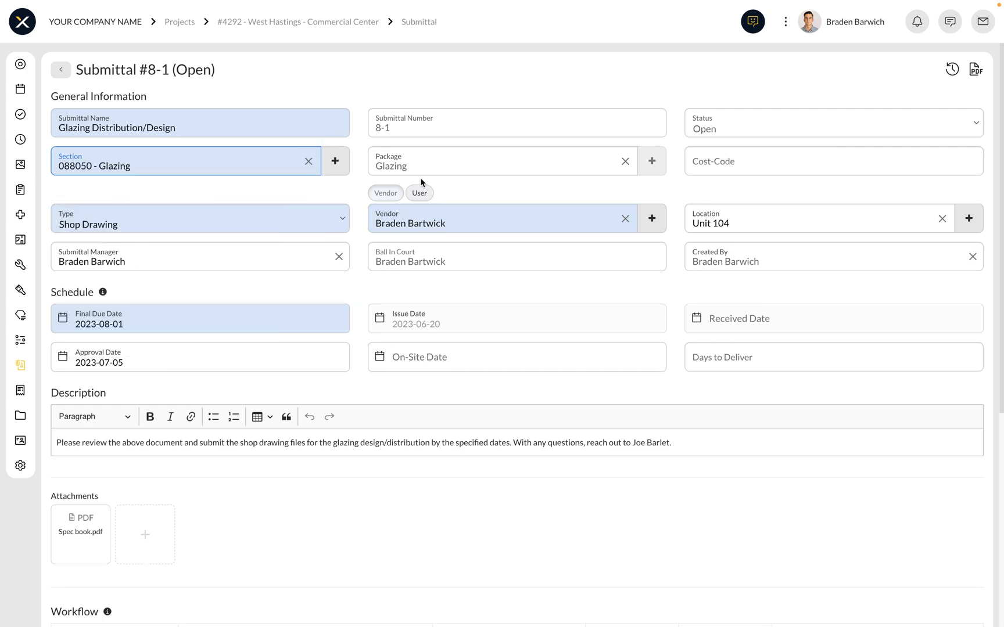
{"action": "mouse_move", "coordinate": [454, 182]}
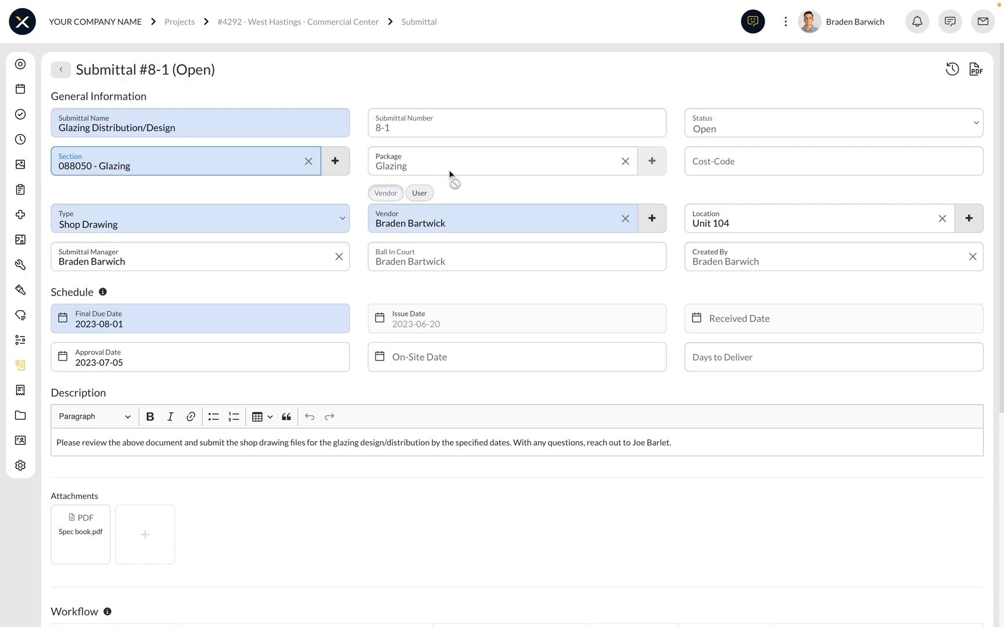
{"action": "mouse_move", "coordinate": [183, 226]}
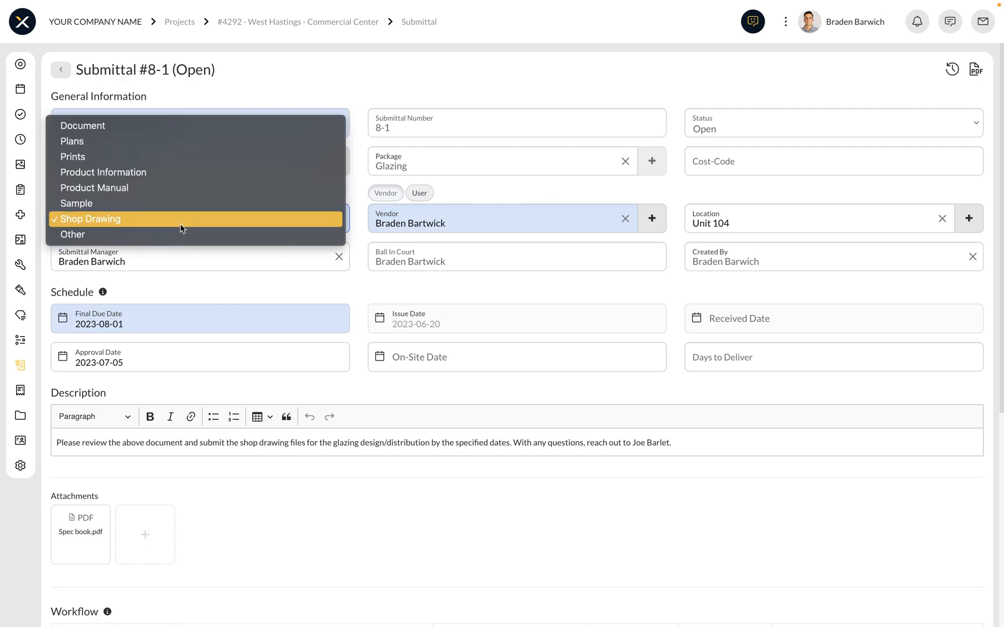
{"action": "mouse_move", "coordinate": [111, 187]}
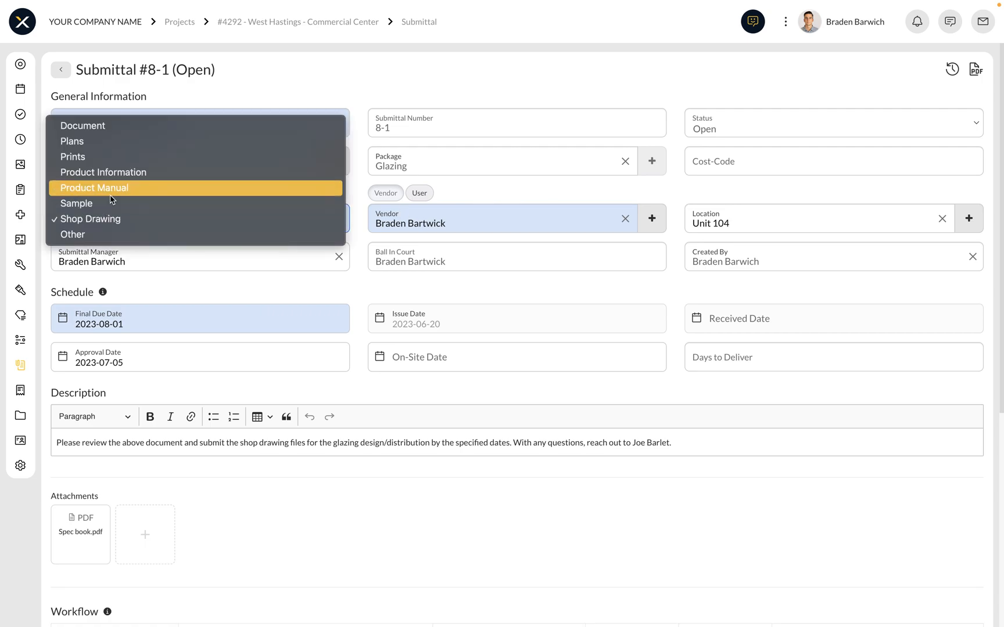
{"action": "mouse_move", "coordinate": [120, 157]}
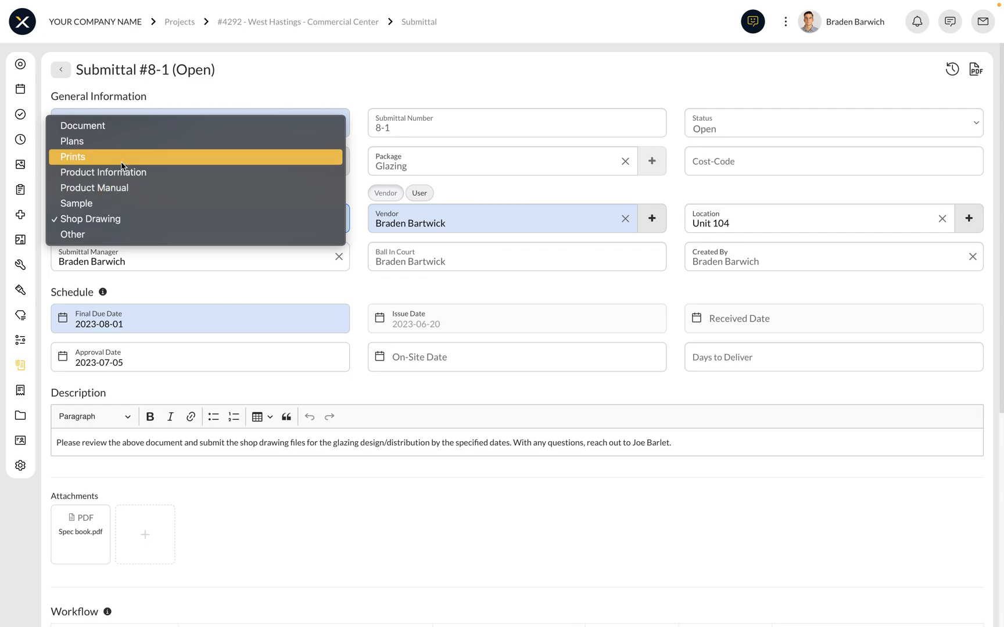
{"action": "mouse_move", "coordinate": [106, 173]}
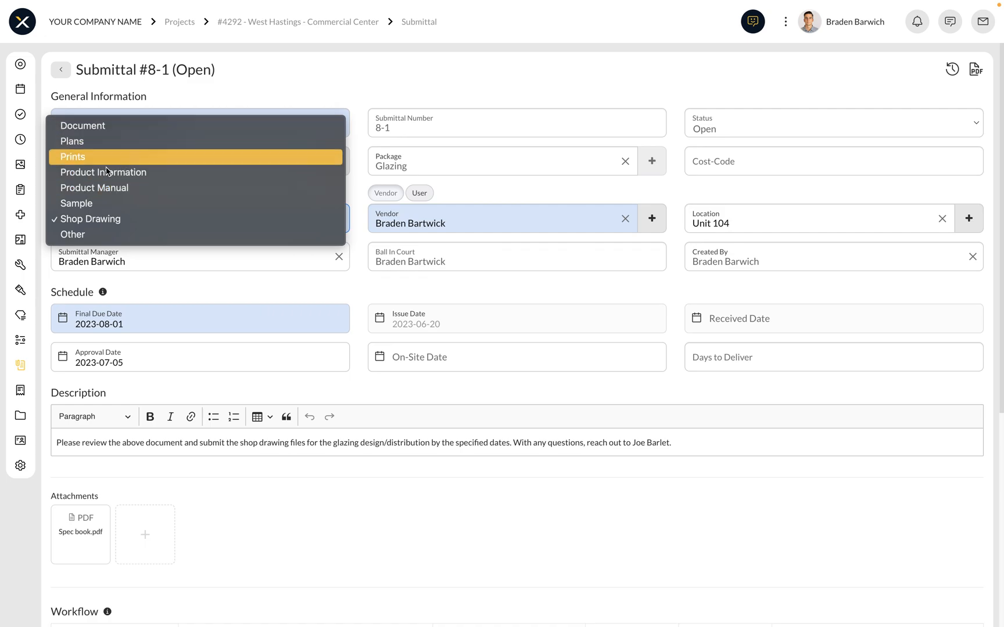
{"action": "left_click", "coordinate": [89, 218]}
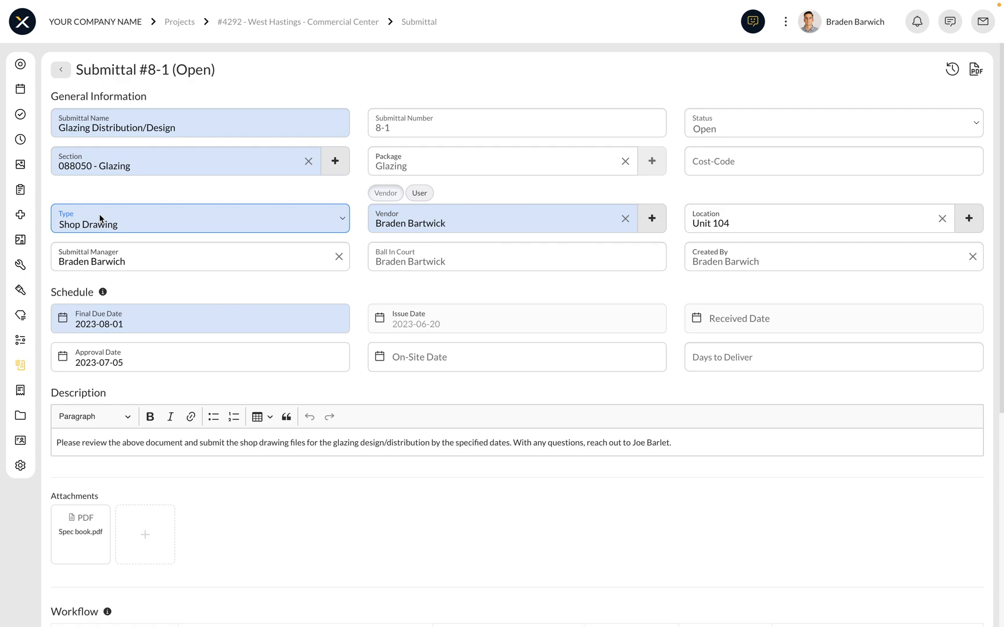
{"action": "mouse_move", "coordinate": [452, 222]}
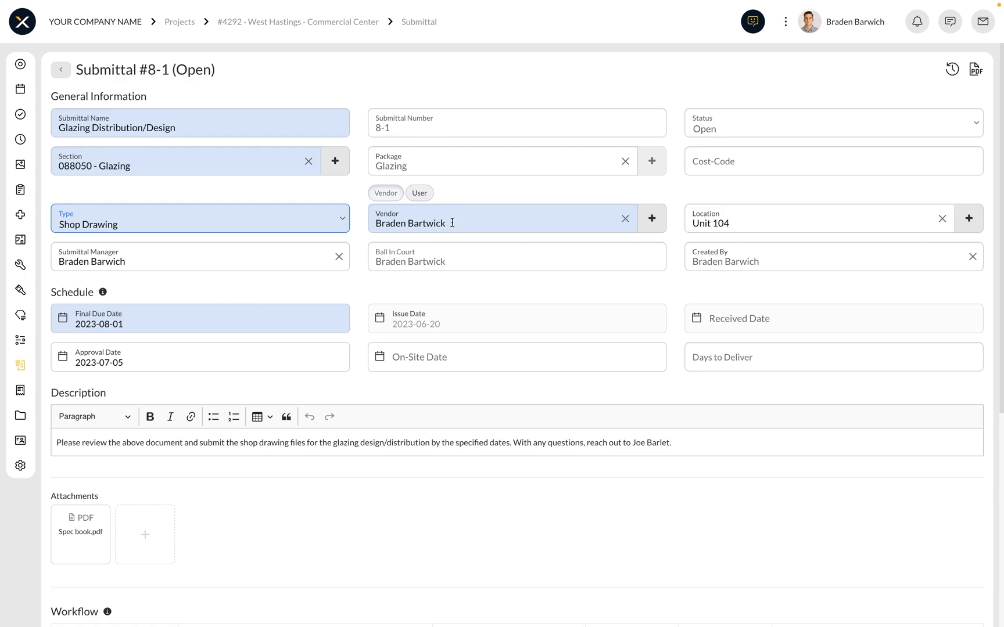
{"action": "mouse_move", "coordinate": [469, 262]}
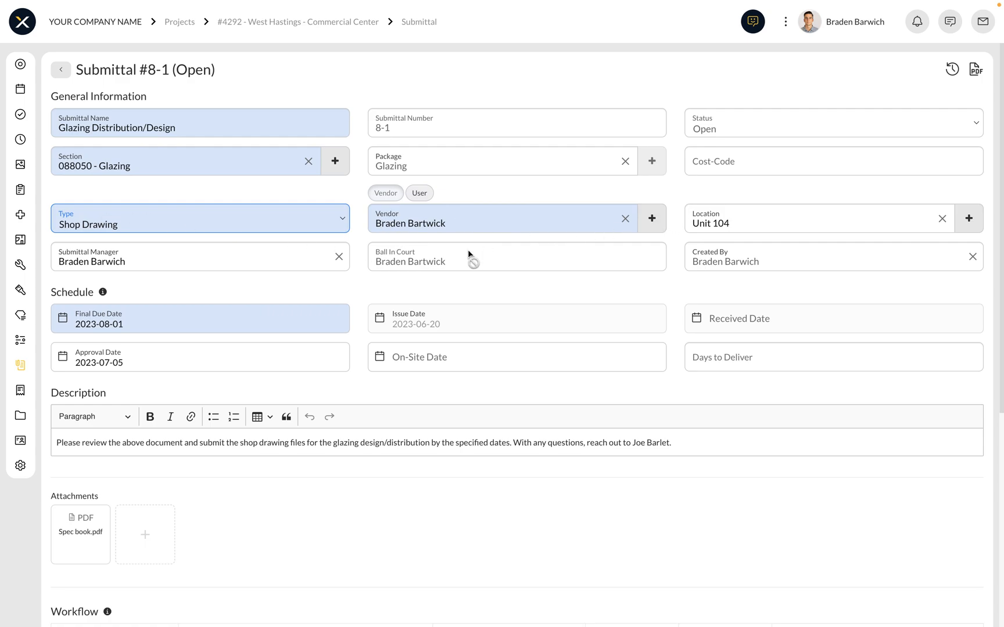
{"action": "scroll", "scroll_direction": "down", "scroll_amount": 3}
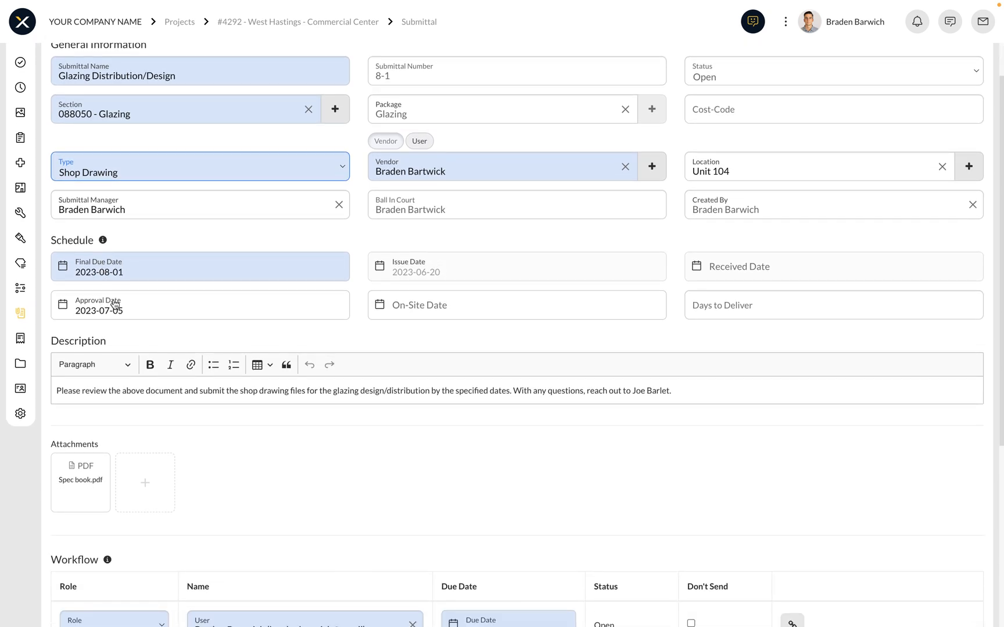
{"action": "scroll", "scroll_direction": "down", "scroll_amount": 3}
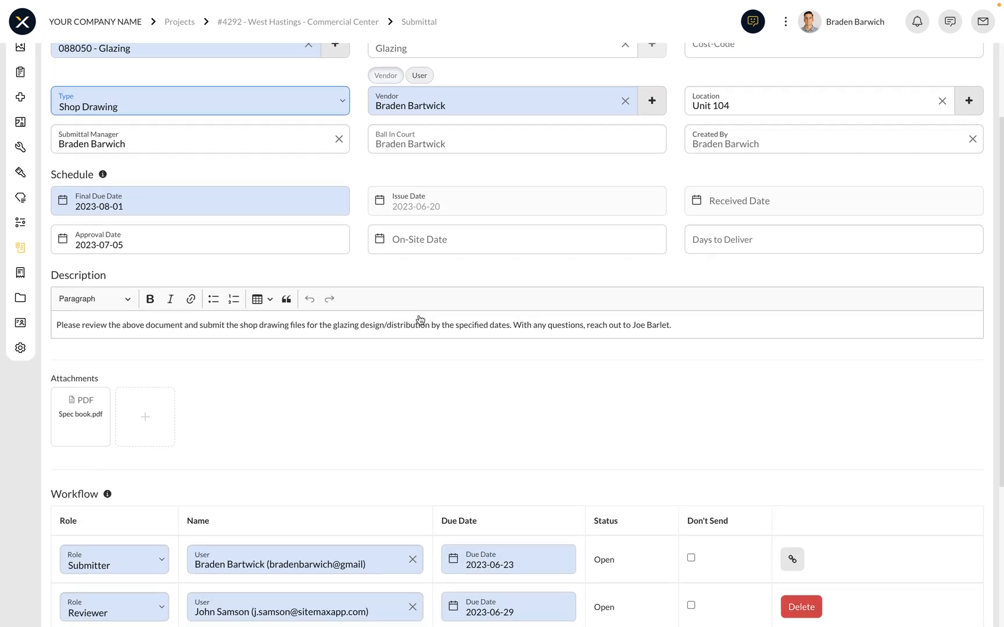
{"action": "scroll", "scroll_direction": "down", "scroll_amount": 3}
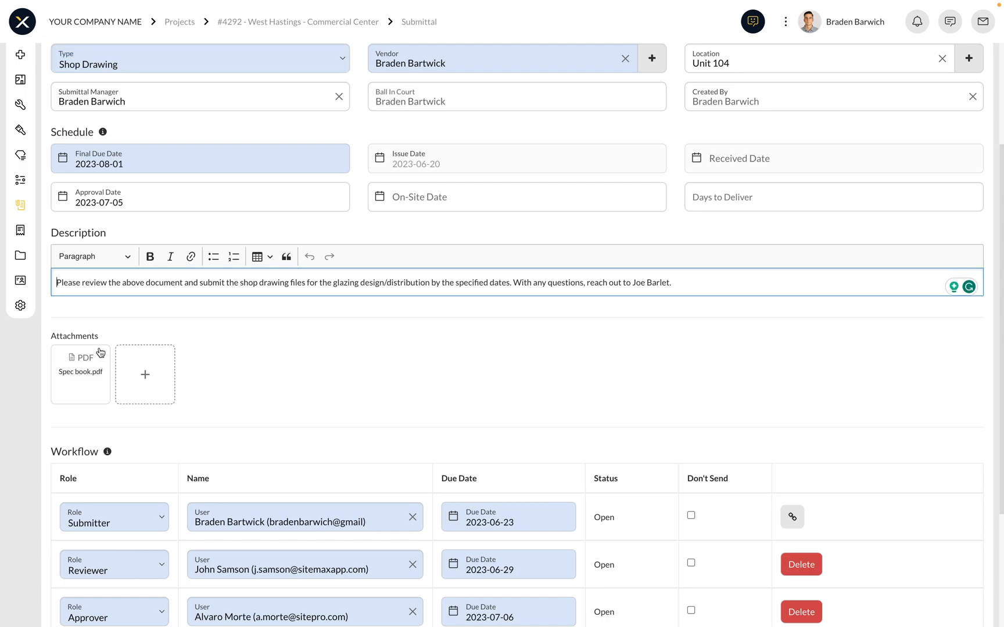
{"action": "mouse_move", "coordinate": [227, 373]}
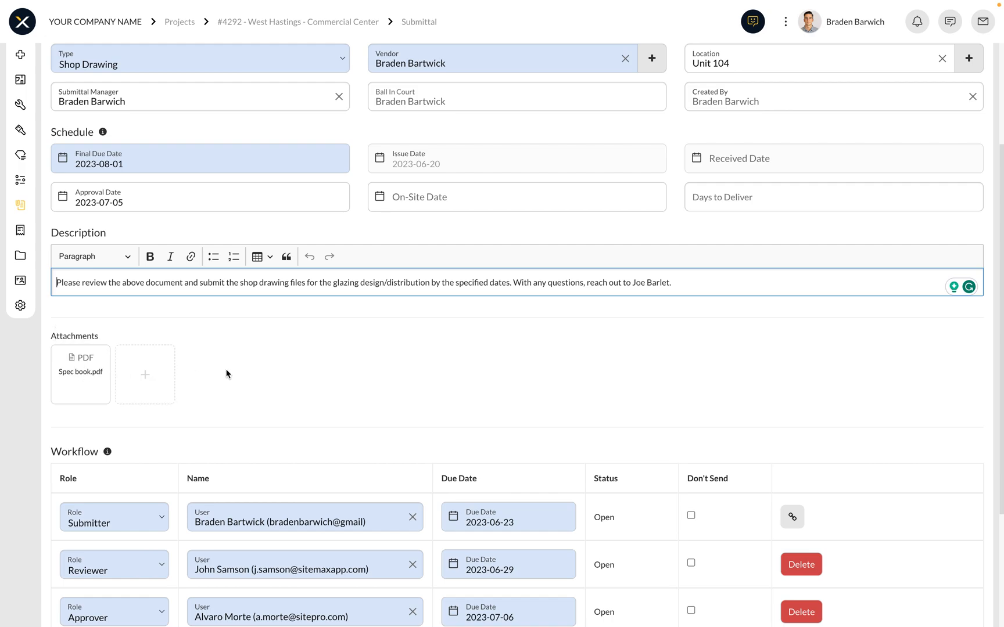
{"action": "scroll", "scroll_direction": "down", "scroll_amount": 3}
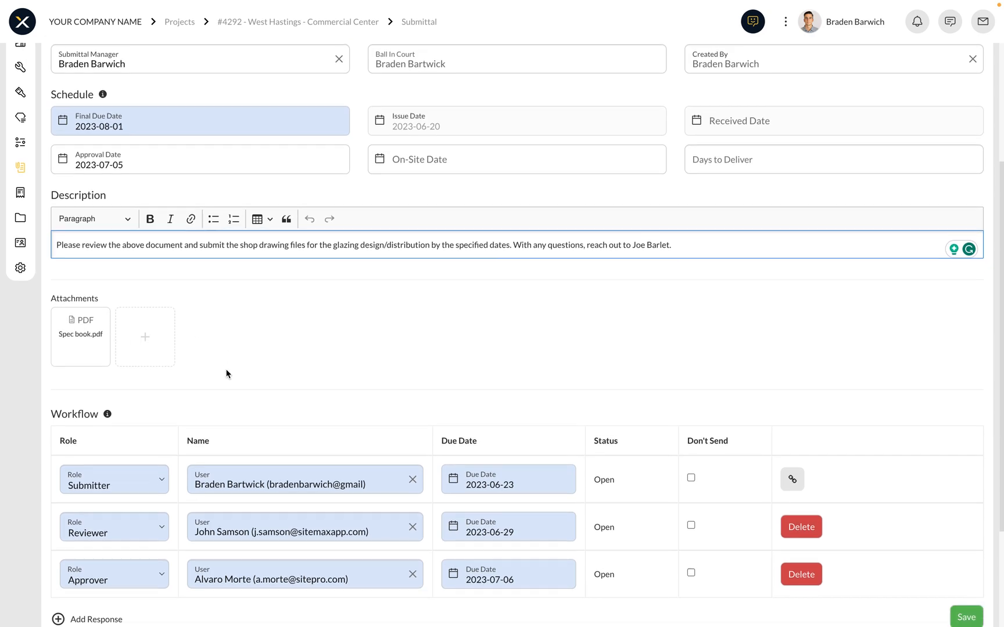
{"action": "scroll", "scroll_direction": "down", "scroll_amount": 3}
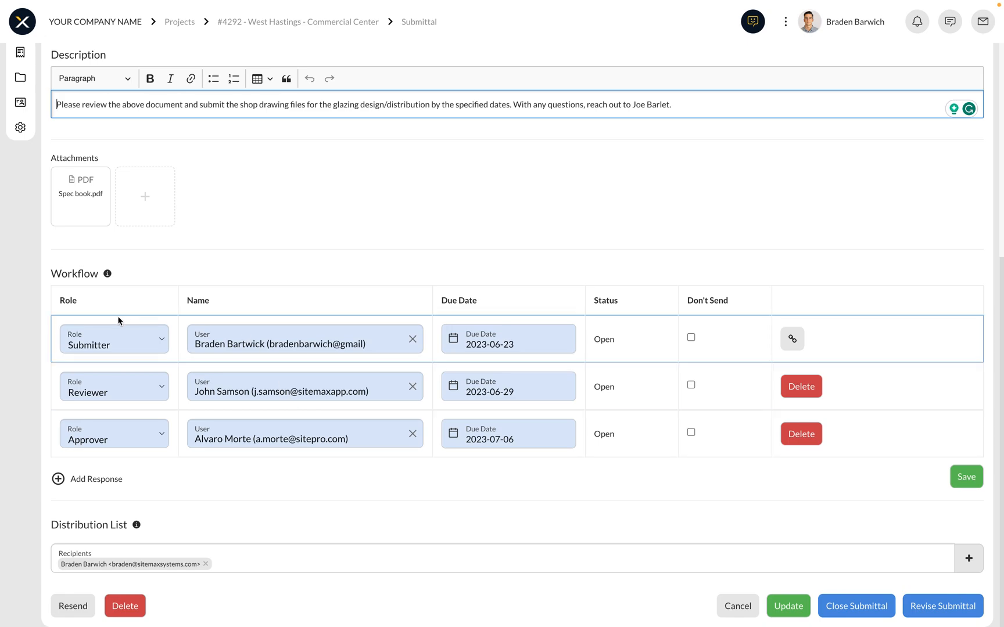
{"action": "mouse_move", "coordinate": [200, 344]}
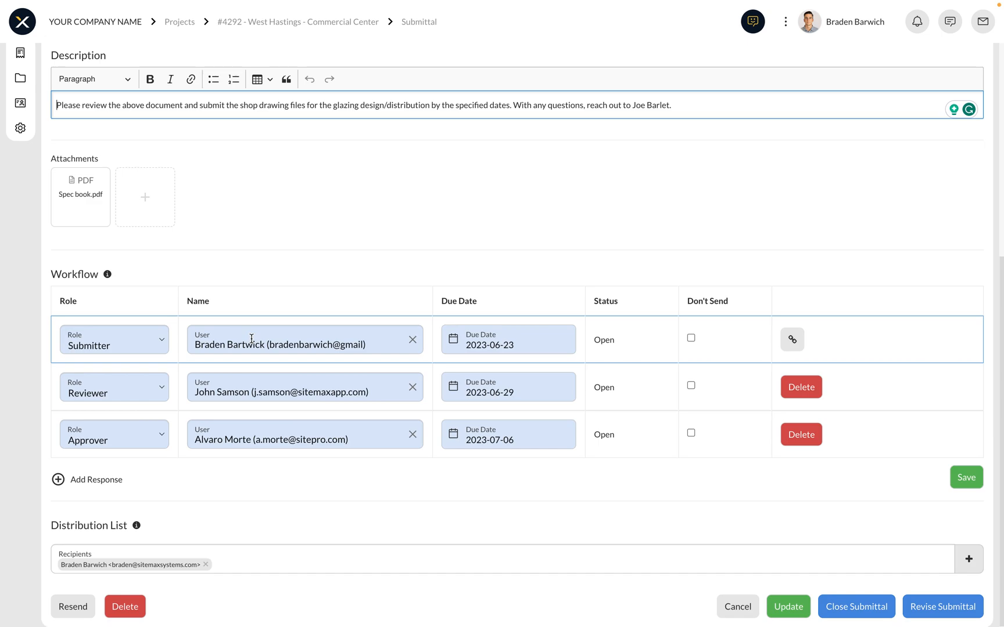
{"action": "mouse_move", "coordinate": [478, 350]}
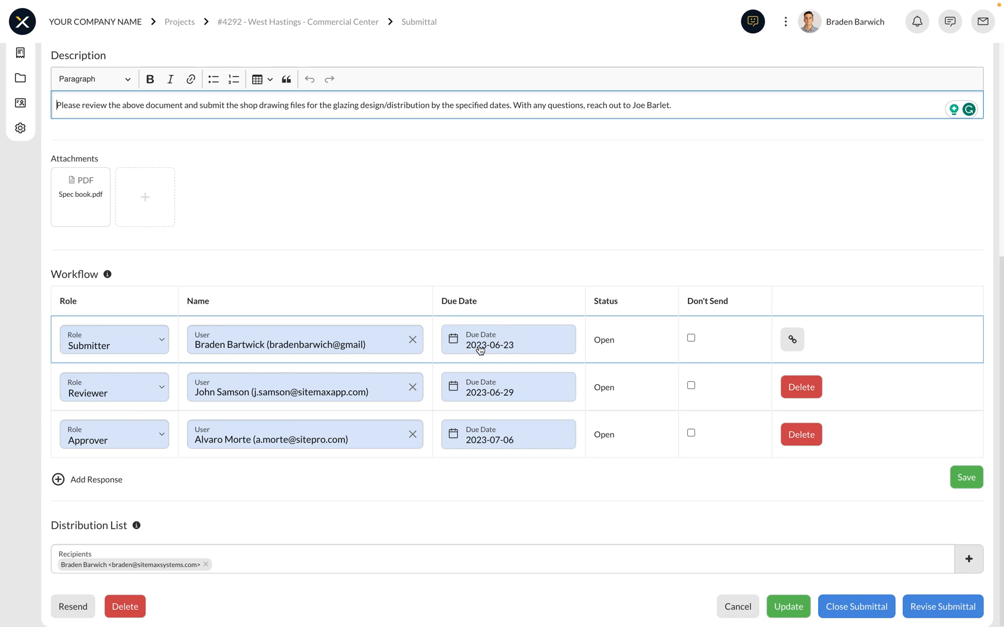
{"action": "mouse_move", "coordinate": [676, 385]}
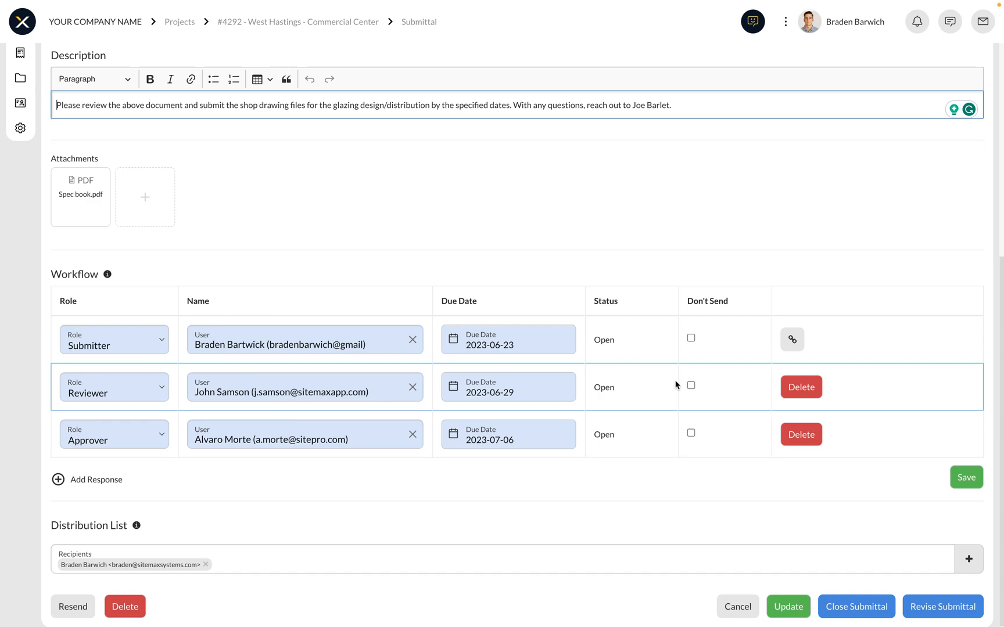
{"action": "mouse_move", "coordinate": [653, 356]}
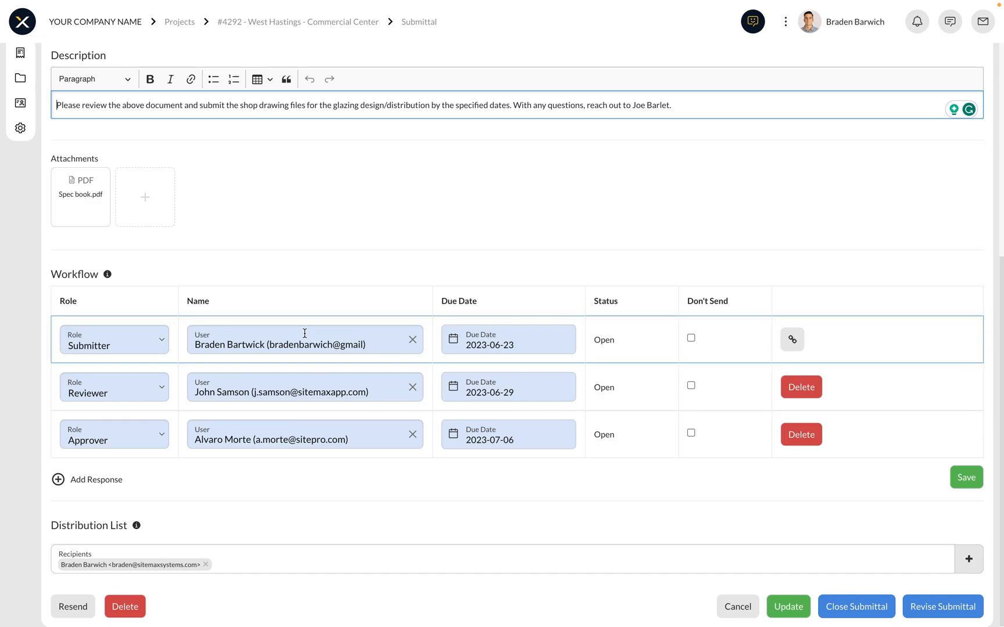
{"action": "mouse_move", "coordinate": [792, 339]}
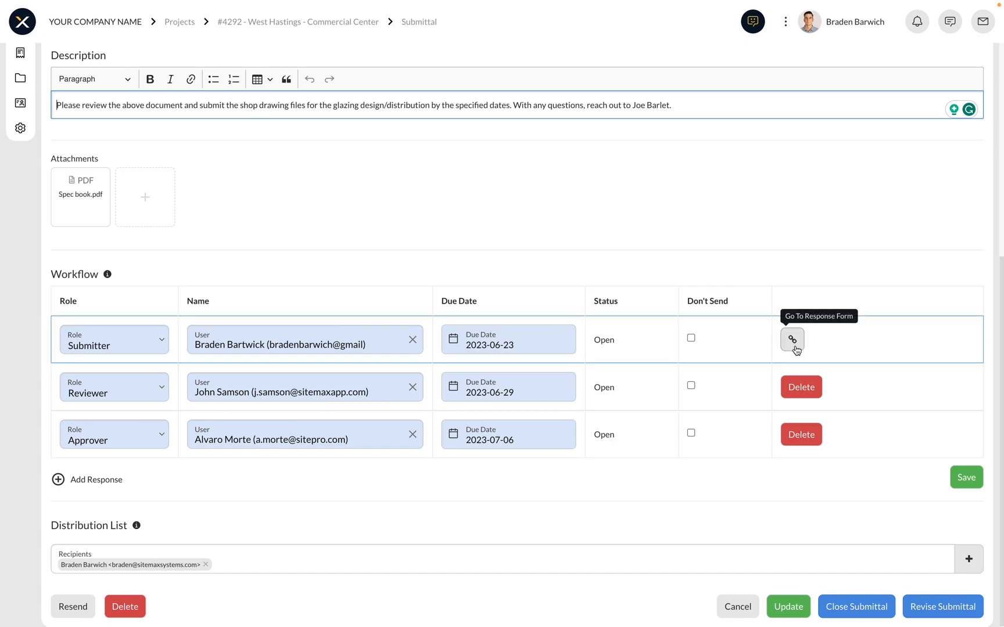
- Open the Submitter's response form for submittal #8-1 and scroll to Vendor Response
{"action": "left_click", "coordinate": [791, 339]}
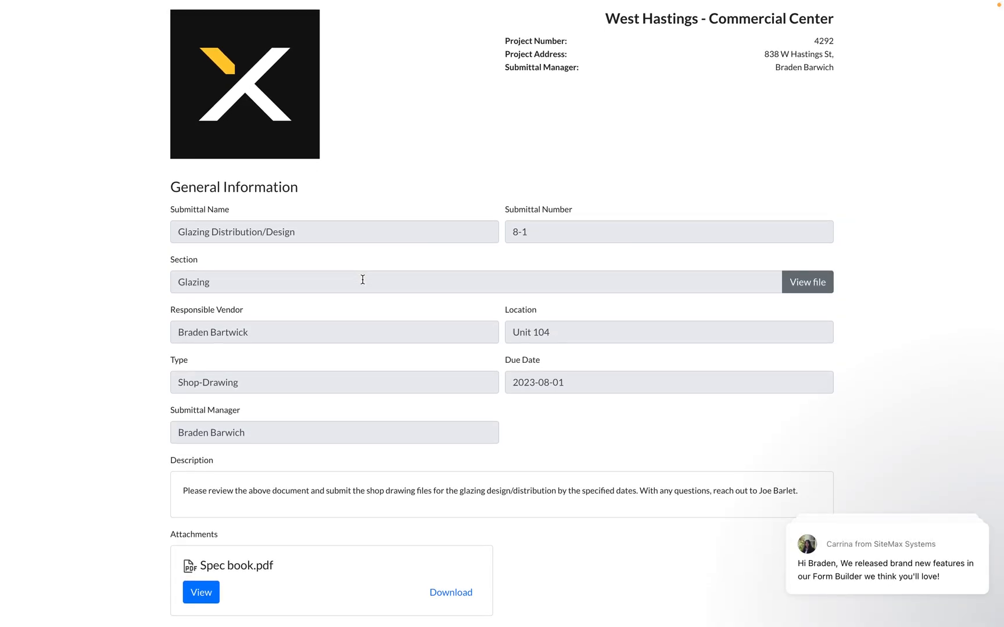
{"action": "mouse_move", "coordinate": [256, 45]}
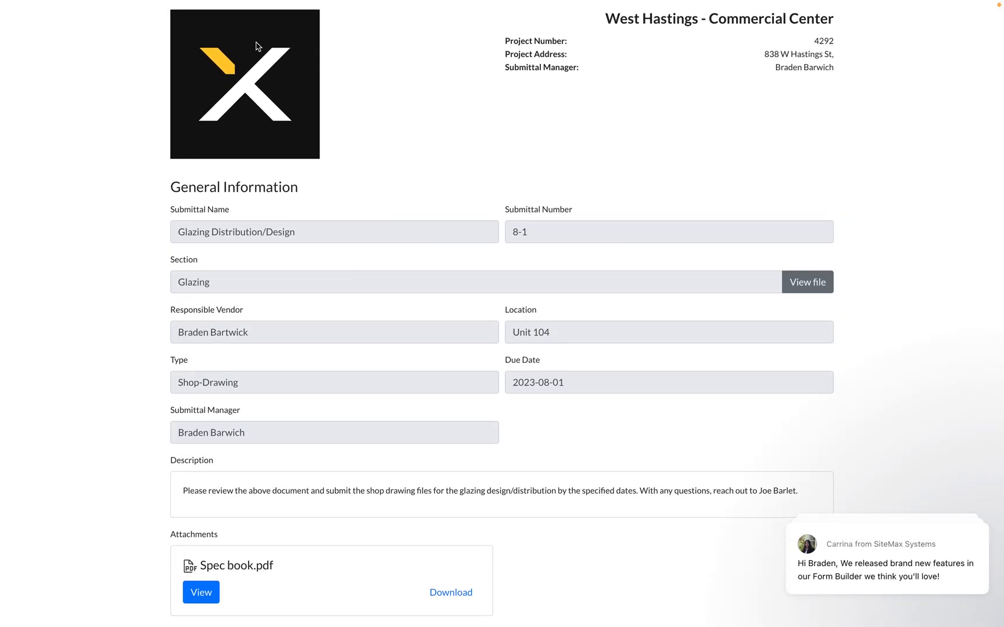
{"action": "mouse_move", "coordinate": [761, 48]}
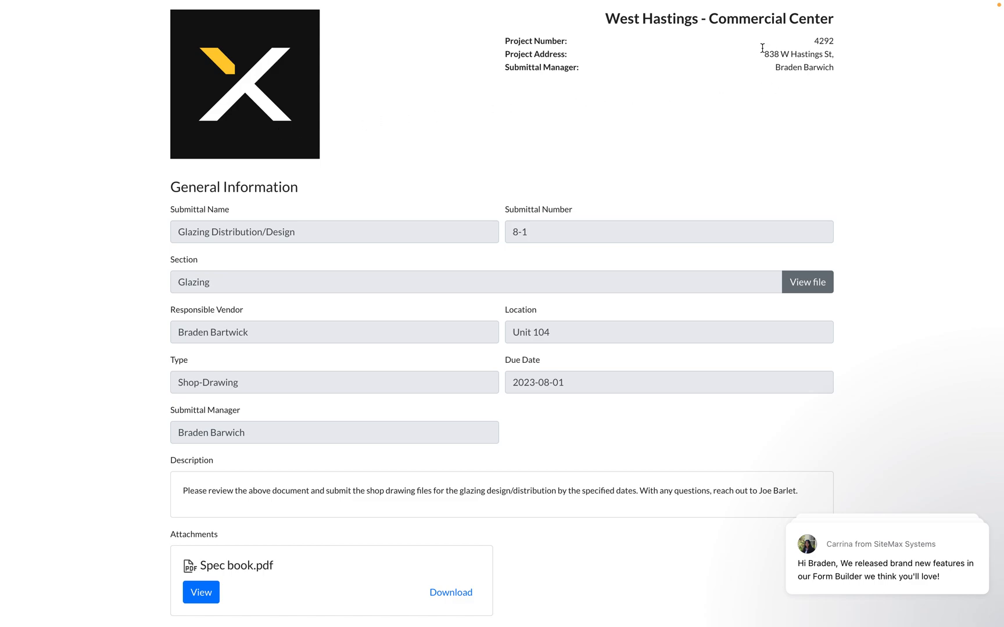
{"action": "scroll", "scroll_direction": "down", "scroll_amount": 3}
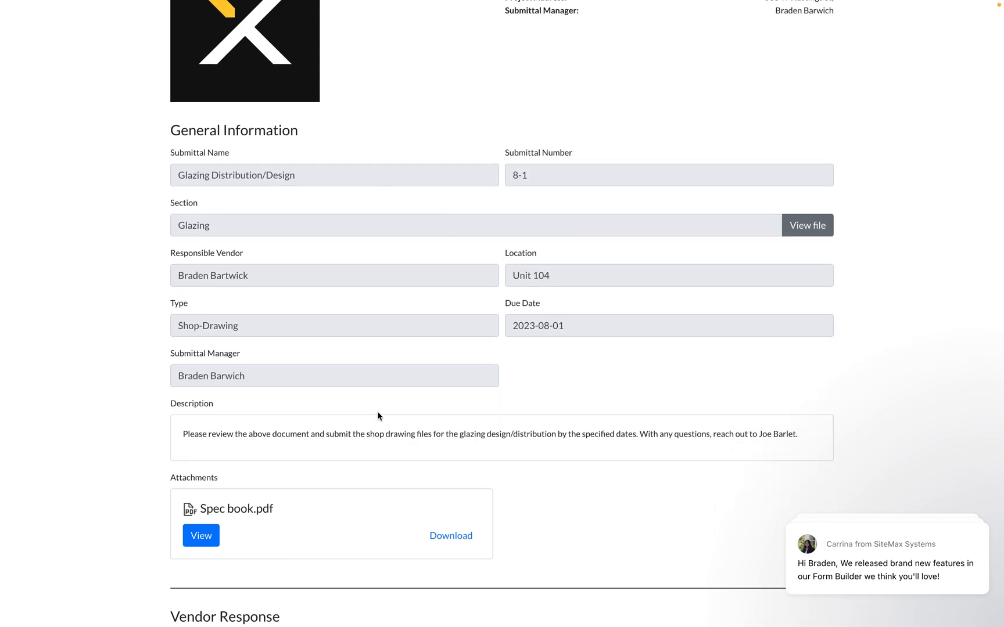
{"action": "mouse_move", "coordinate": [94, 355]}
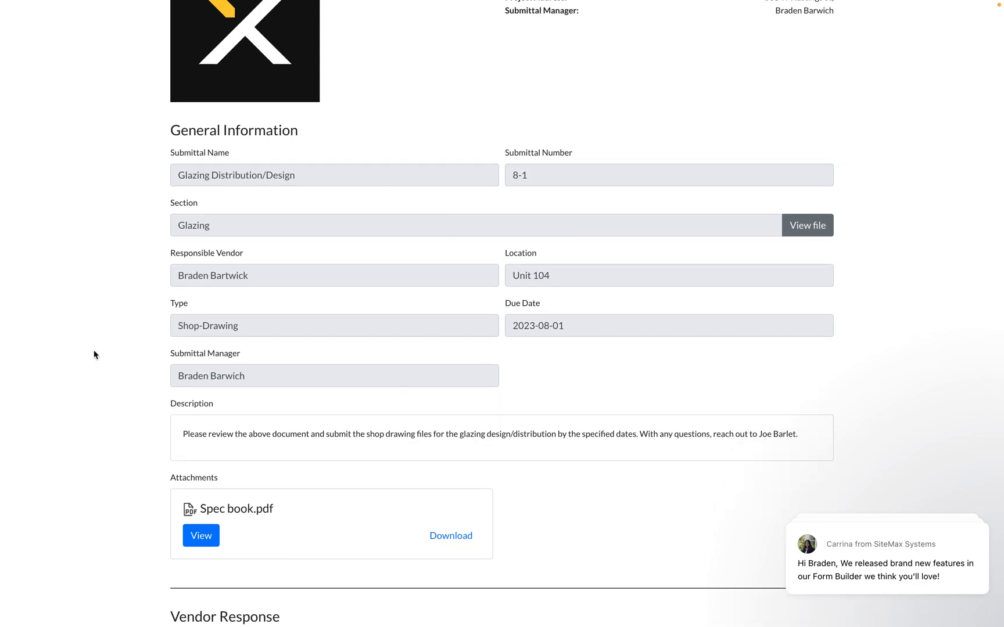
{"action": "scroll", "scroll_direction": "down", "scroll_amount": 3}
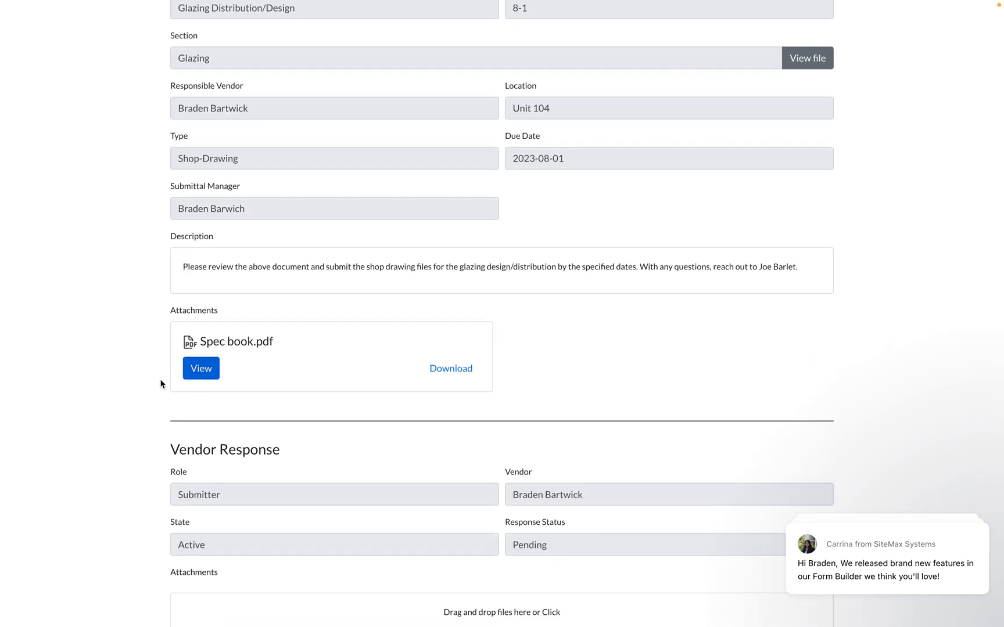
{"action": "scroll", "scroll_direction": "down", "scroll_amount": 3}
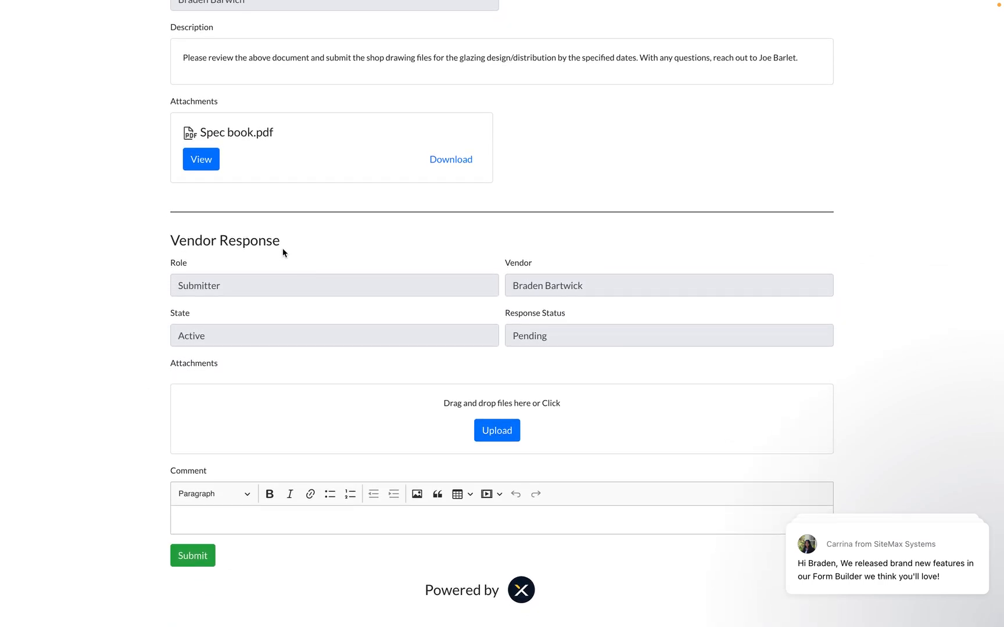
{"action": "mouse_move", "coordinate": [232, 276]}
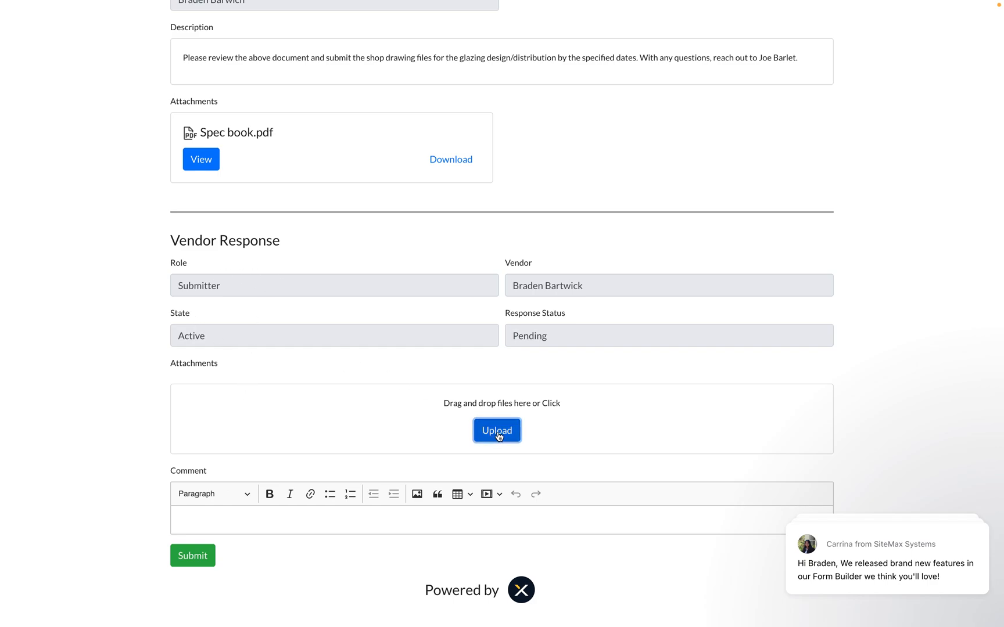
- Upload Architectural Full Set - 08.25.16 IFC.pdf, preview it in View & Markup, then cancel
{"action": "left_click", "coordinate": [497, 430]}
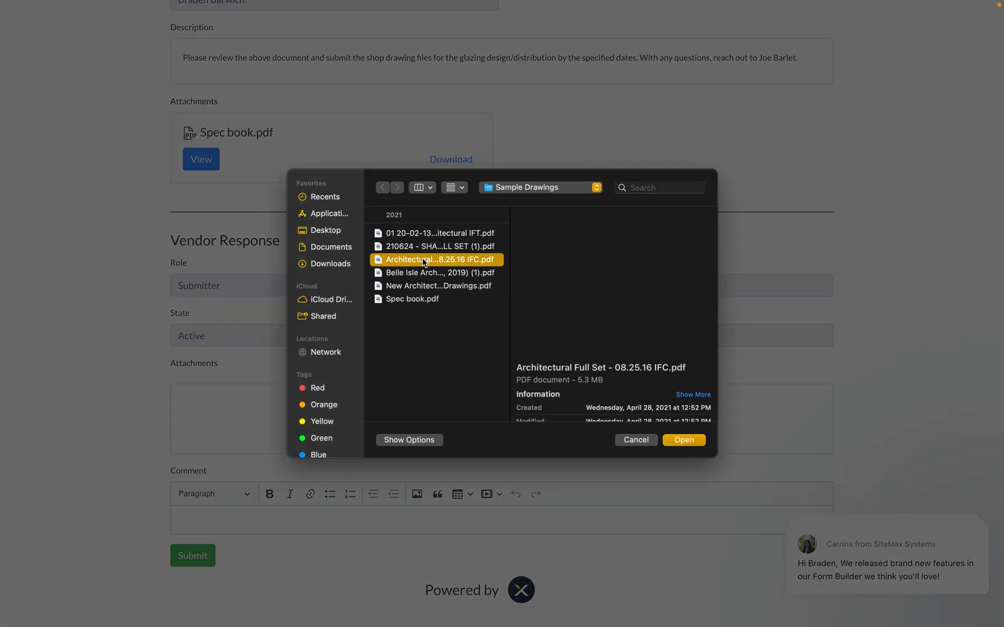
{"action": "left_click", "coordinate": [683, 439]}
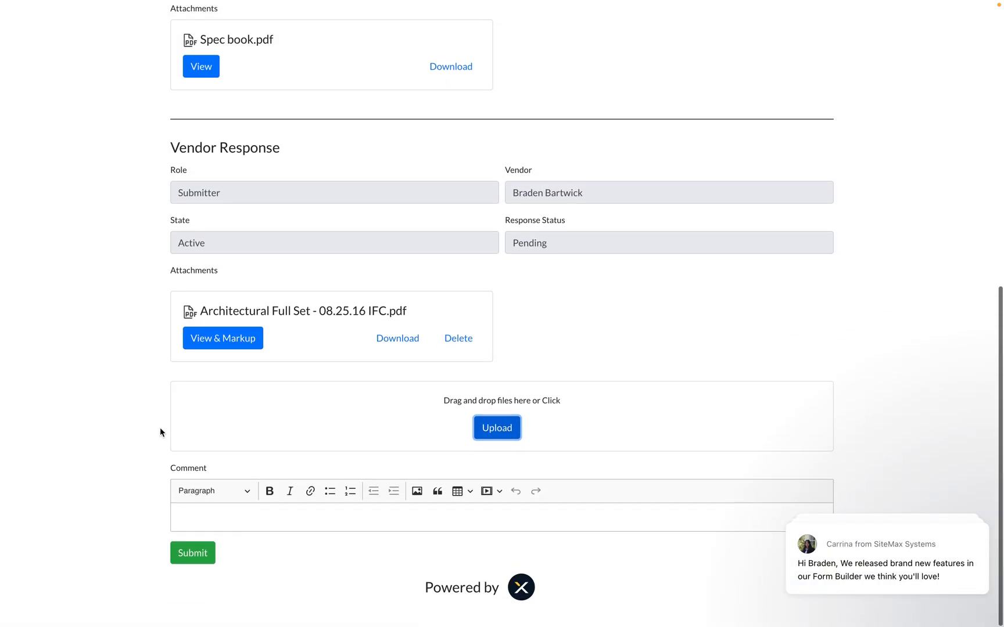
{"action": "left_click", "coordinate": [222, 338]}
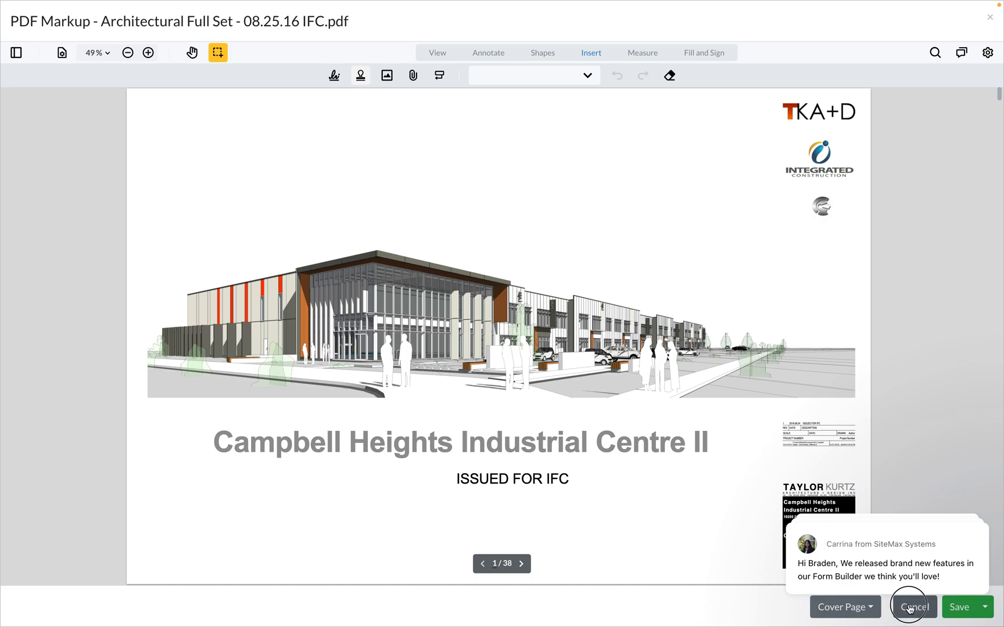
{"action": "left_click", "coordinate": [914, 606]}
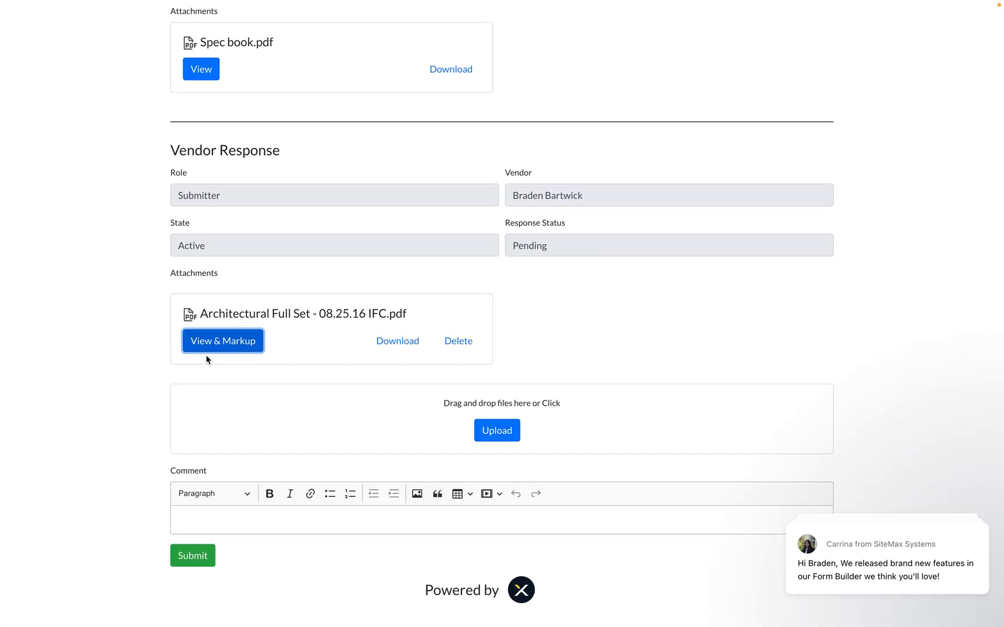
{"action": "mouse_move", "coordinate": [294, 313]}
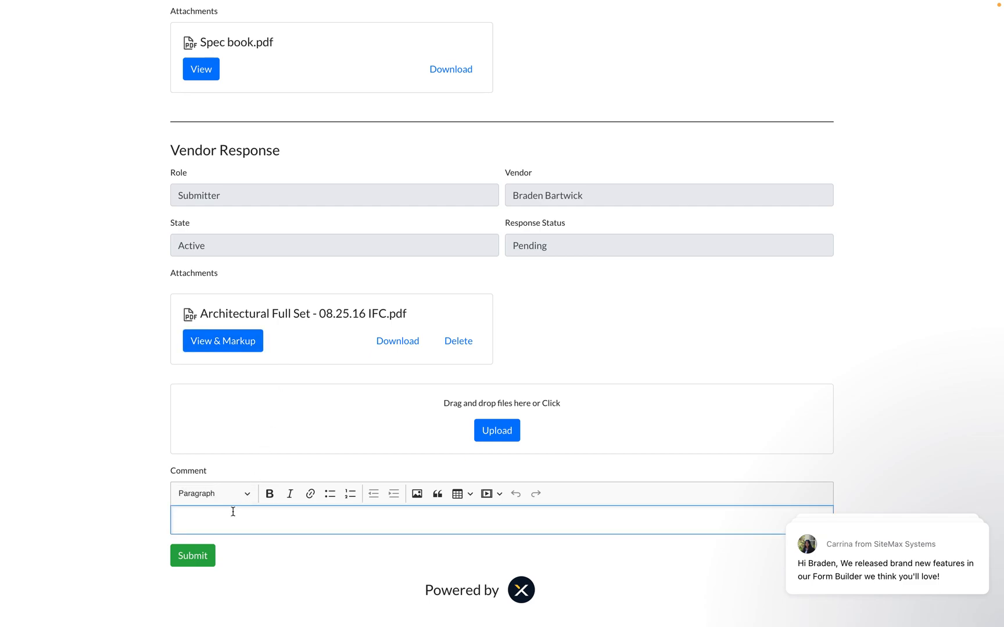
- Enter the comment 'As per note', submit the vendor response, and confirm the submission
{"action": "type", "text": "As per"}
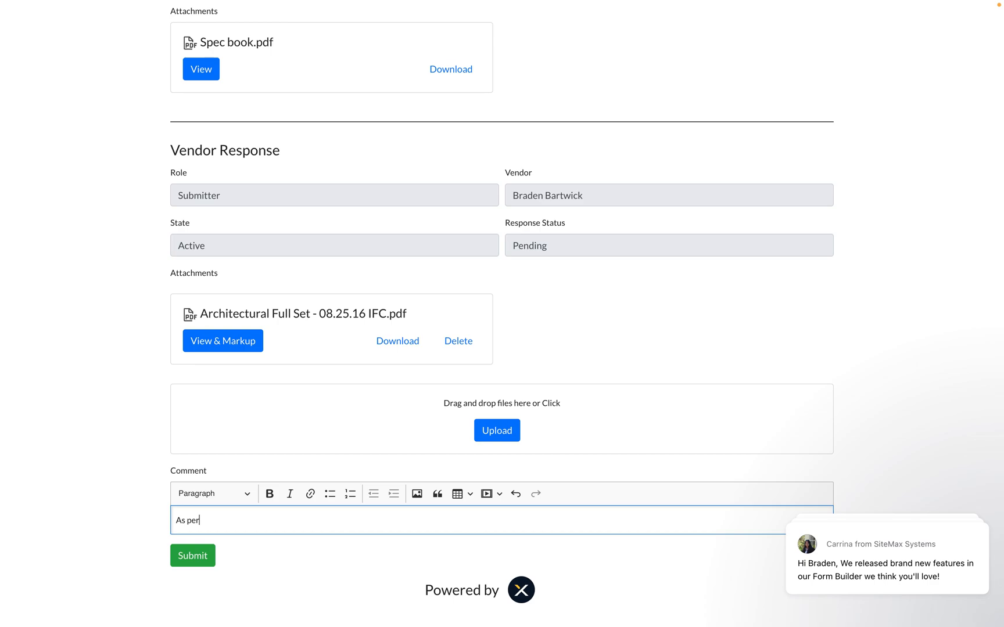
{"action": "type", "text": "note..."}
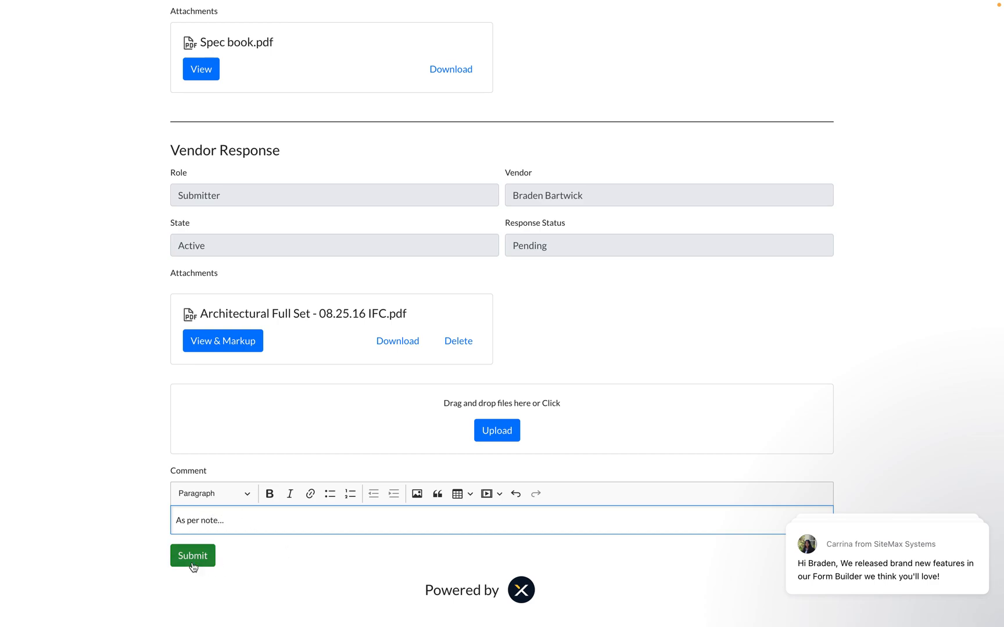
{"action": "left_click", "coordinate": [193, 554]}
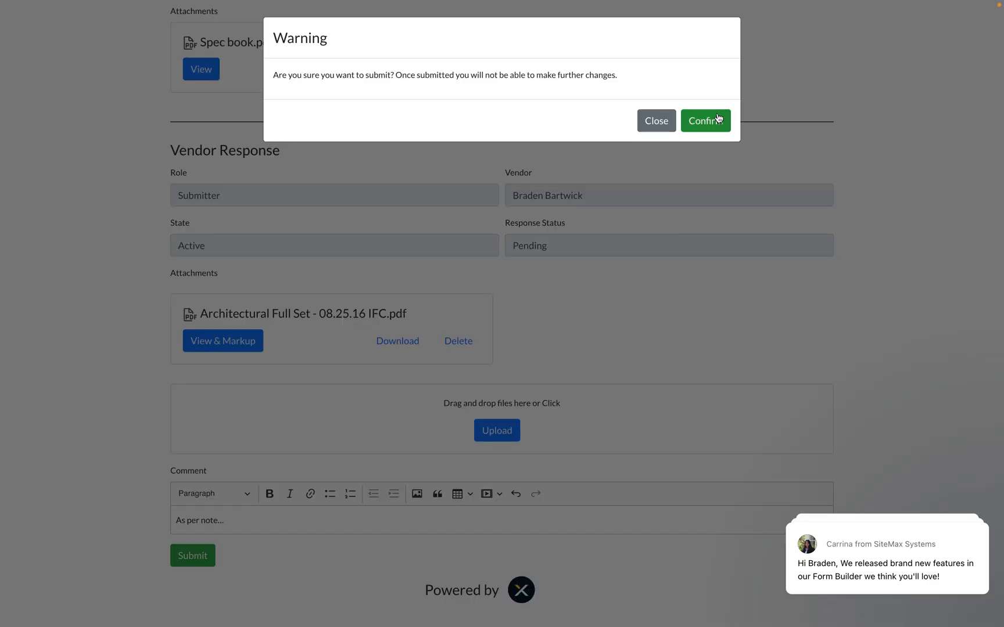
{"action": "left_click", "coordinate": [704, 120]}
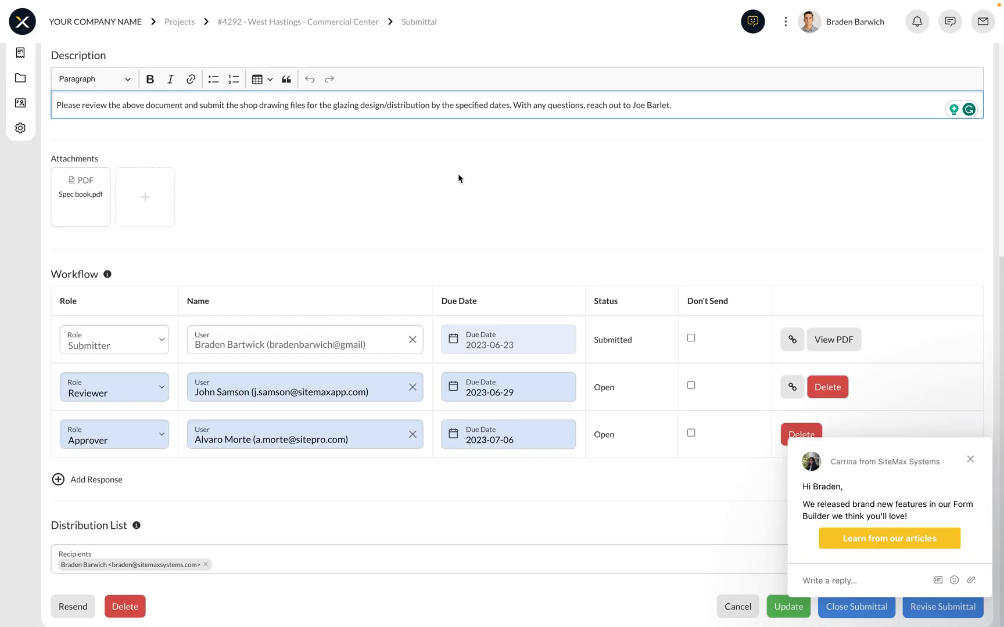
{"action": "mouse_move", "coordinate": [965, 475]}
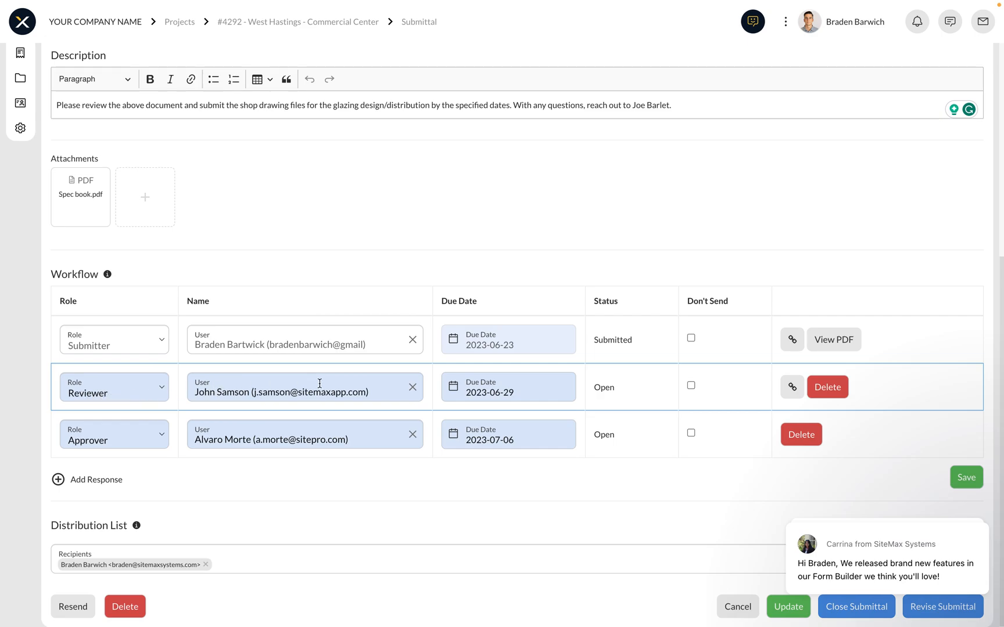
{"action": "mouse_move", "coordinate": [630, 367]}
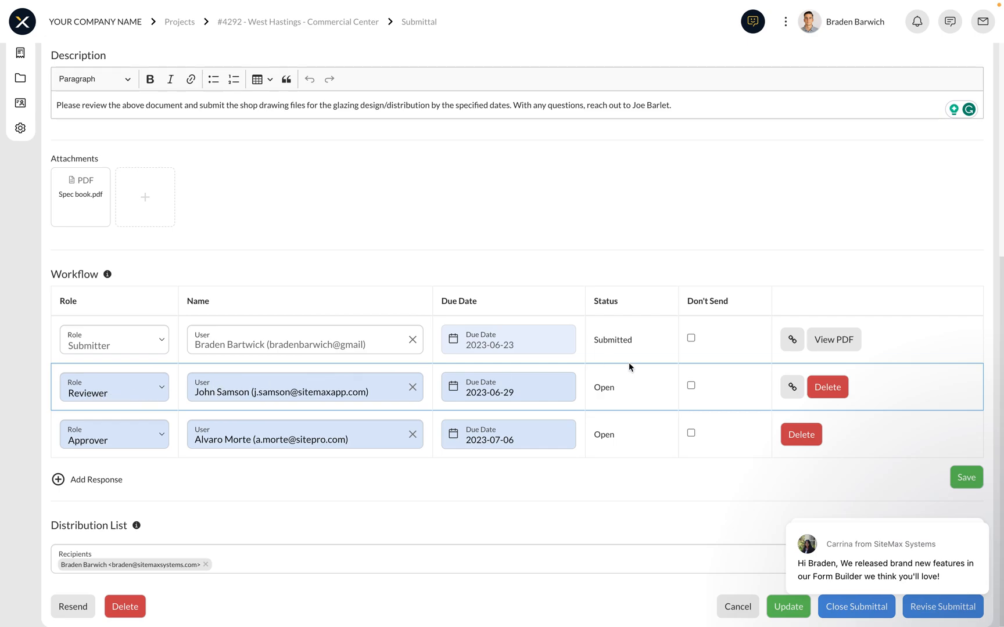
{"action": "mouse_move", "coordinate": [634, 397]}
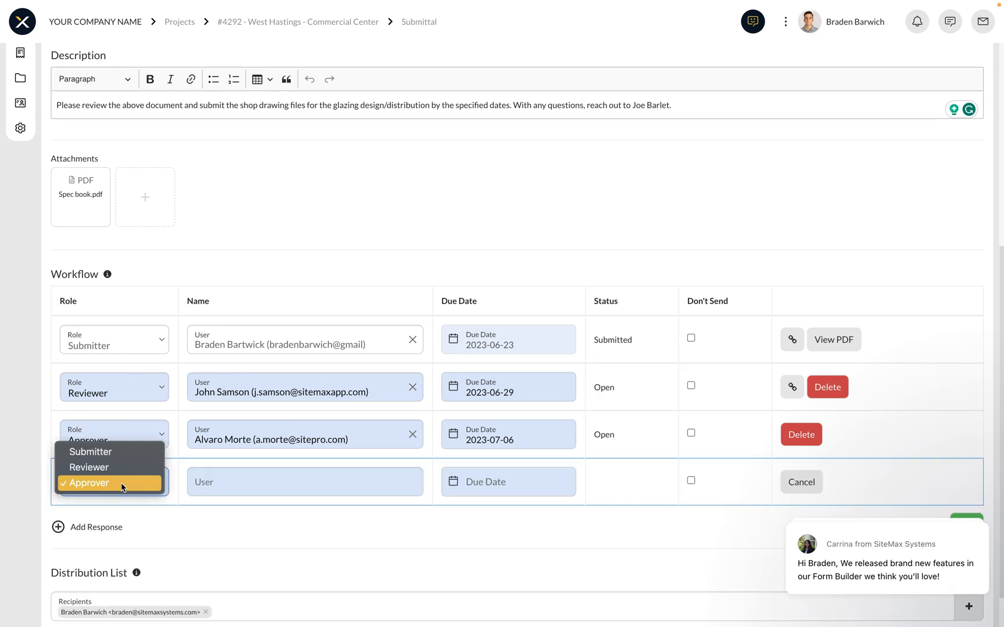
{"action": "mouse_move", "coordinate": [284, 492]}
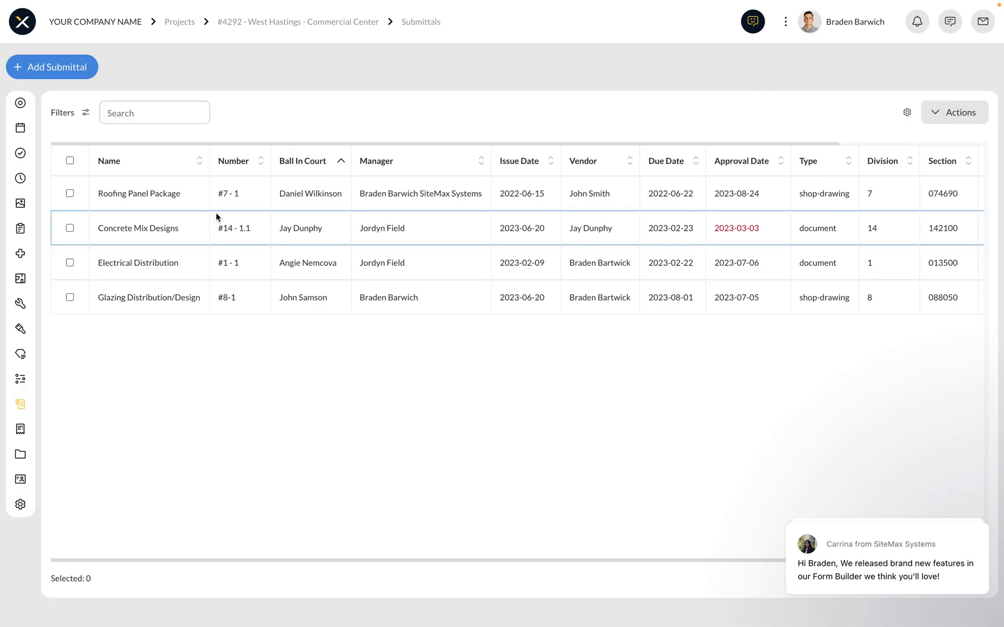
{"action": "mouse_move", "coordinate": [143, 274]}
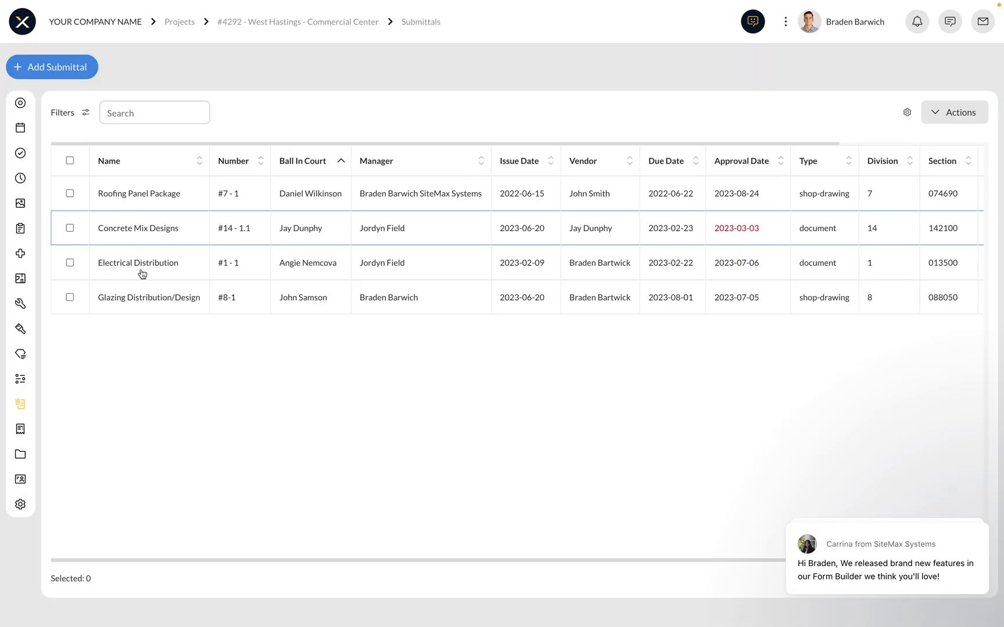
{"action": "mouse_move", "coordinate": [158, 329]}
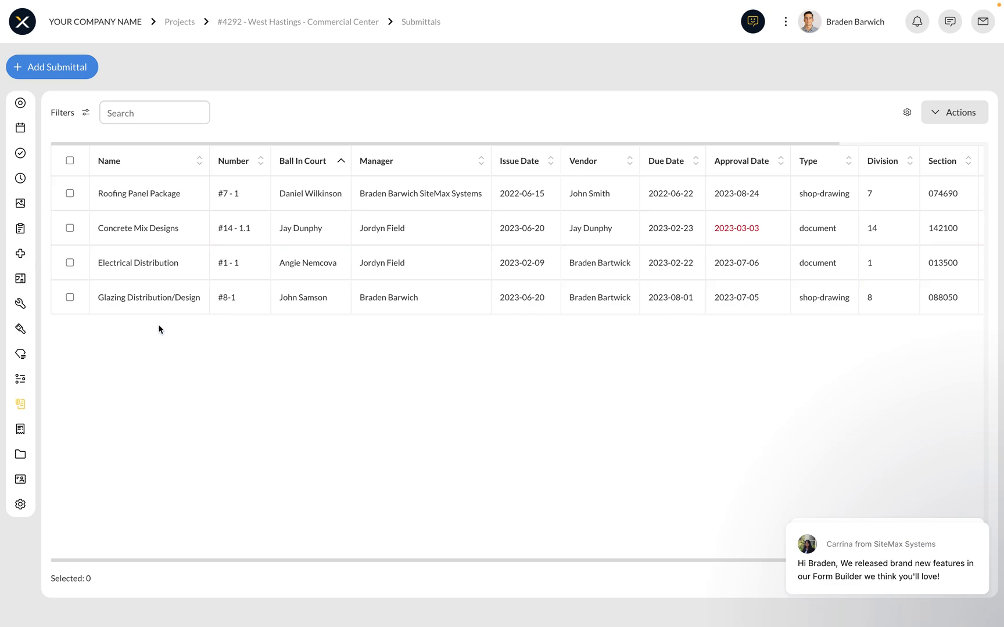
{"action": "mouse_move", "coordinate": [158, 247]}
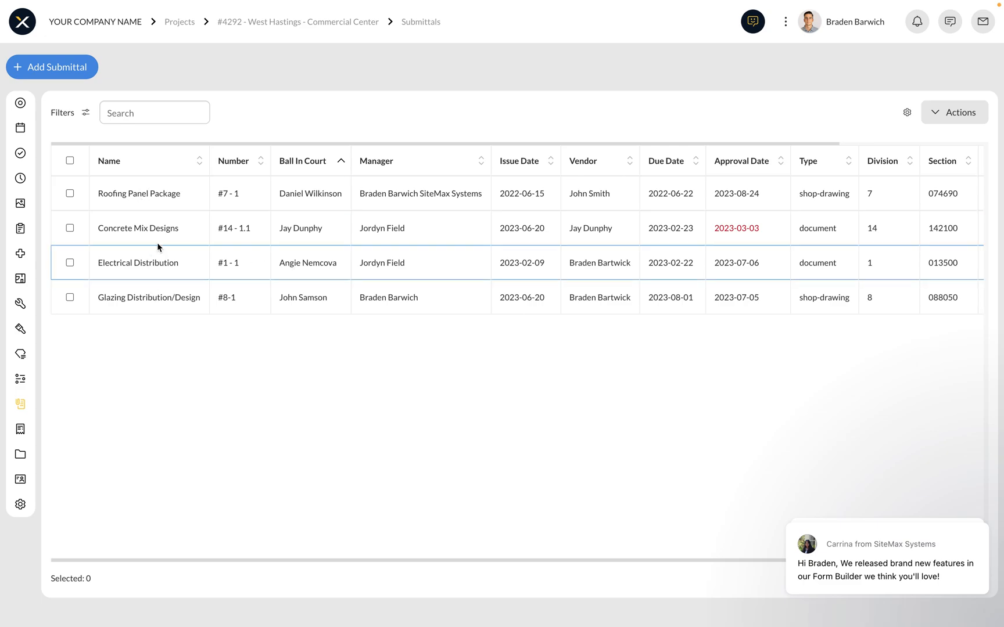
{"action": "mouse_move", "coordinate": [736, 227]}
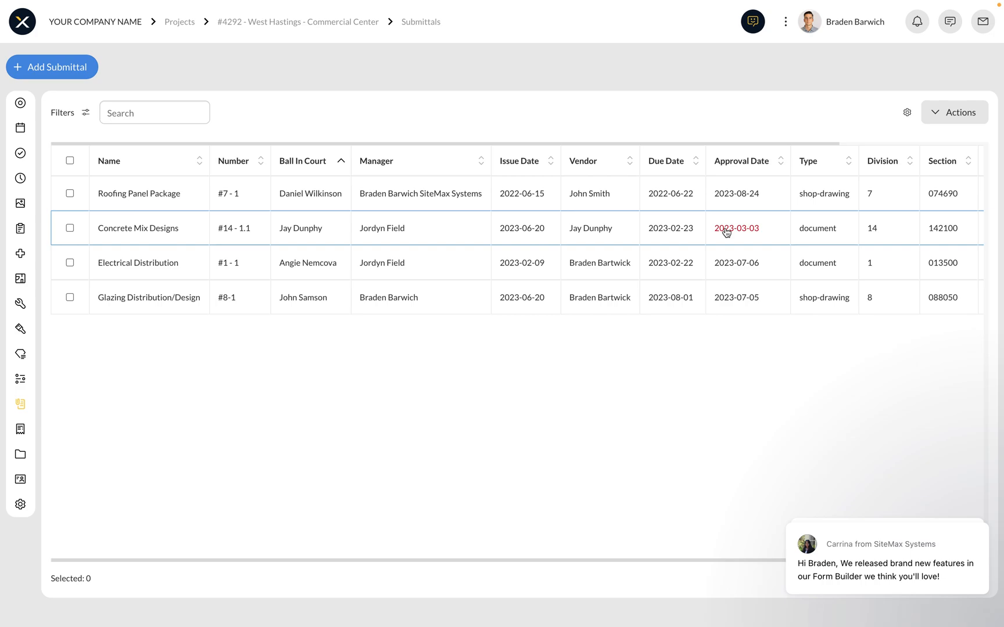
{"action": "mouse_move", "coordinate": [159, 350]}
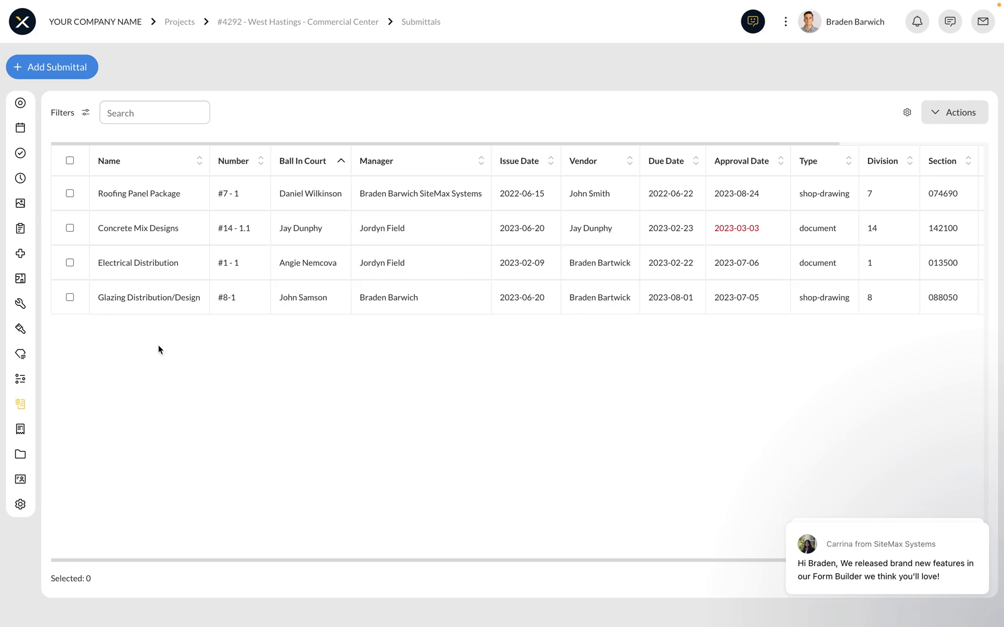
- Show the Purchase Orders list with two open POs totalling $308,060.00
{"action": "left_click", "coordinate": [20, 428]}
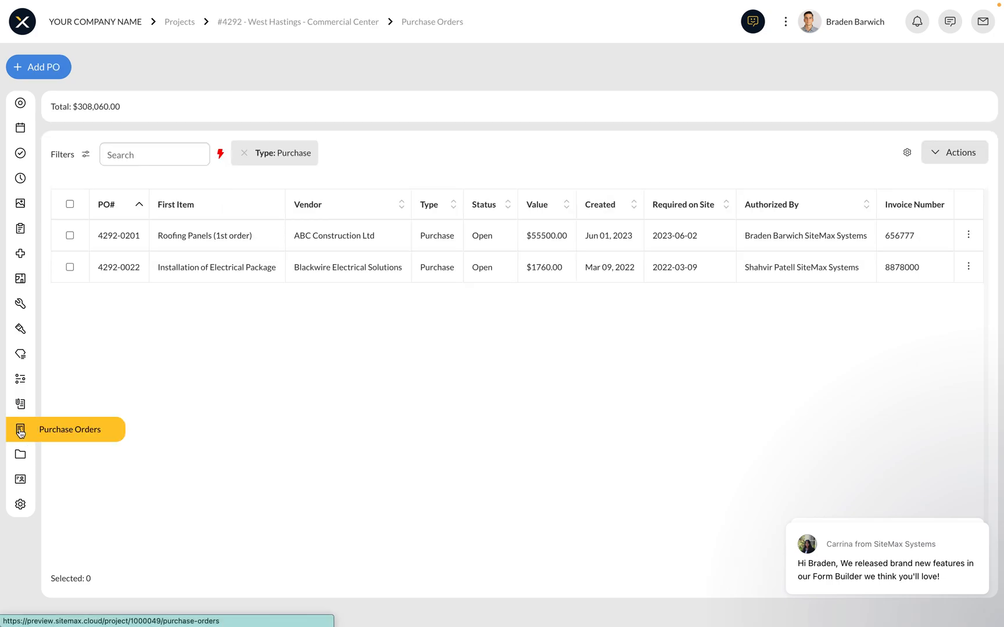
{"action": "mouse_move", "coordinate": [285, 328]}
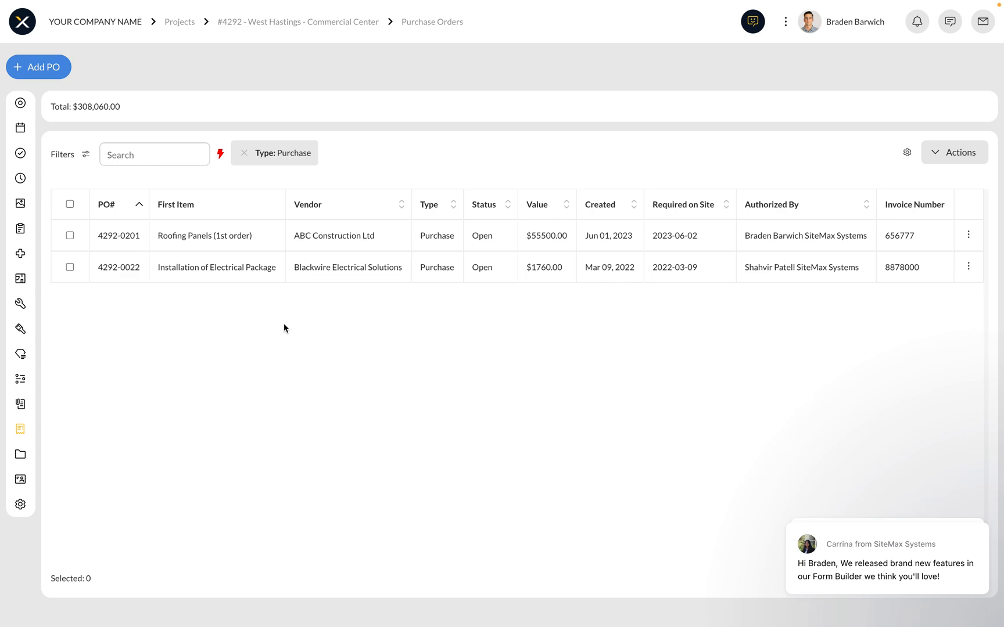
{"action": "mouse_move", "coordinate": [143, 301]}
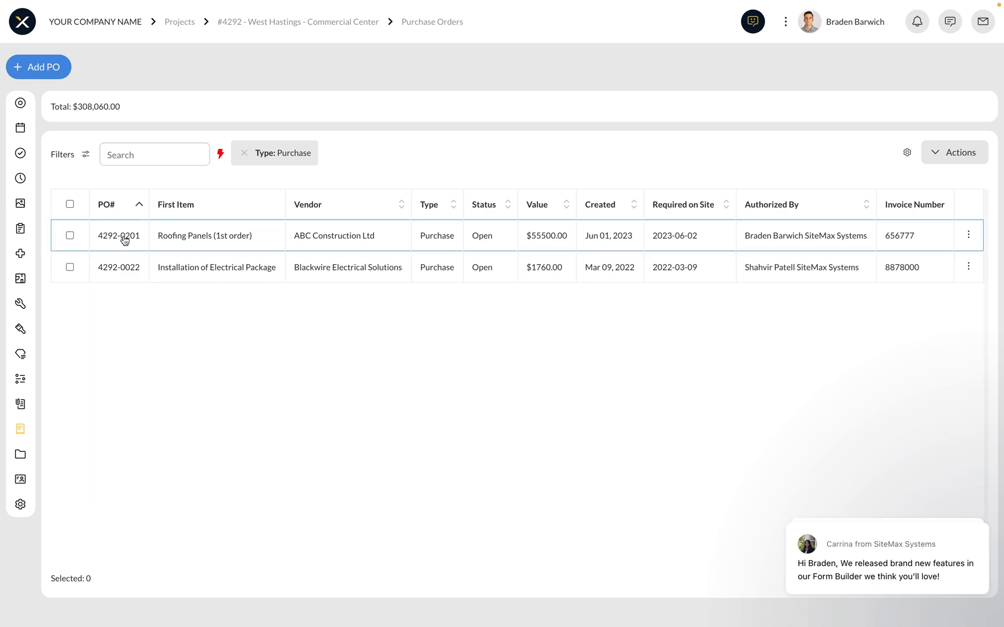
{"action": "left_click", "coordinate": [118, 235]}
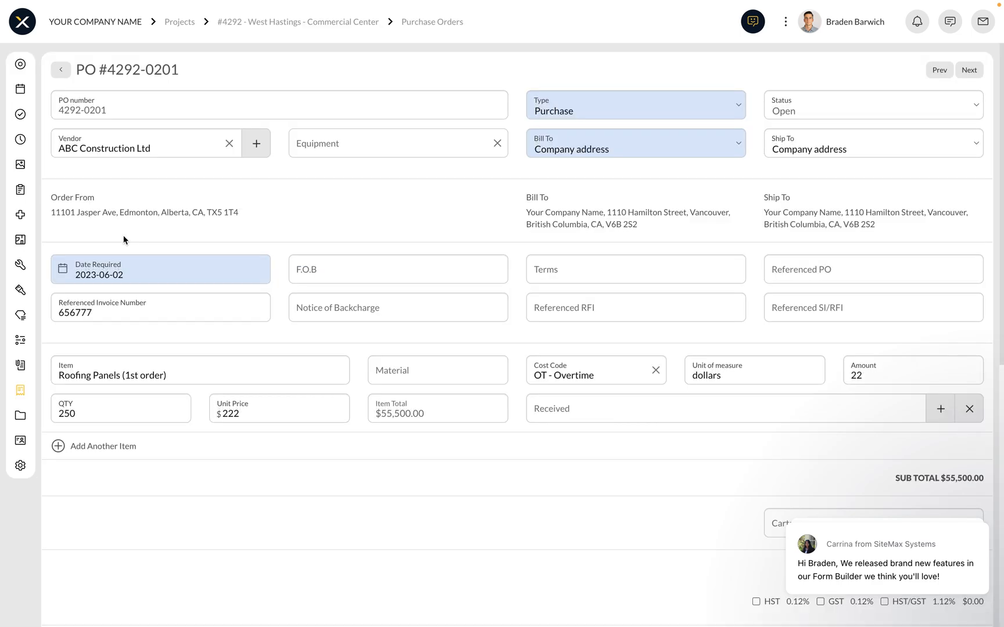
{"action": "mouse_move", "coordinate": [384, 223]}
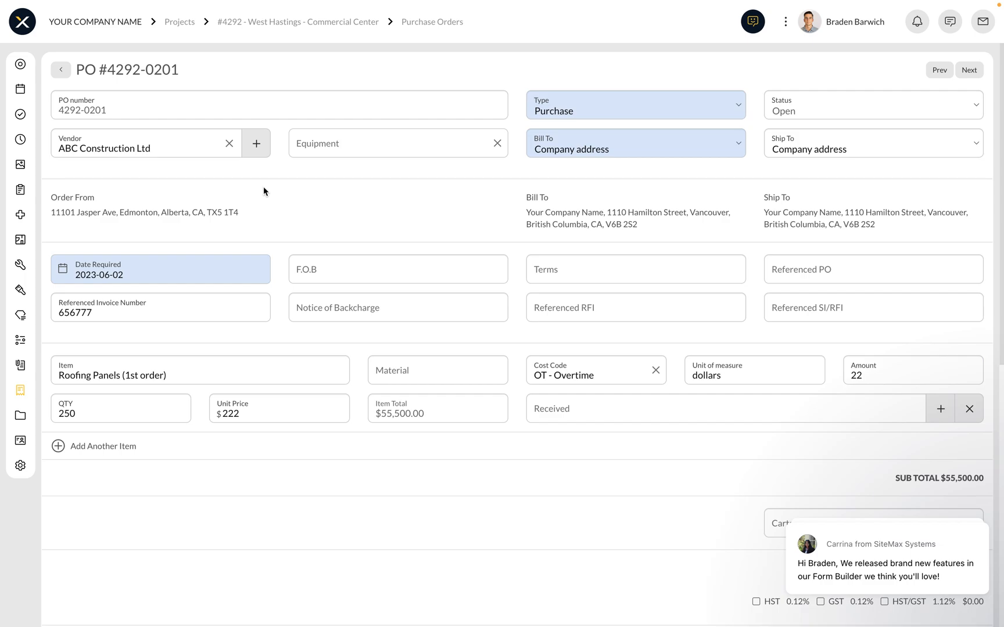
{"action": "mouse_move", "coordinate": [237, 175]}
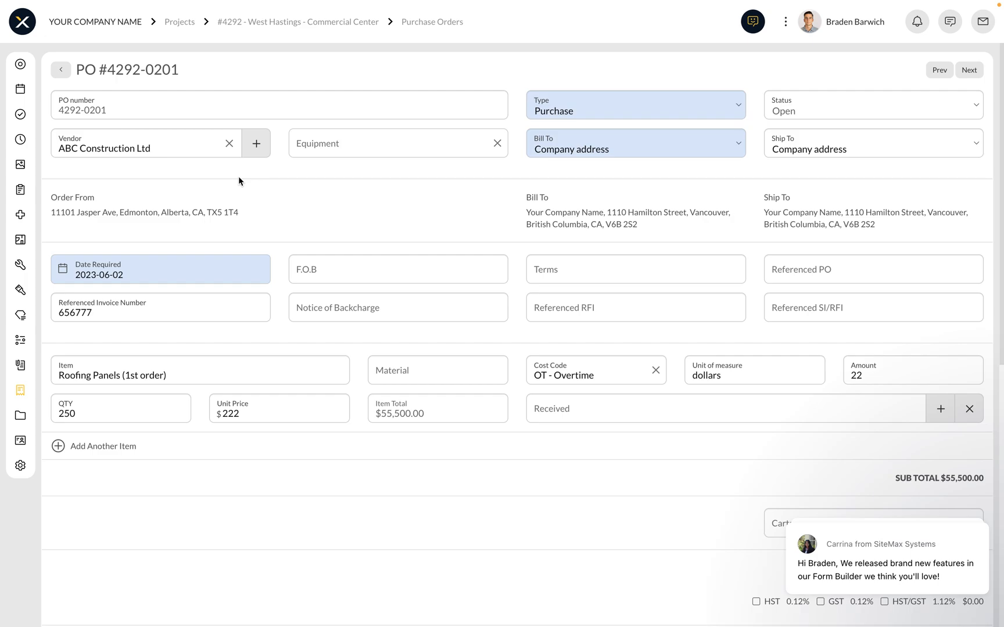
{"action": "mouse_move", "coordinate": [533, 119]}
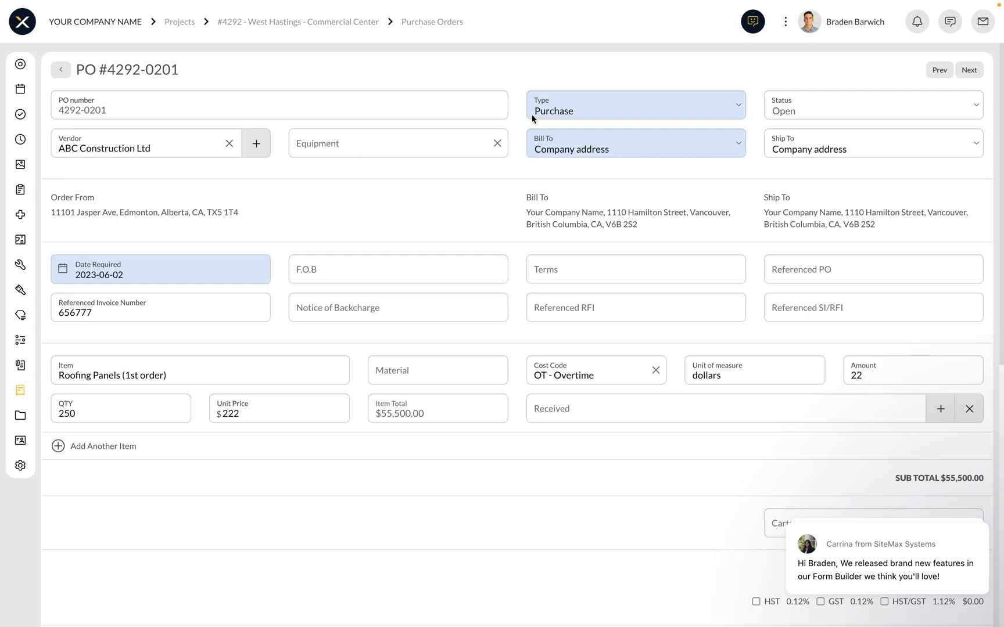
{"action": "left_click", "coordinate": [634, 105]}
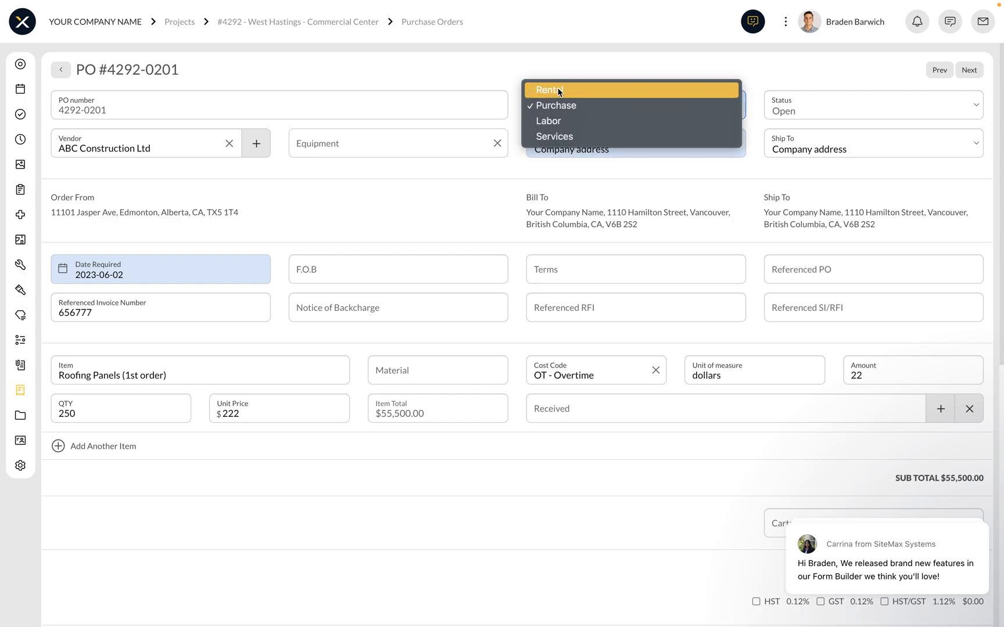
{"action": "mouse_move", "coordinate": [567, 105]}
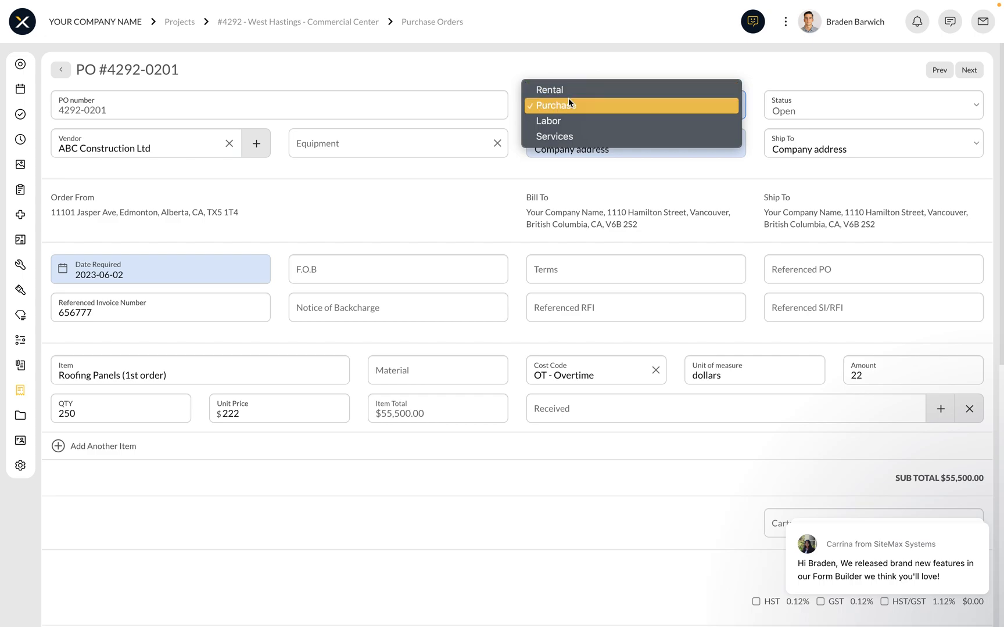
{"action": "left_click", "coordinate": [552, 105]}
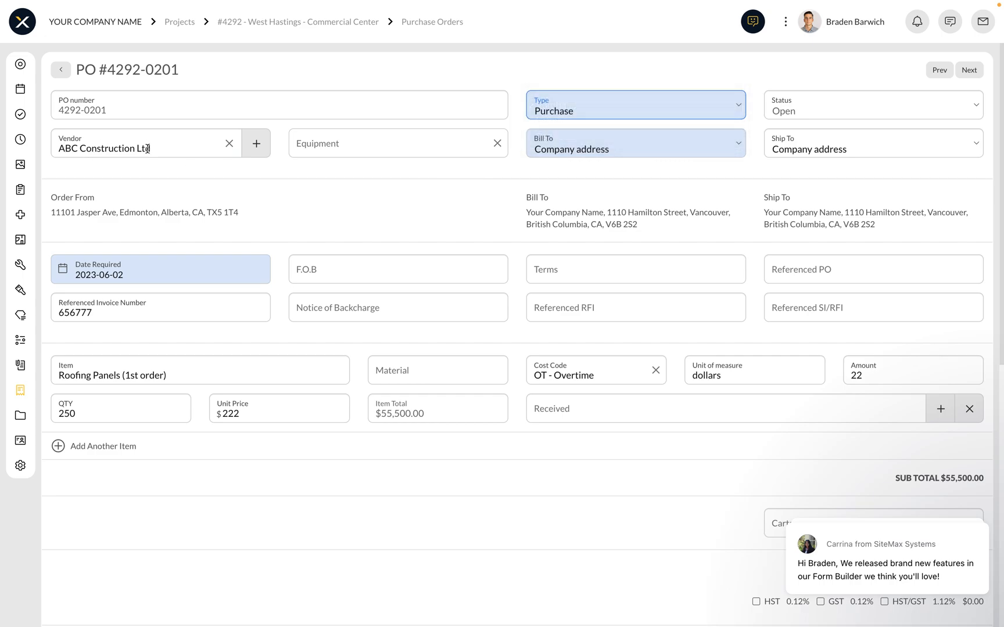
- Scroll PO 4292-0201 past its line items to the totals, attachments and signature
{"action": "scroll", "scroll_direction": "down", "scroll_amount": 3}
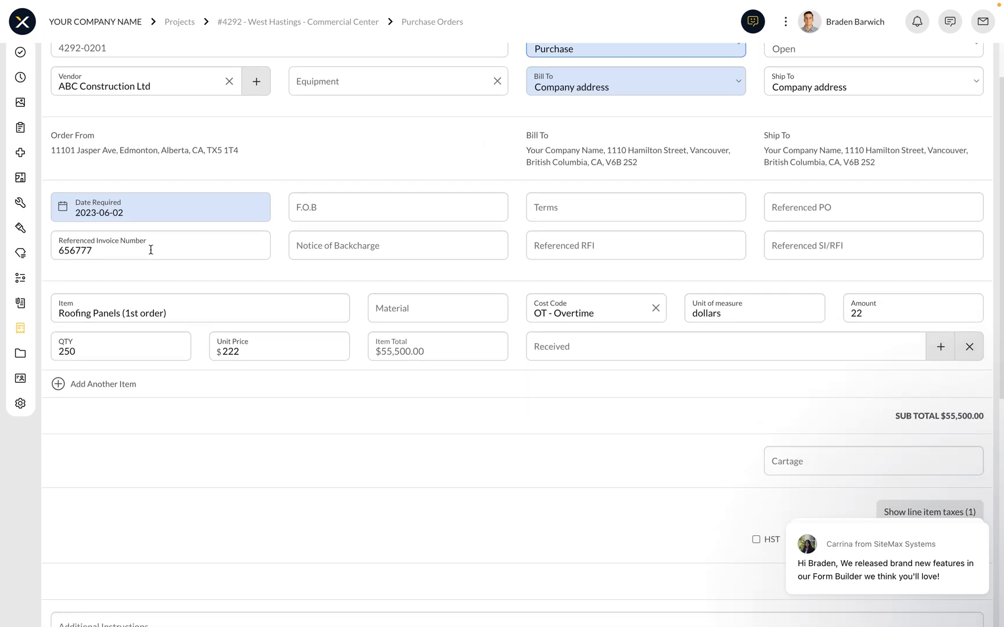
{"action": "scroll", "scroll_direction": "down", "scroll_amount": 3}
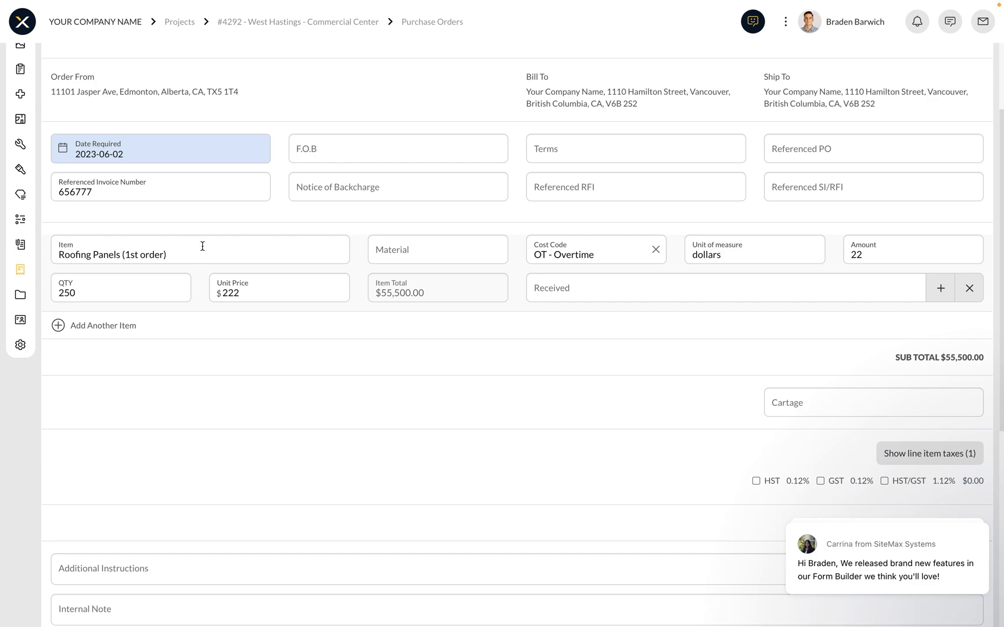
{"action": "mouse_move", "coordinate": [696, 256]}
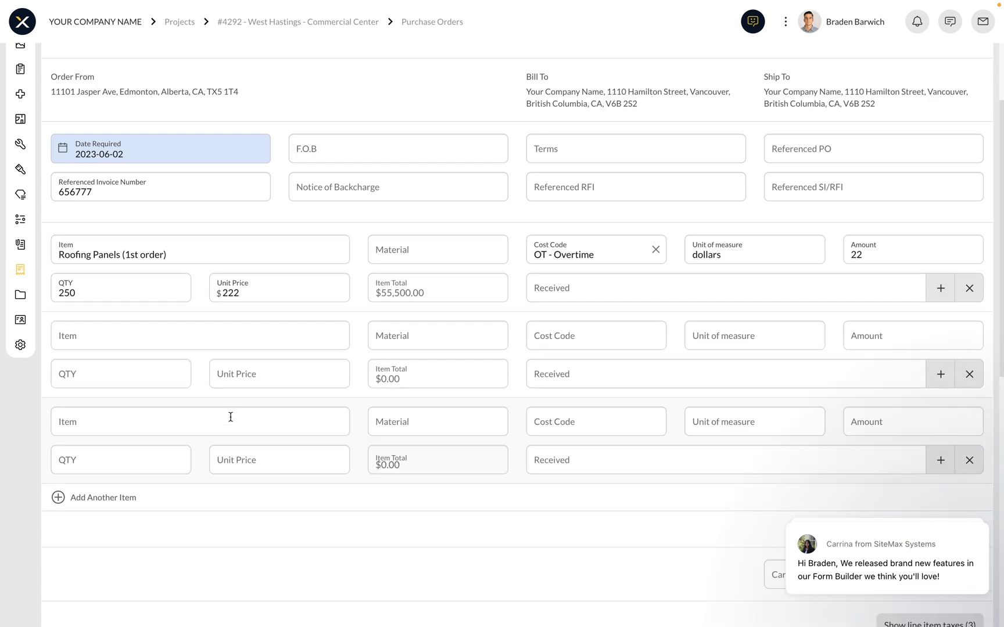
{"action": "scroll", "scroll_direction": "down", "scroll_amount": 3}
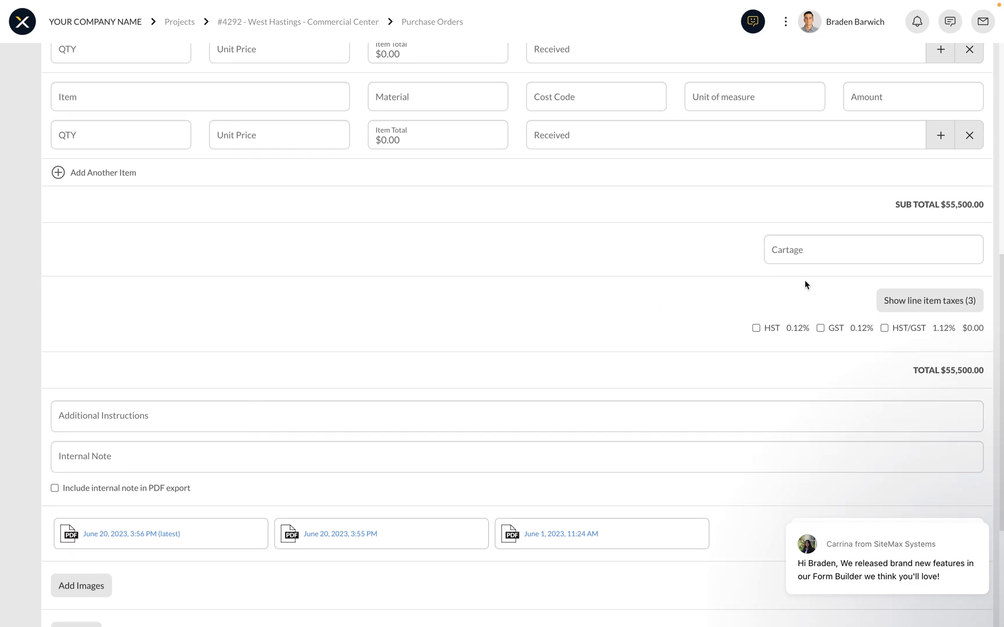
{"action": "mouse_move", "coordinate": [553, 318]}
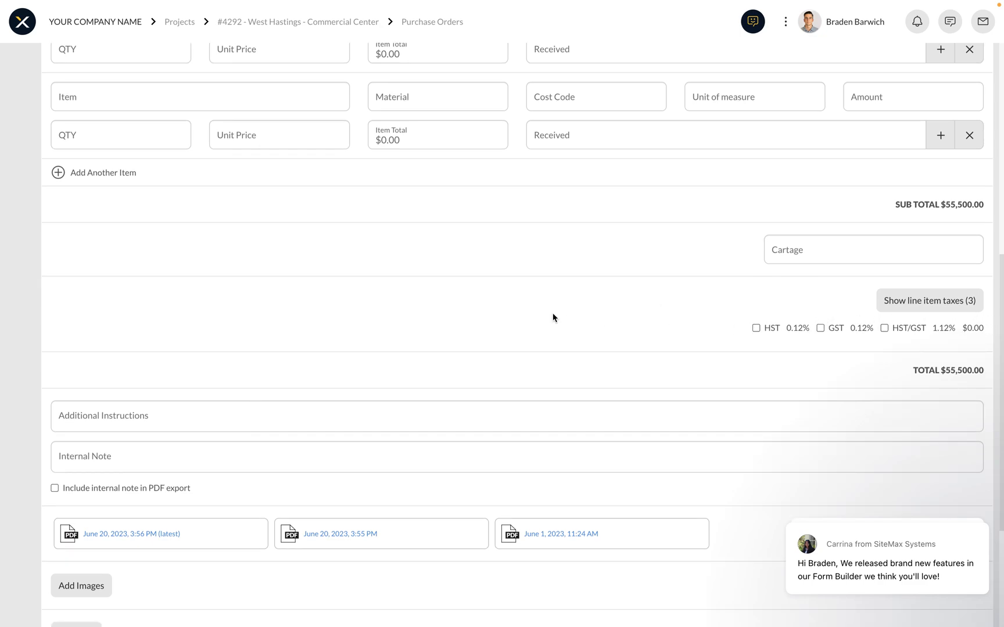
{"action": "scroll", "scroll_direction": "down", "scroll_amount": 3}
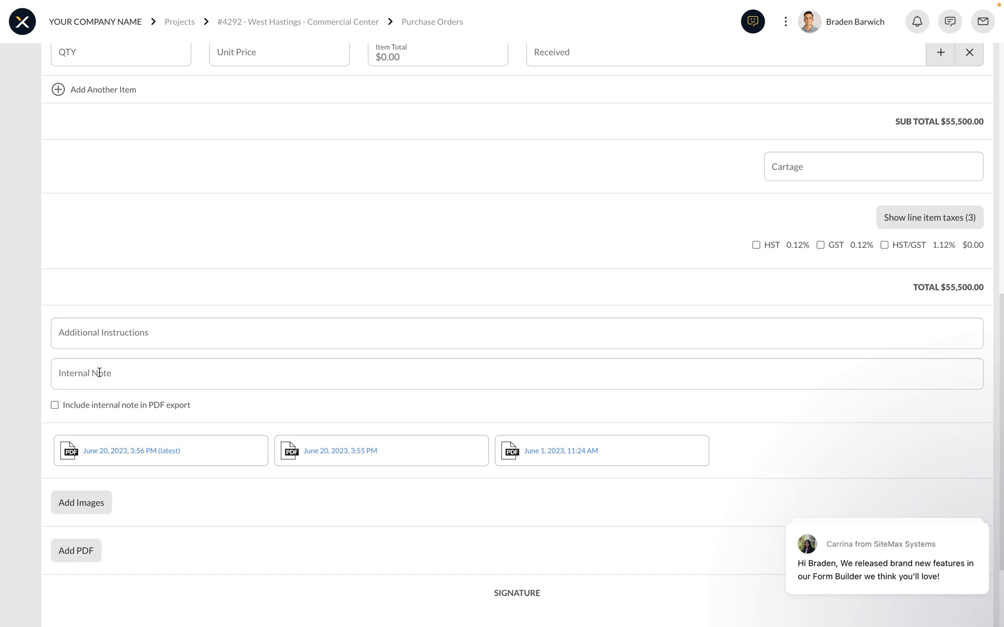
{"action": "scroll", "scroll_direction": "down", "scroll_amount": 3}
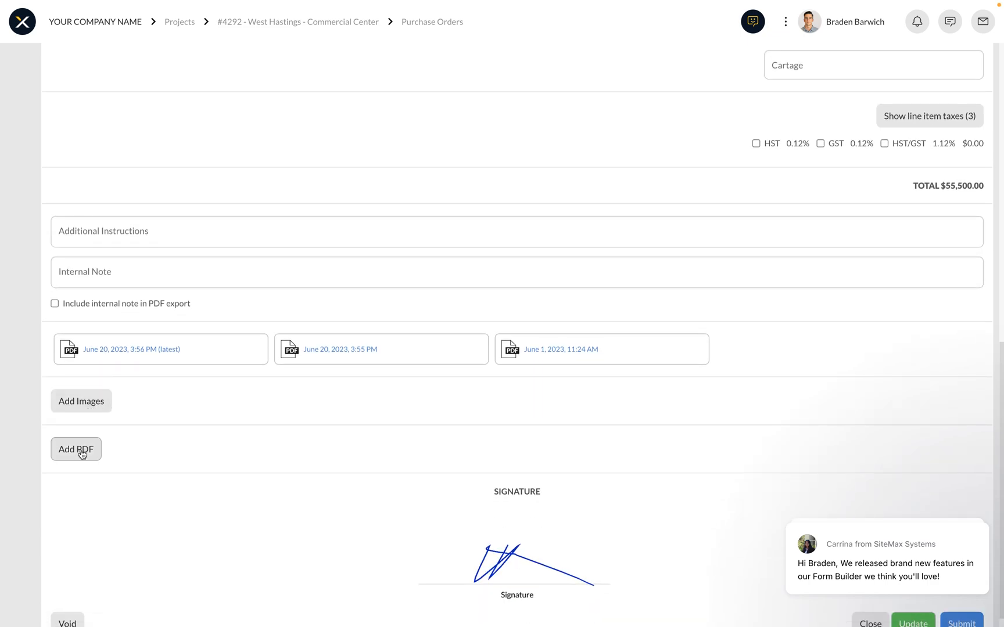
{"action": "scroll", "scroll_direction": "down", "scroll_amount": 3}
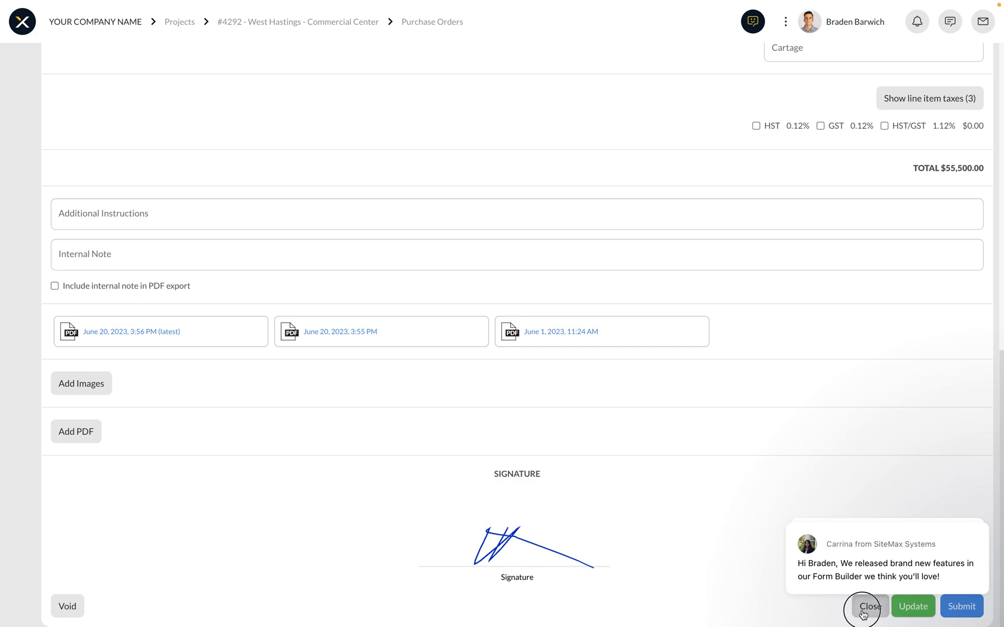
- Close purchase order 4292-0201 and return to the Purchase Orders list
{"action": "left_click", "coordinate": [870, 607]}
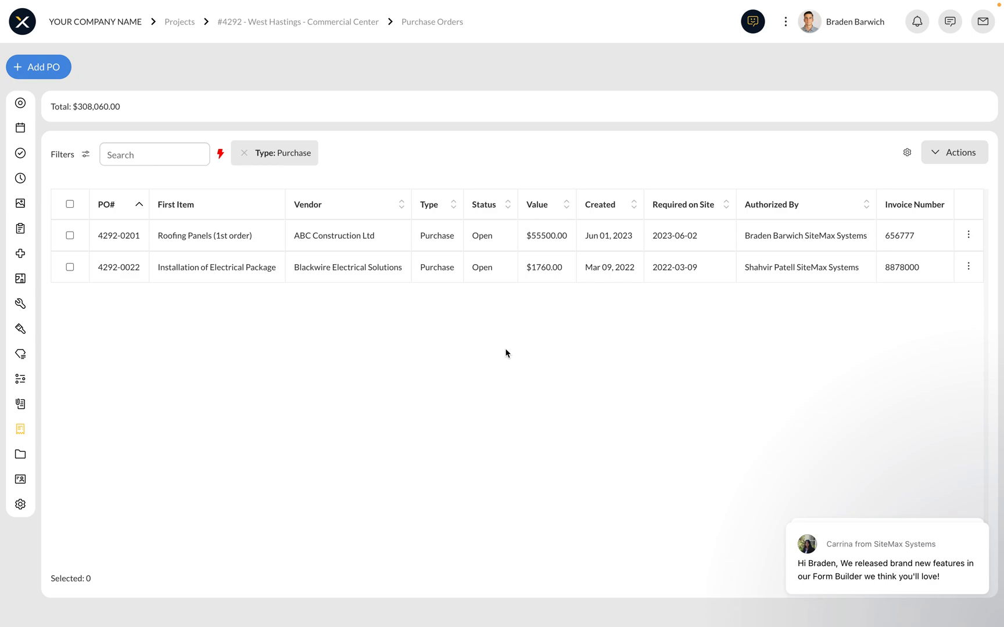
{"action": "mouse_move", "coordinate": [107, 419]}
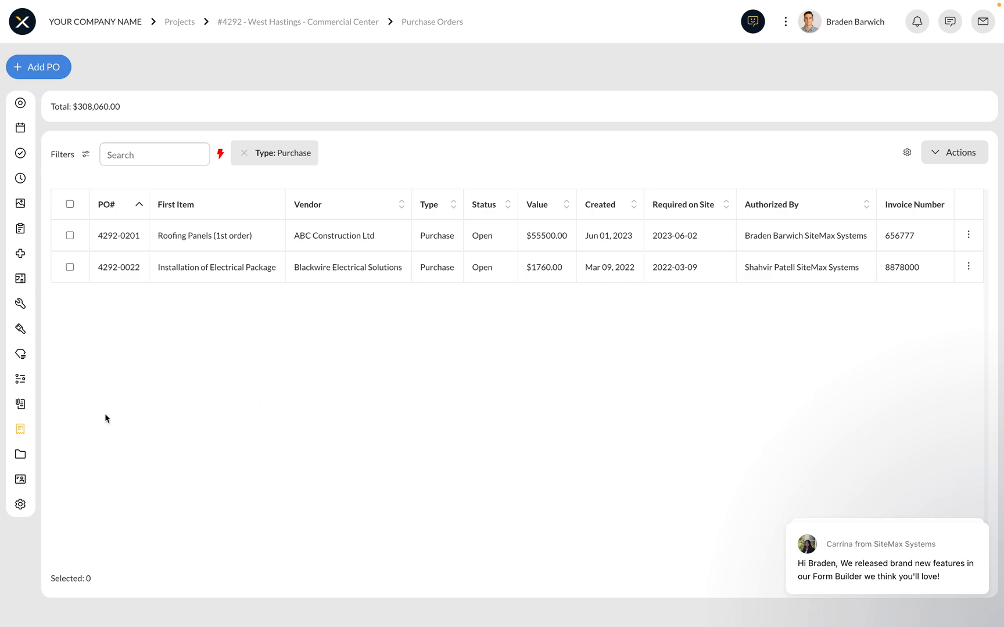
- In Documents, cancel a new folder, browse Change Orders (approved), and return Home
{"action": "left_click", "coordinate": [20, 454]}
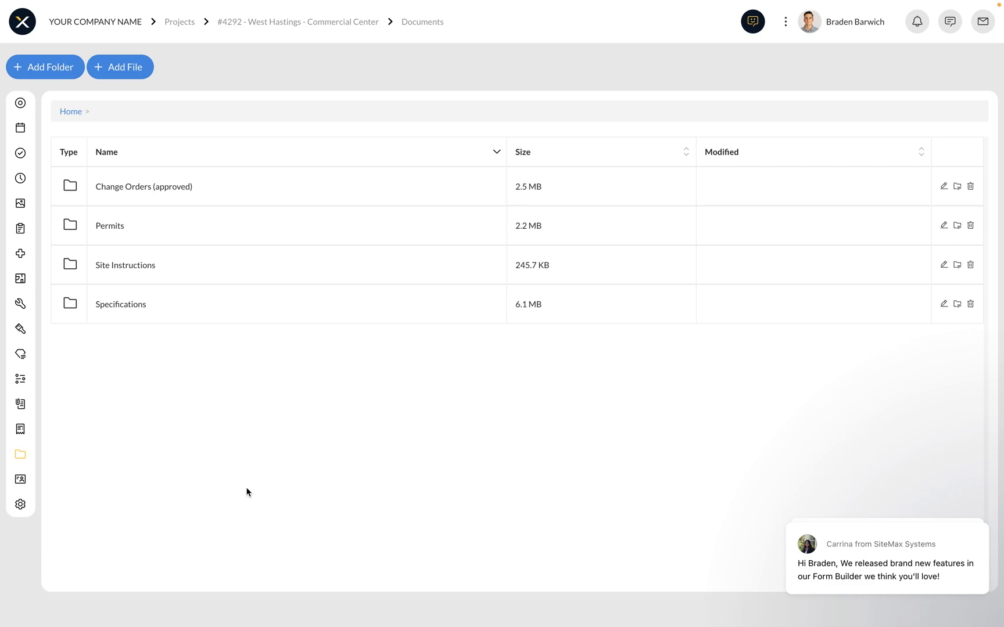
{"action": "mouse_move", "coordinate": [44, 67]}
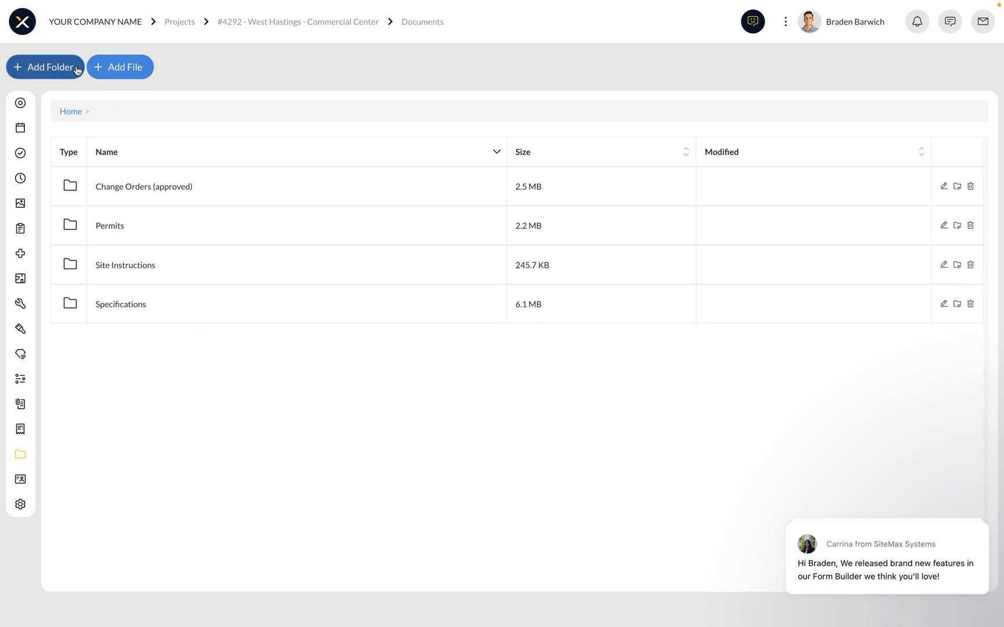
{"action": "left_click", "coordinate": [45, 67]}
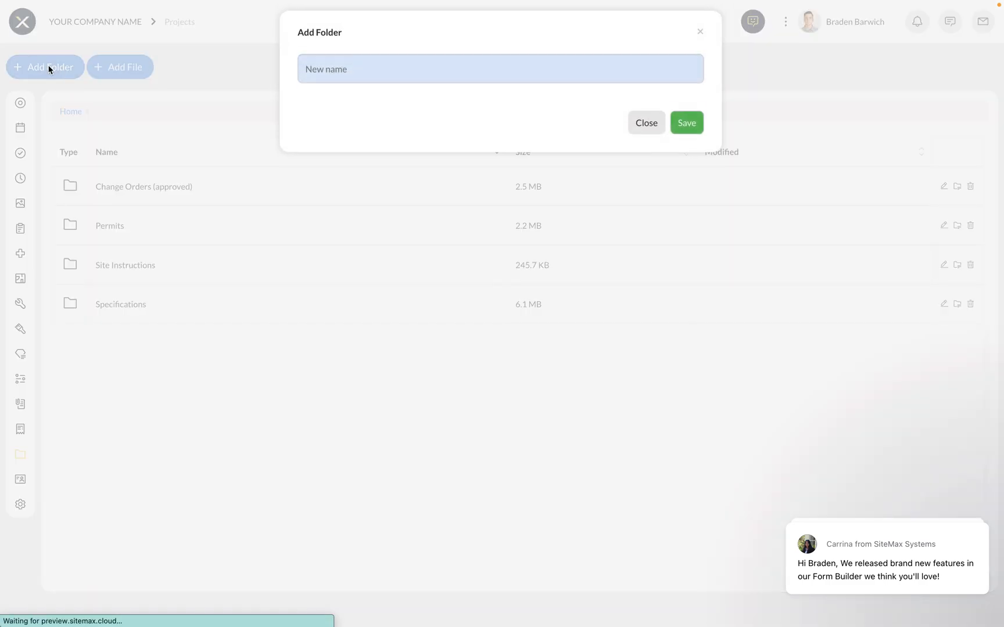
{"action": "left_click", "coordinate": [646, 121]}
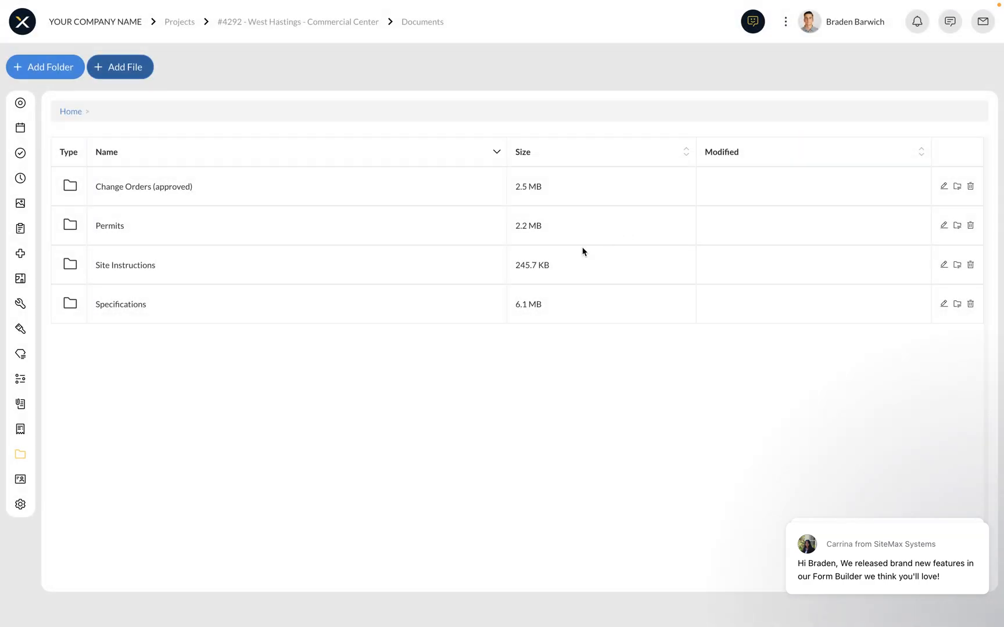
{"action": "left_click", "coordinate": [144, 187]}
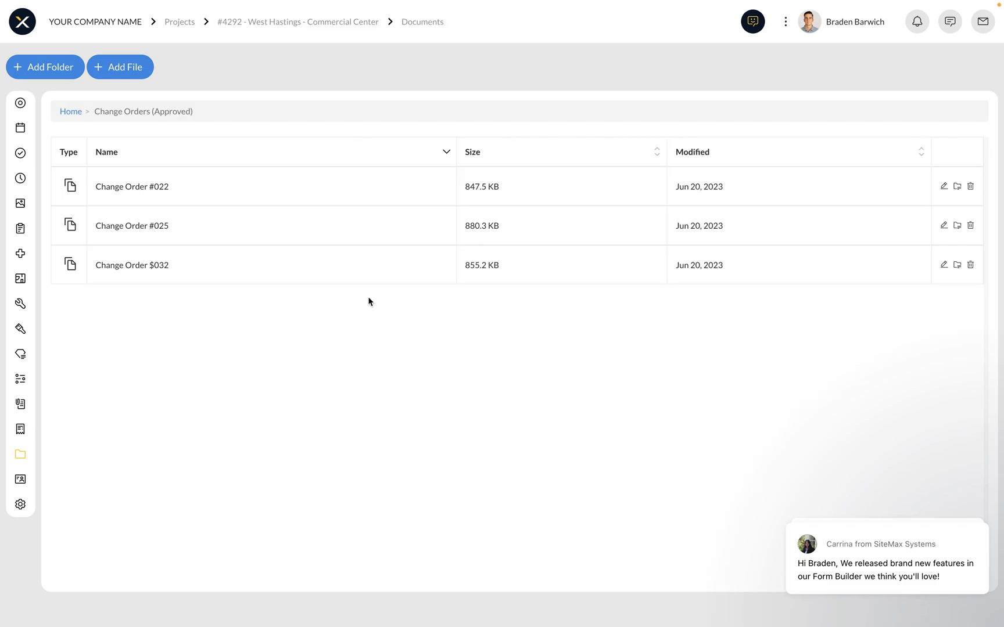
{"action": "mouse_move", "coordinate": [197, 292]}
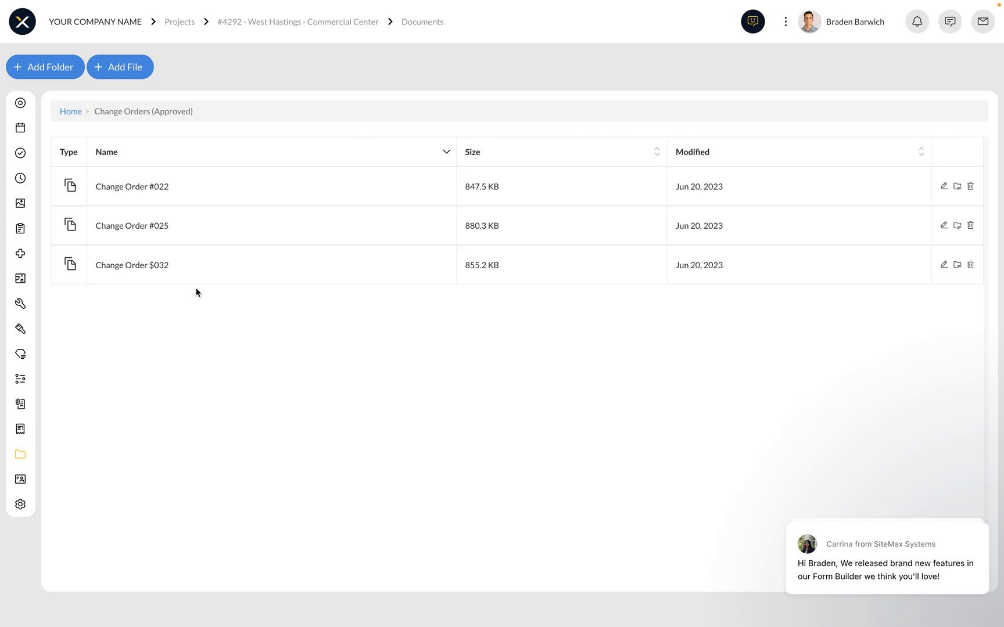
{"action": "mouse_move", "coordinate": [70, 111]}
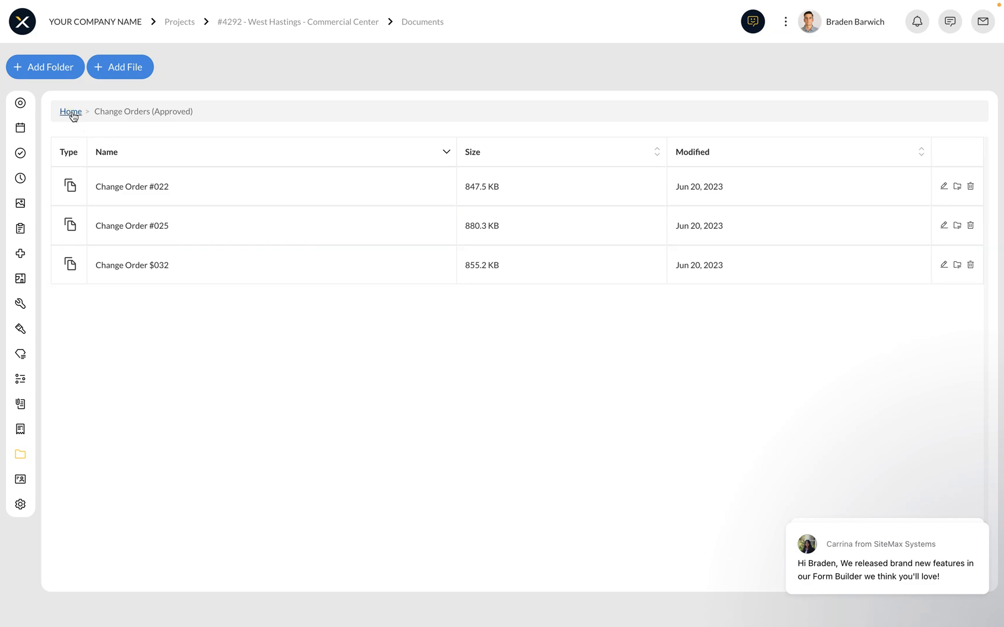
{"action": "left_click", "coordinate": [70, 112]}
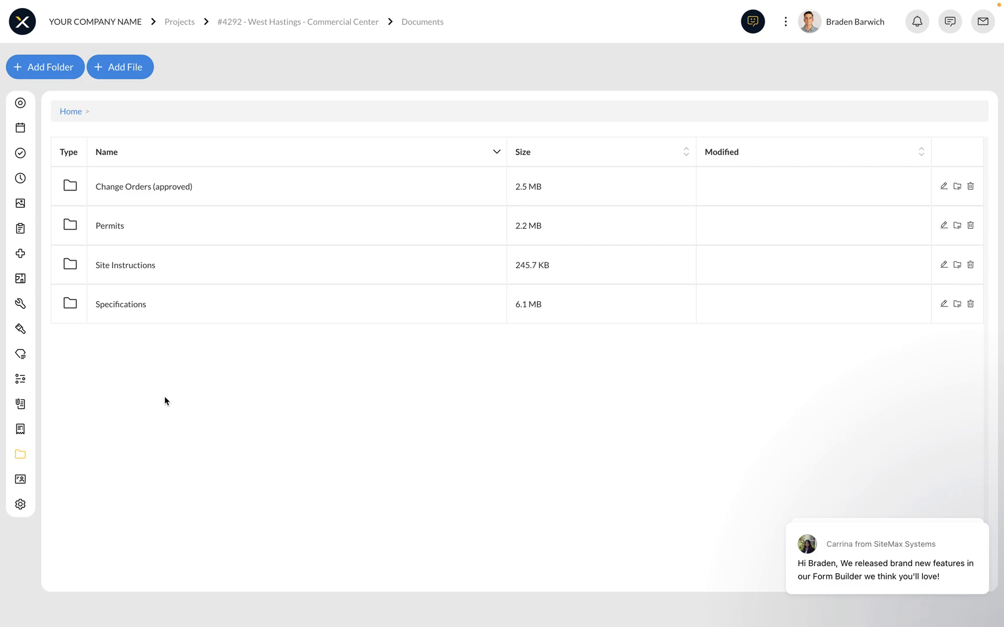
- Show the project's ten contacts, including ABC Construction Ltd and SP Architecture
{"action": "left_click", "coordinate": [19, 479]}
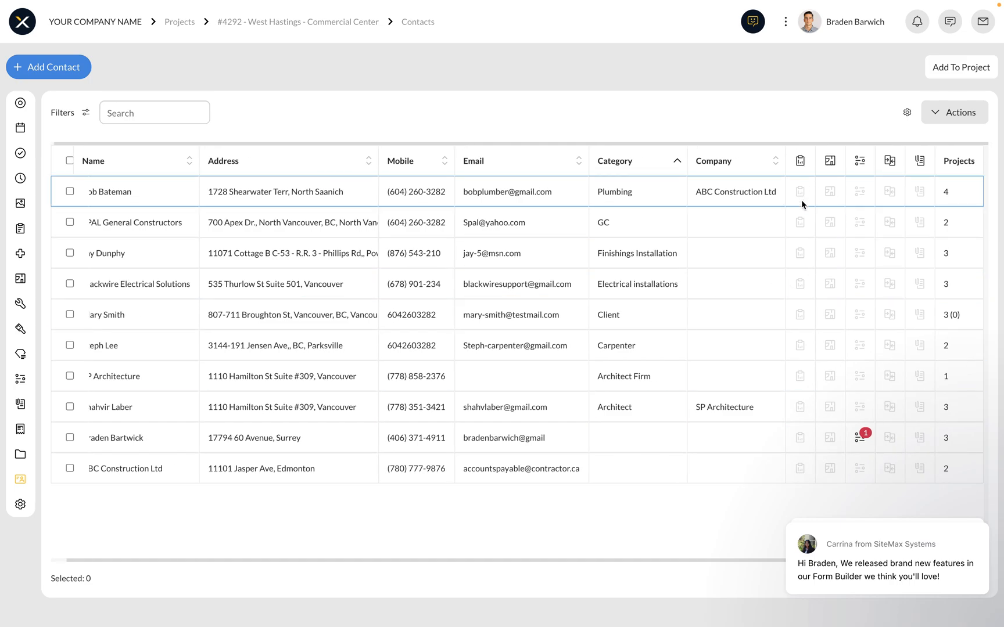
{"action": "mouse_move", "coordinate": [843, 182]}
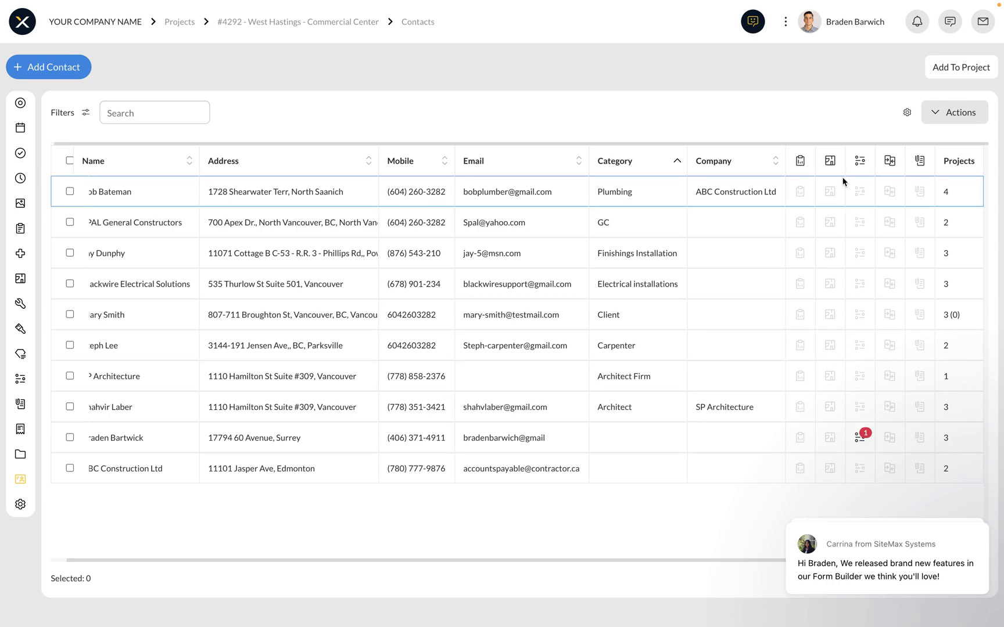
{"action": "mouse_move", "coordinate": [858, 404]}
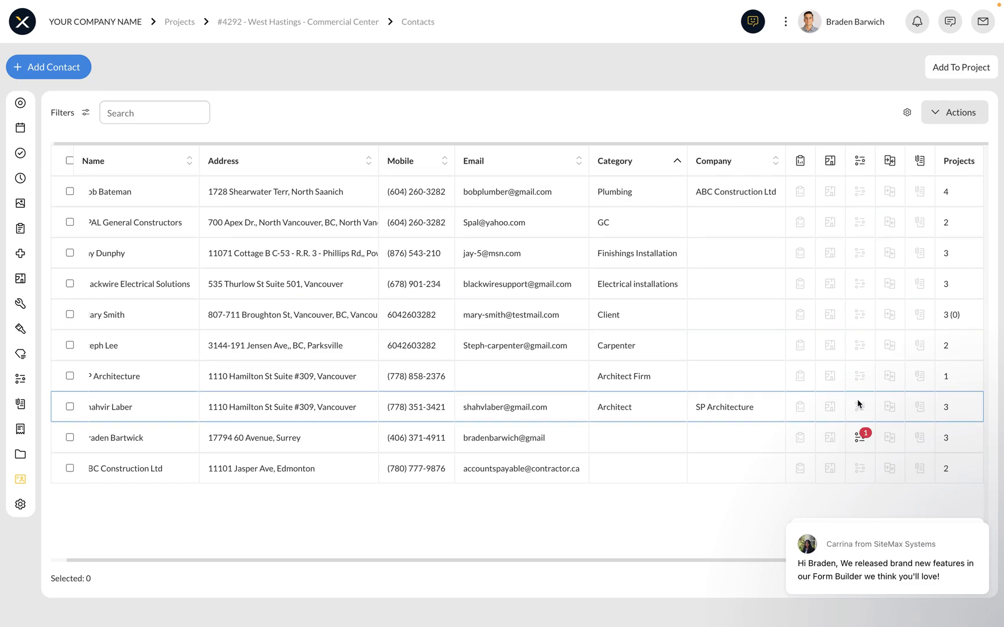
{"action": "mouse_move", "coordinate": [921, 233]}
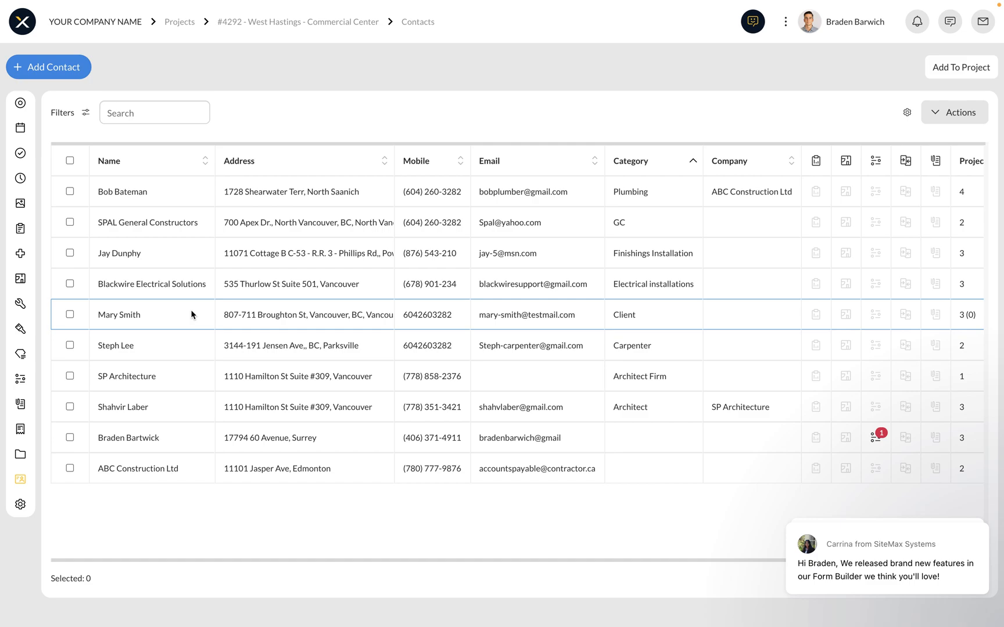
{"action": "left_click", "coordinate": [20, 278]}
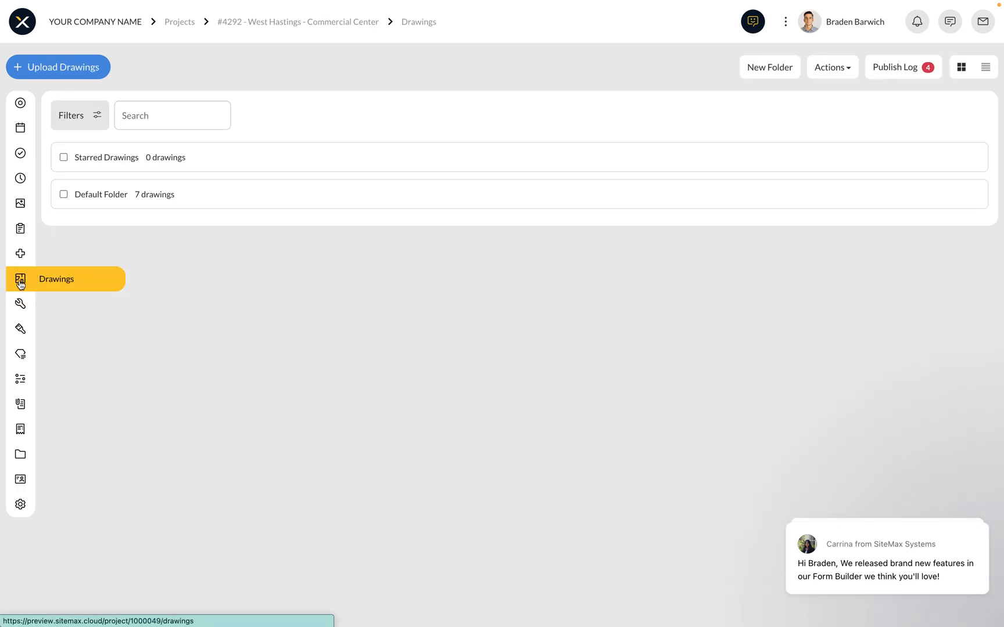
{"action": "left_click", "coordinate": [100, 195]}
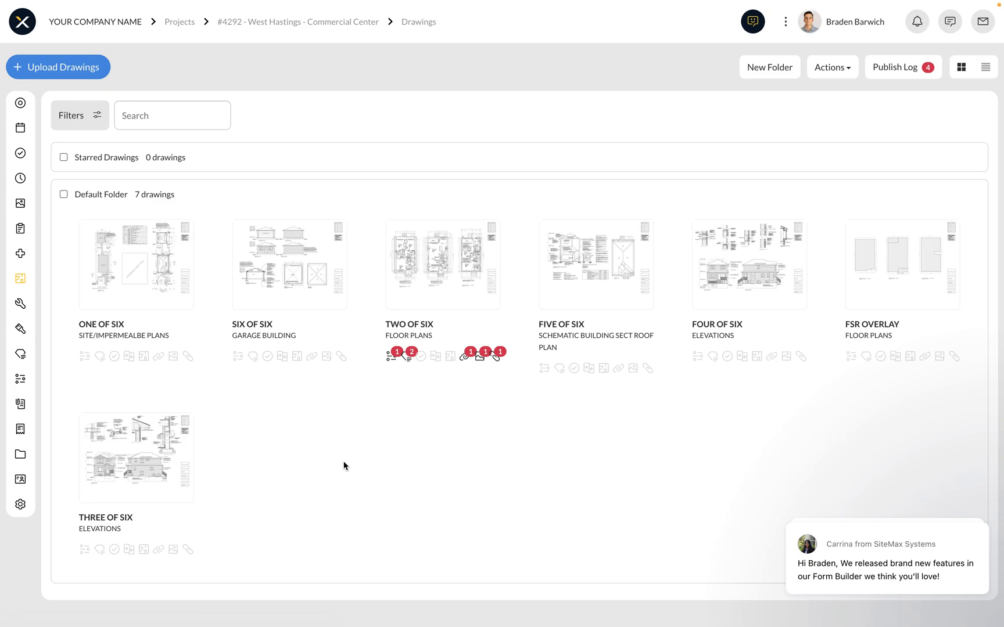
{"action": "mouse_move", "coordinate": [83, 86]}
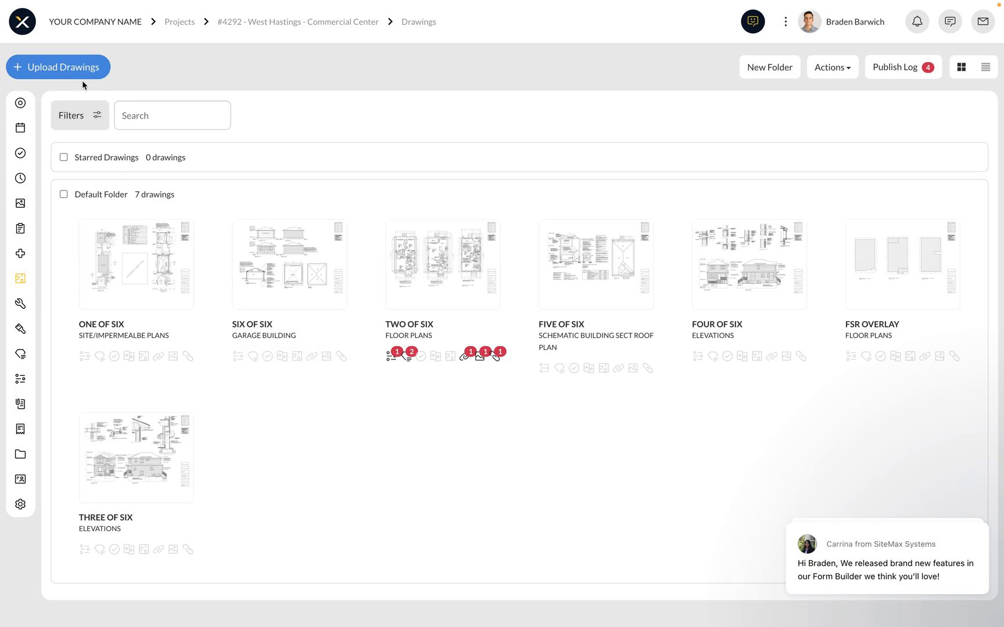
{"action": "left_click", "coordinate": [57, 66]}
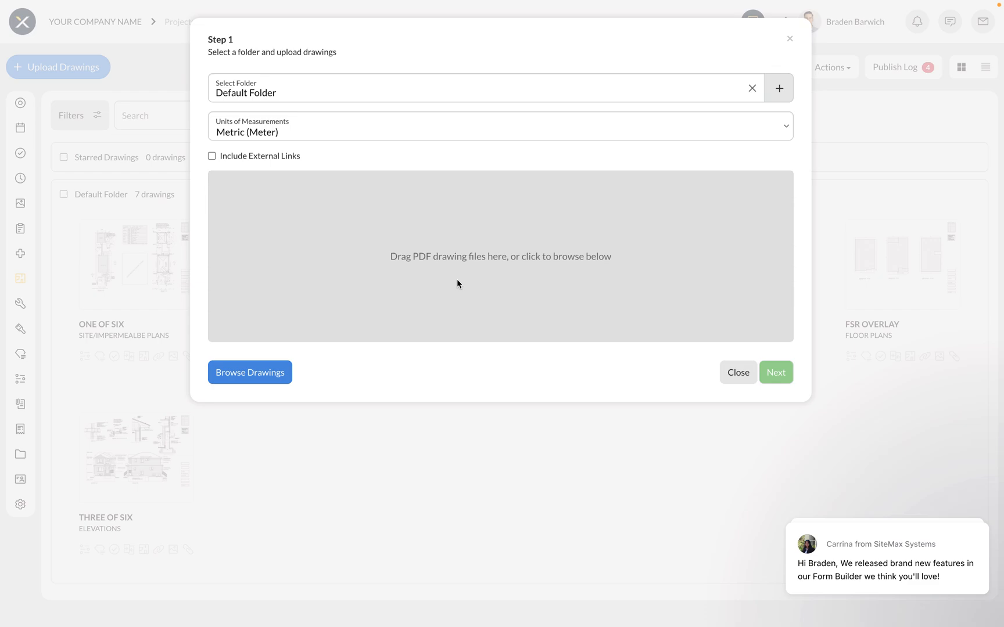
{"action": "left_click", "coordinate": [737, 371]}
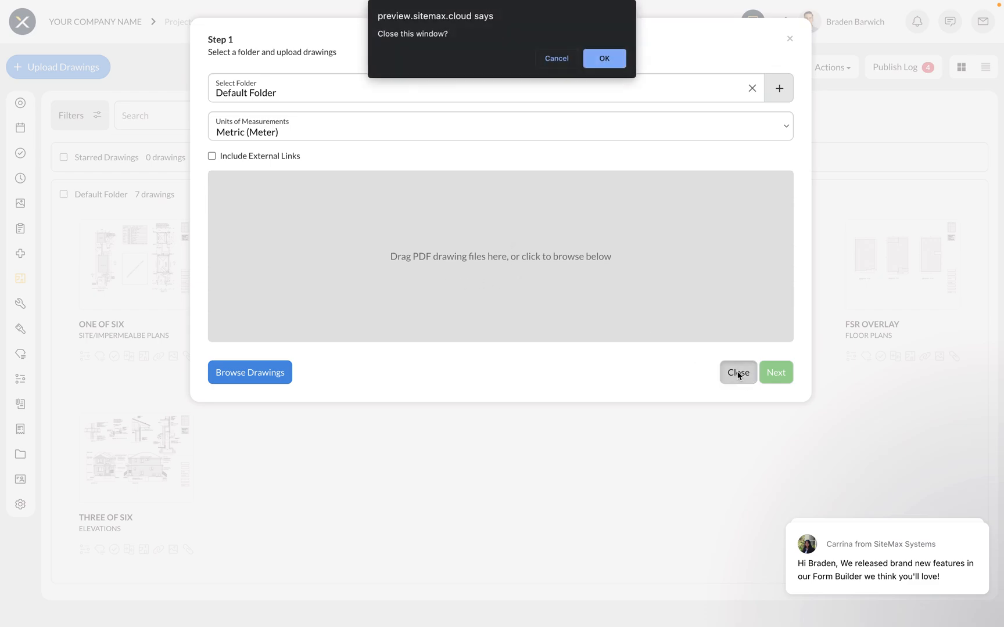
{"action": "left_click", "coordinate": [603, 58]}
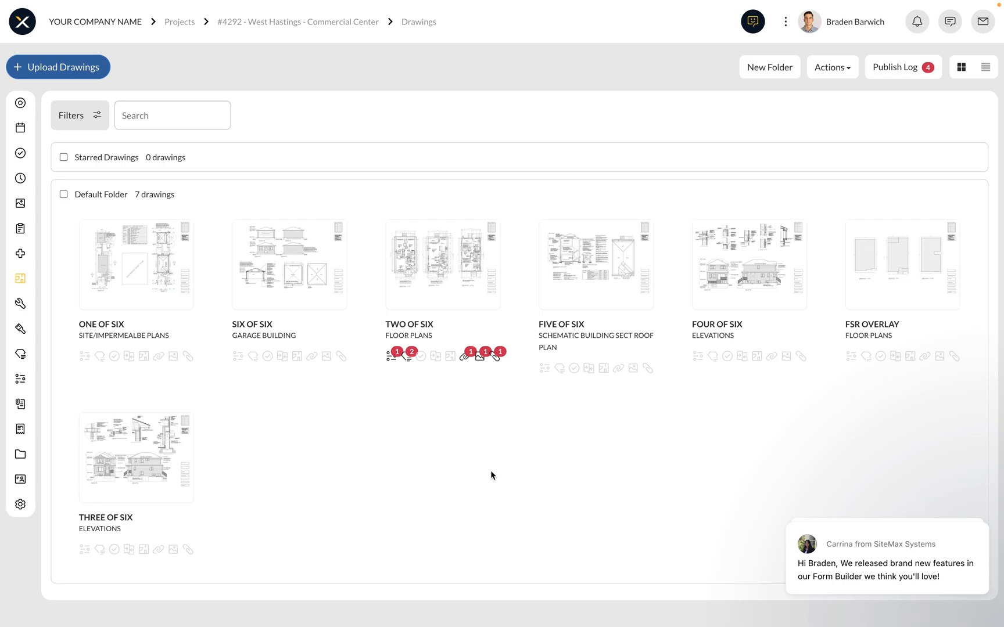
{"action": "mouse_move", "coordinate": [446, 296]}
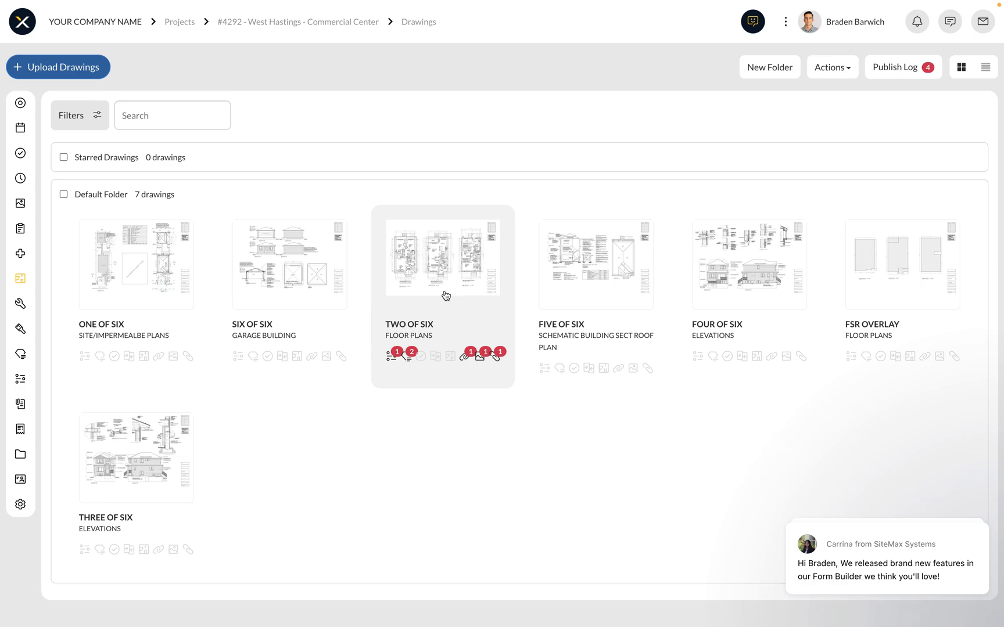
- Open the Two of Six - Floor Plans drawing and inspect its pin and link tools
{"action": "left_click", "coordinate": [442, 265]}
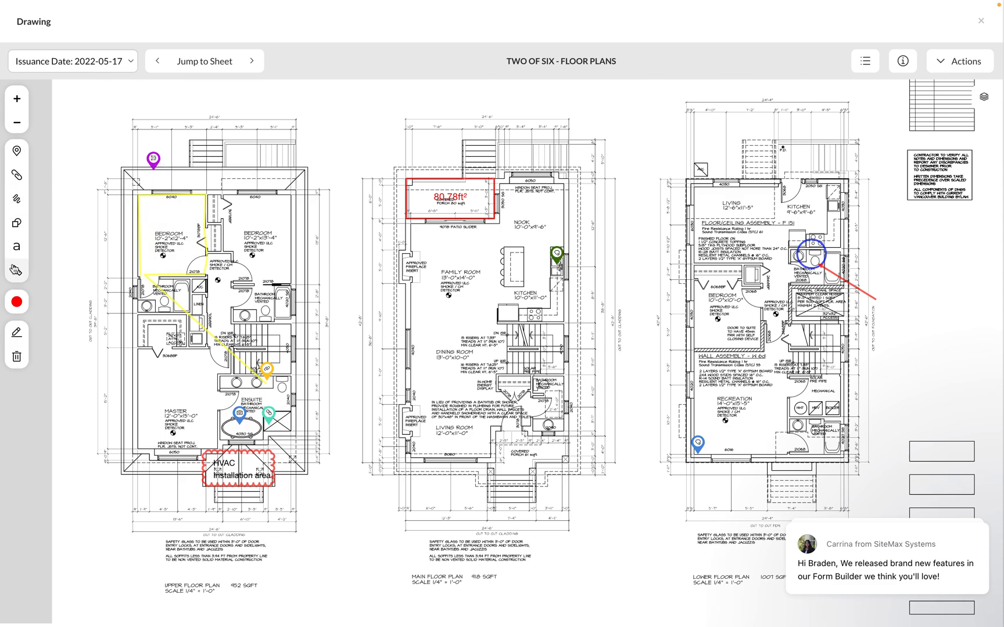
{"action": "left_click", "coordinate": [16, 150]}
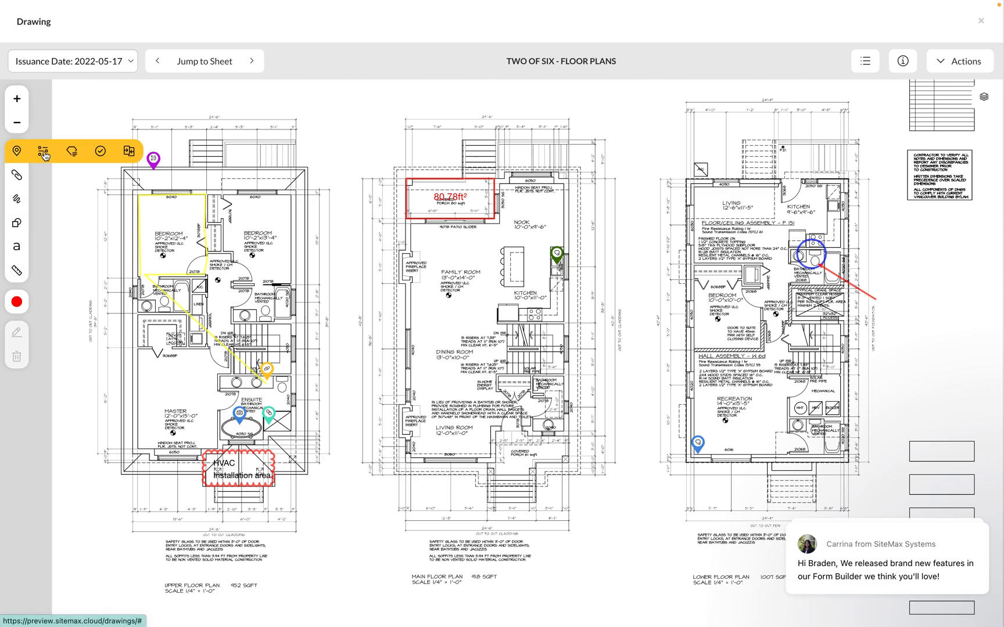
{"action": "mouse_move", "coordinate": [72, 151]}
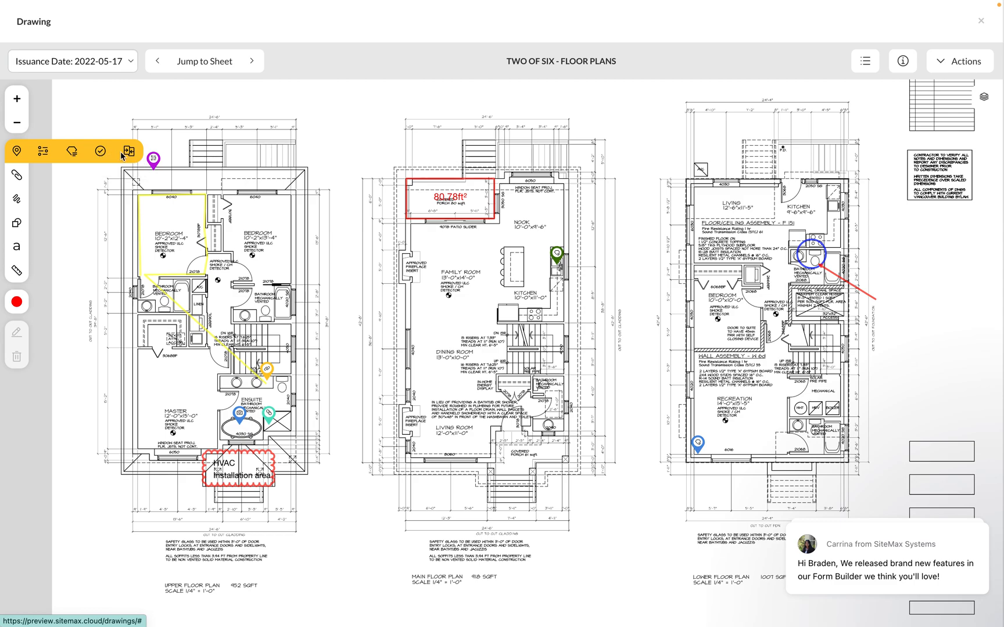
{"action": "mouse_move", "coordinate": [29, 168]}
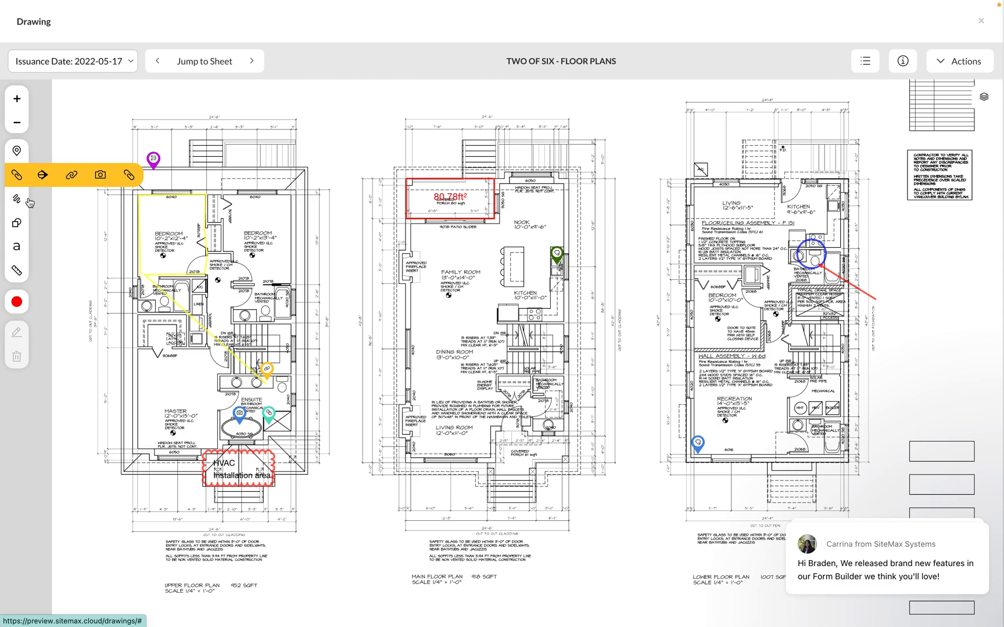
{"action": "left_click", "coordinate": [17, 223]}
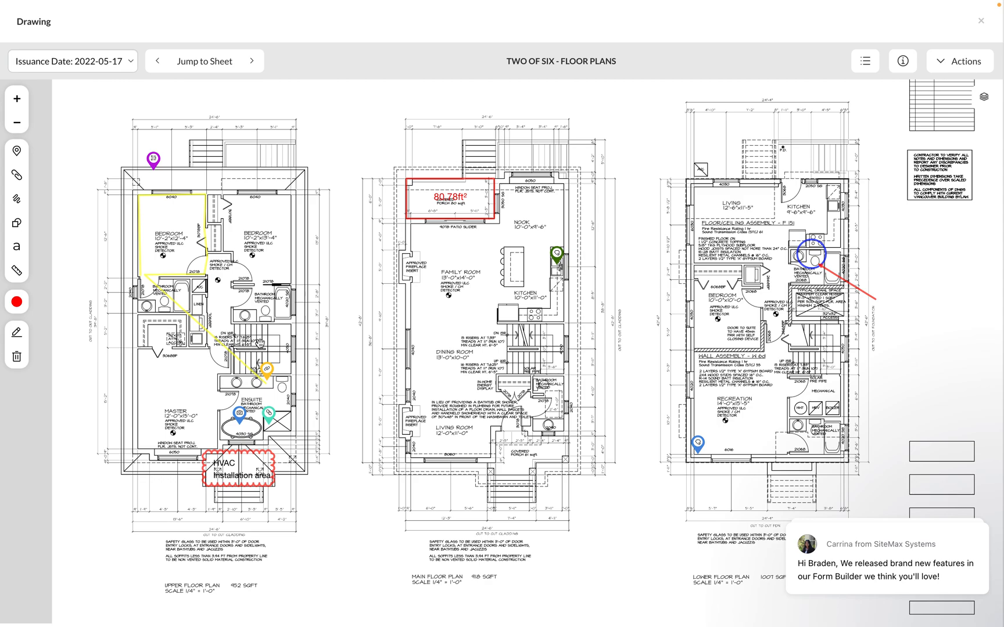
{"action": "mouse_move", "coordinate": [556, 255]}
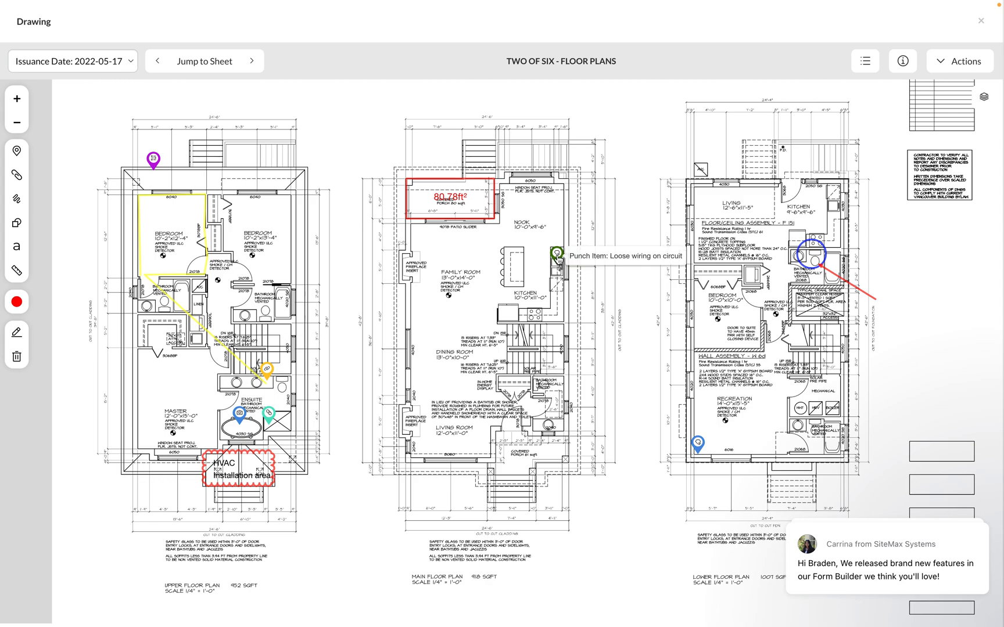
{"action": "left_click", "coordinate": [554, 256]}
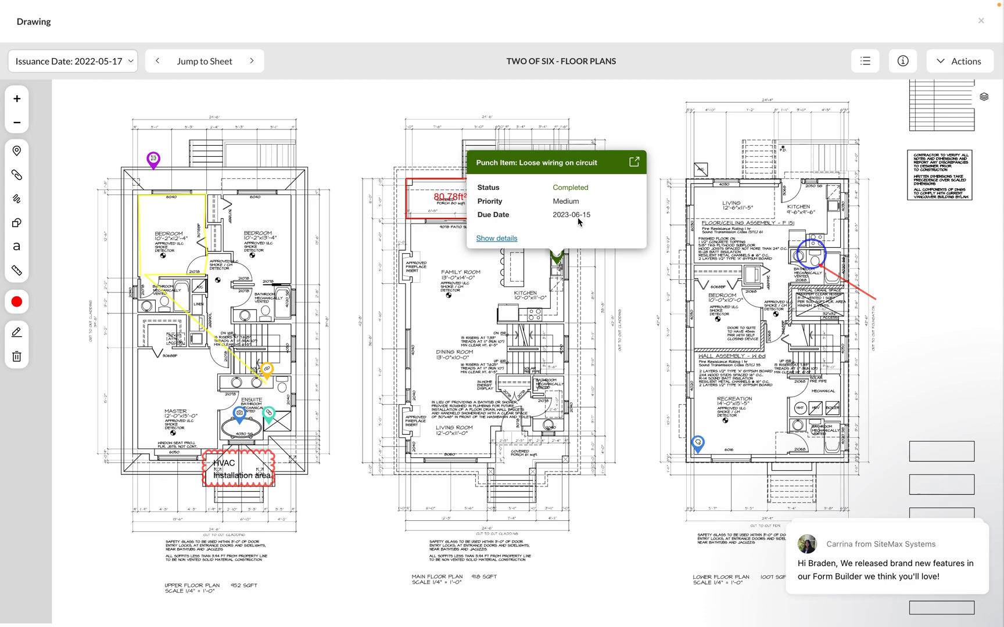
{"action": "left_click", "coordinate": [496, 238]}
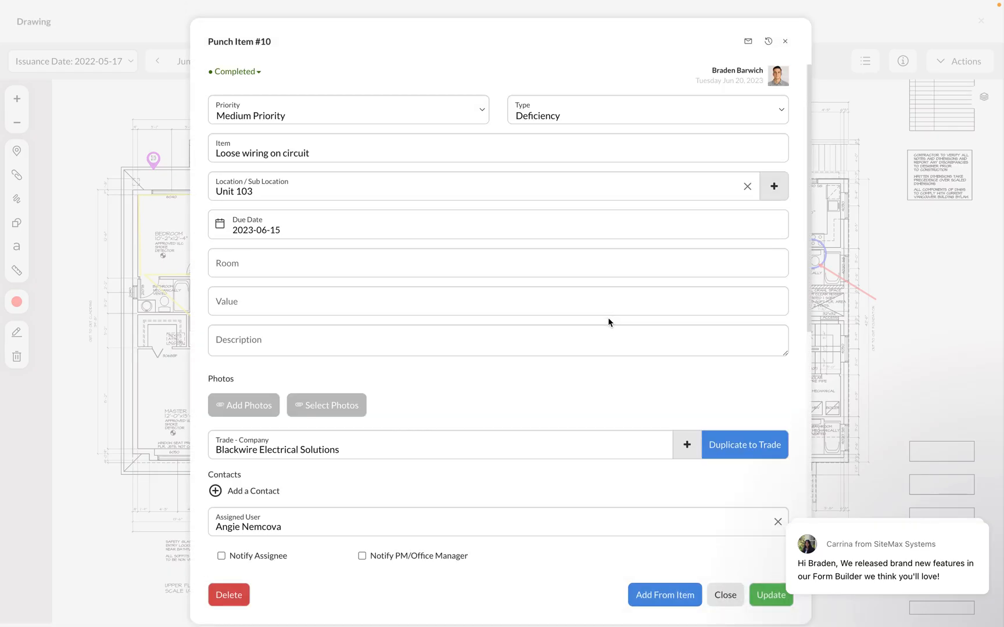
{"action": "left_click", "coordinate": [724, 595]}
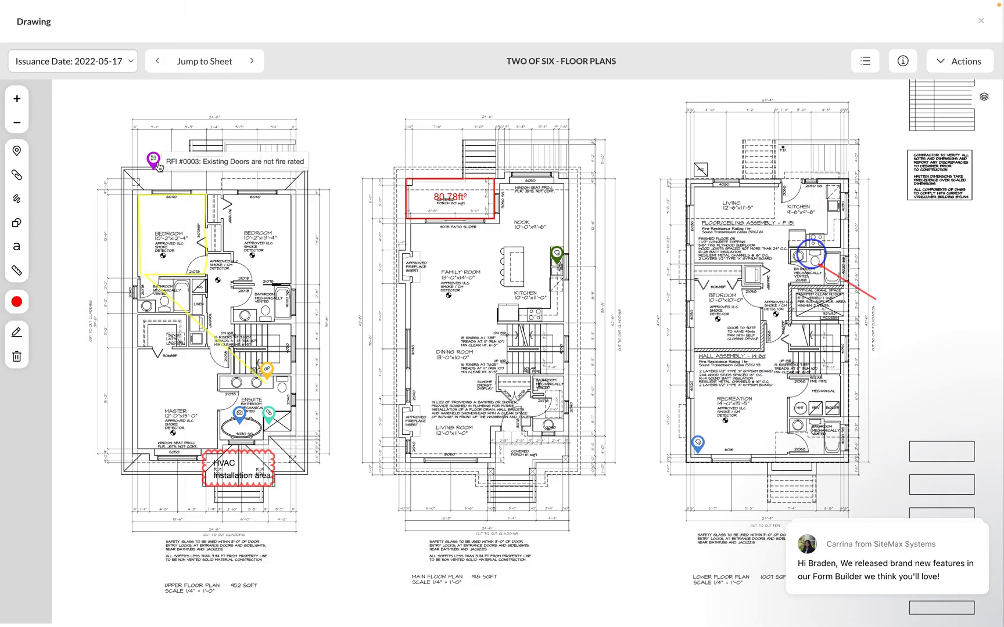
{"action": "left_click", "coordinate": [152, 158]}
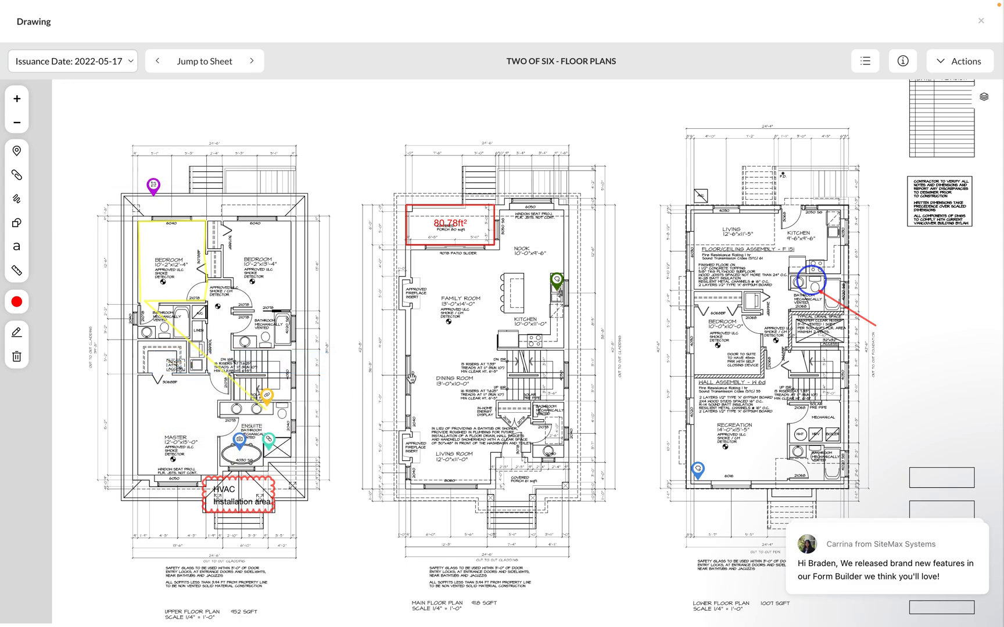
{"action": "left_click", "coordinate": [17, 150]}
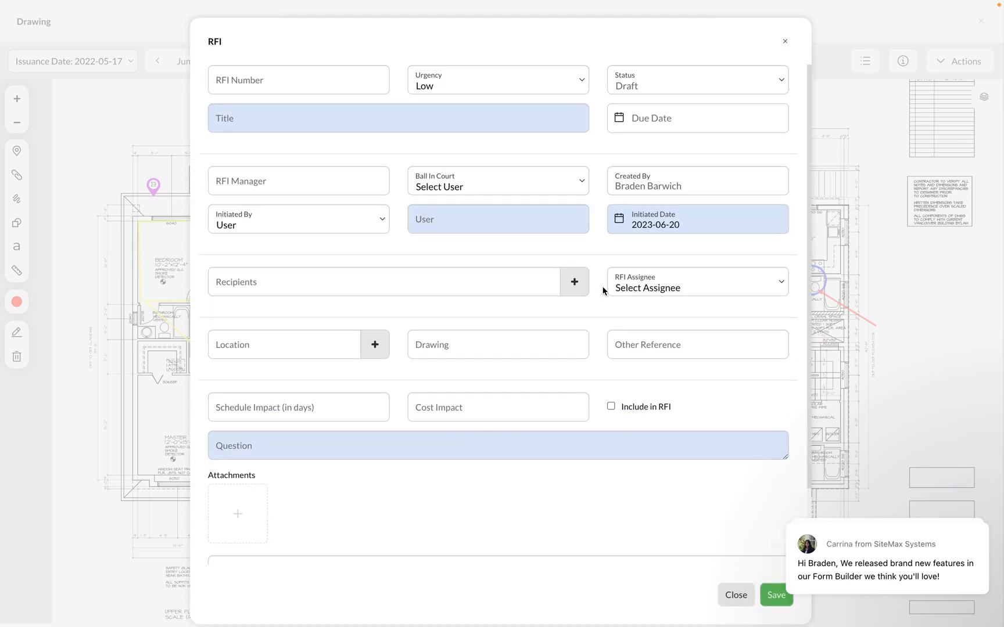
{"action": "left_click", "coordinate": [735, 595]}
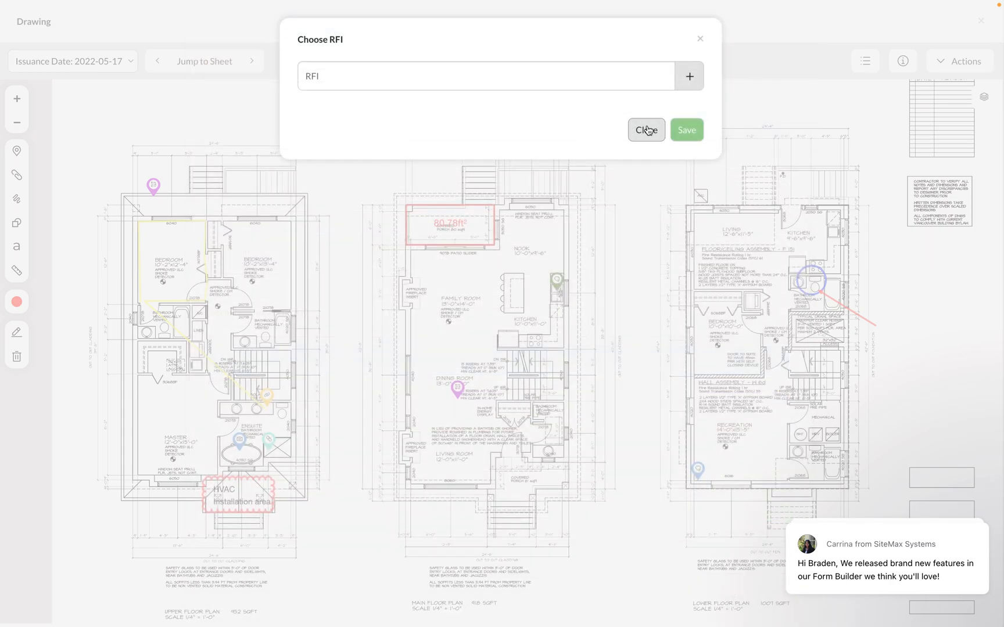
{"action": "left_click", "coordinate": [645, 130]}
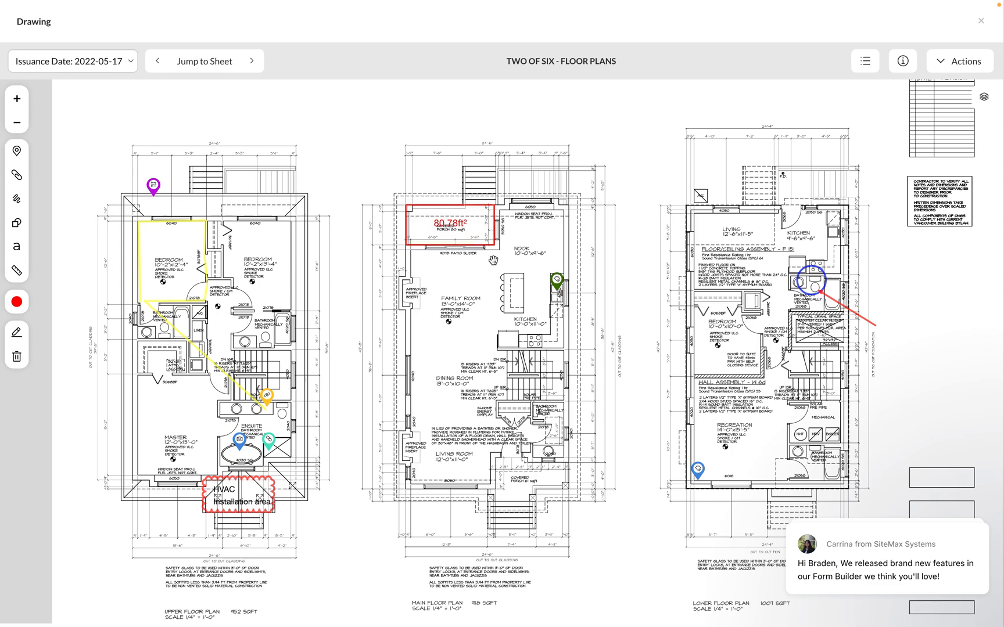
{"action": "mouse_move", "coordinate": [937, 73]}
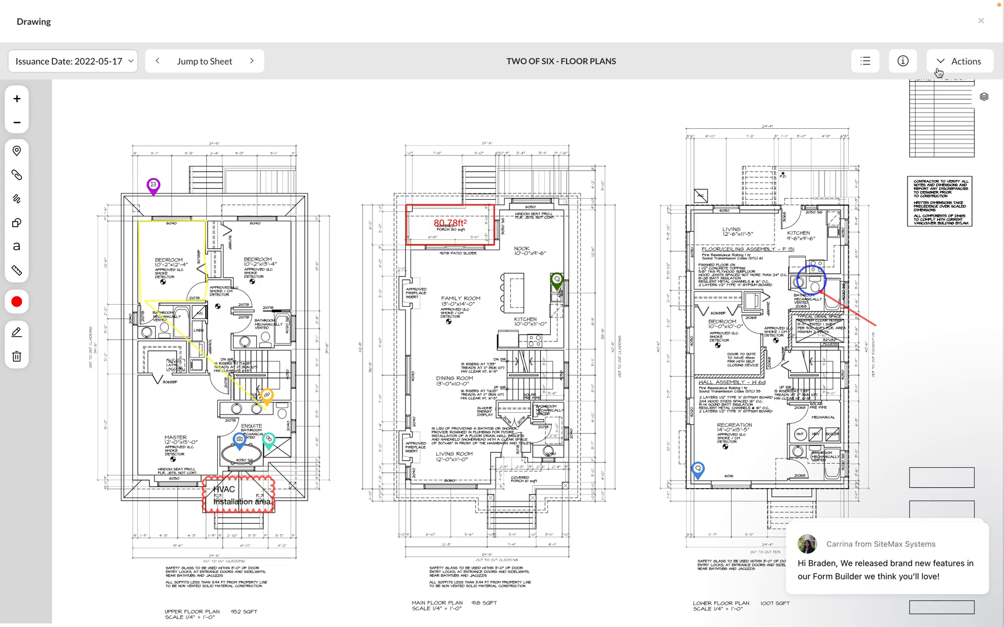
- Toggle the Pins layer off and back on, then close the drawing viewer
{"action": "left_click", "coordinate": [983, 96]}
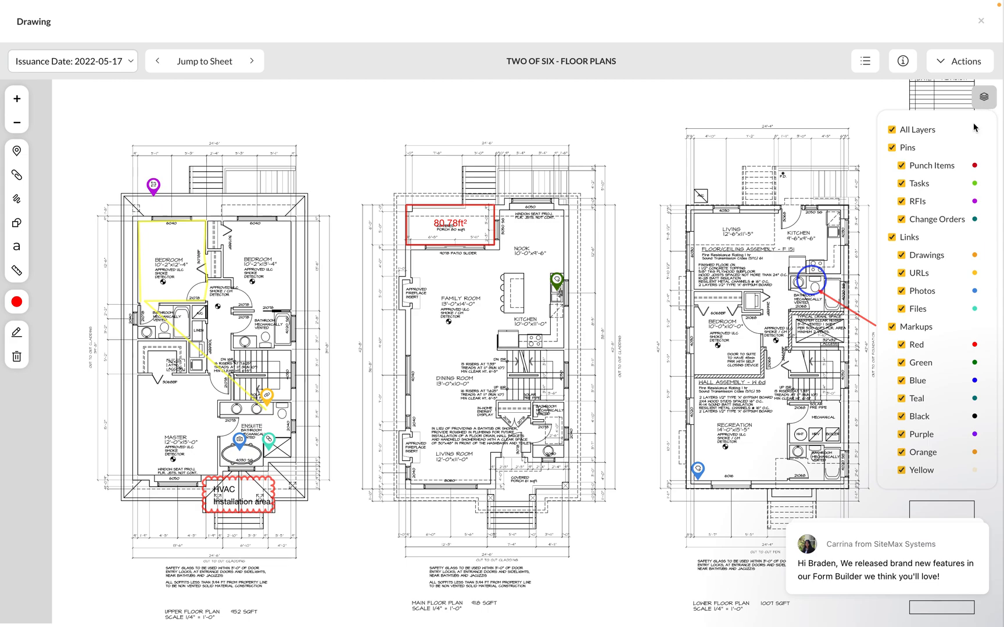
{"action": "mouse_move", "coordinate": [915, 134]}
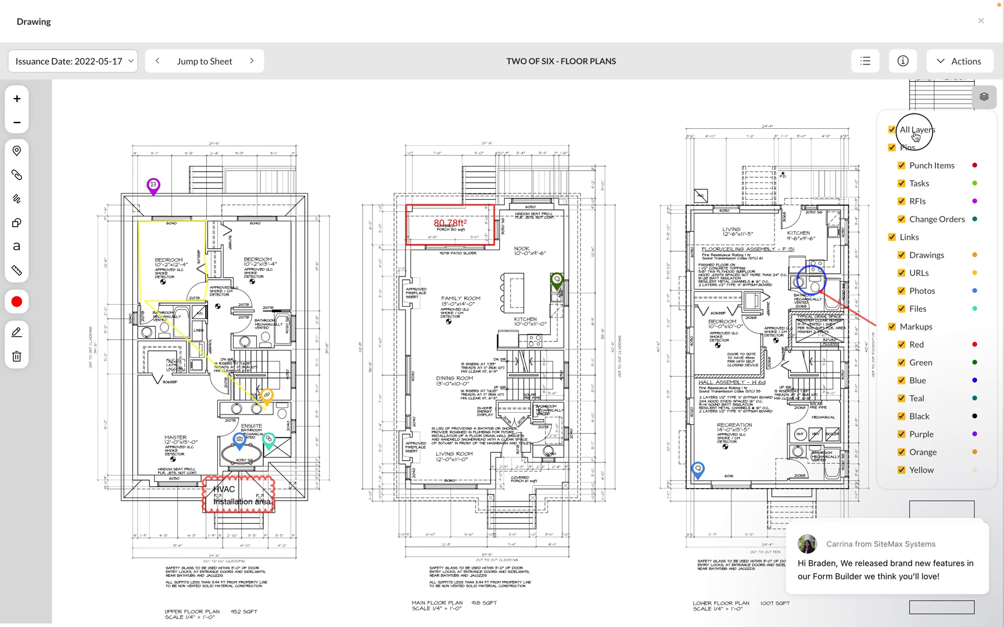
{"action": "left_click", "coordinate": [903, 148]}
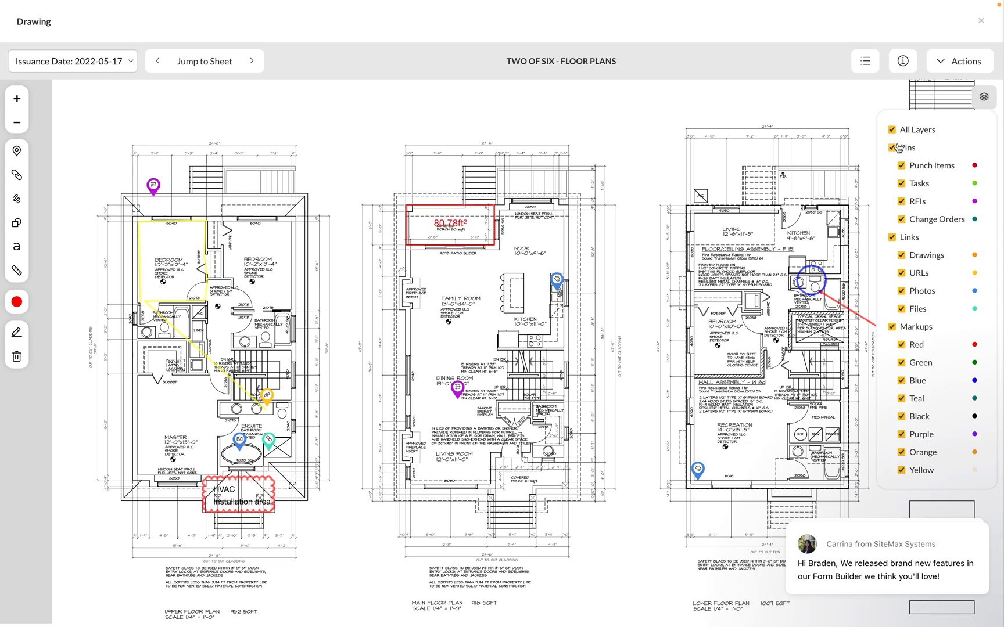
{"action": "left_click", "coordinate": [892, 147]}
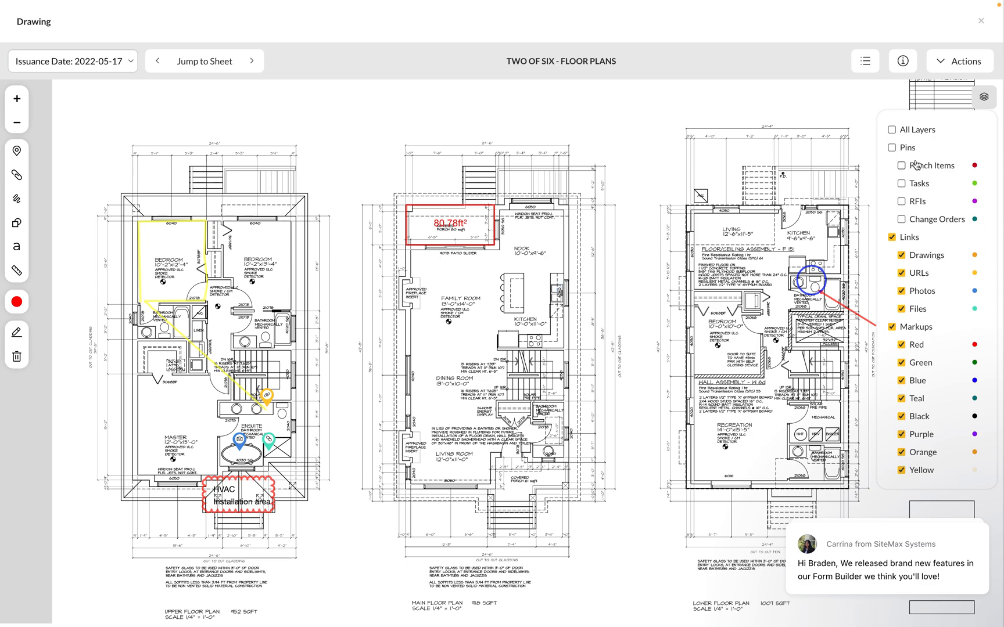
{"action": "left_click", "coordinate": [892, 129]}
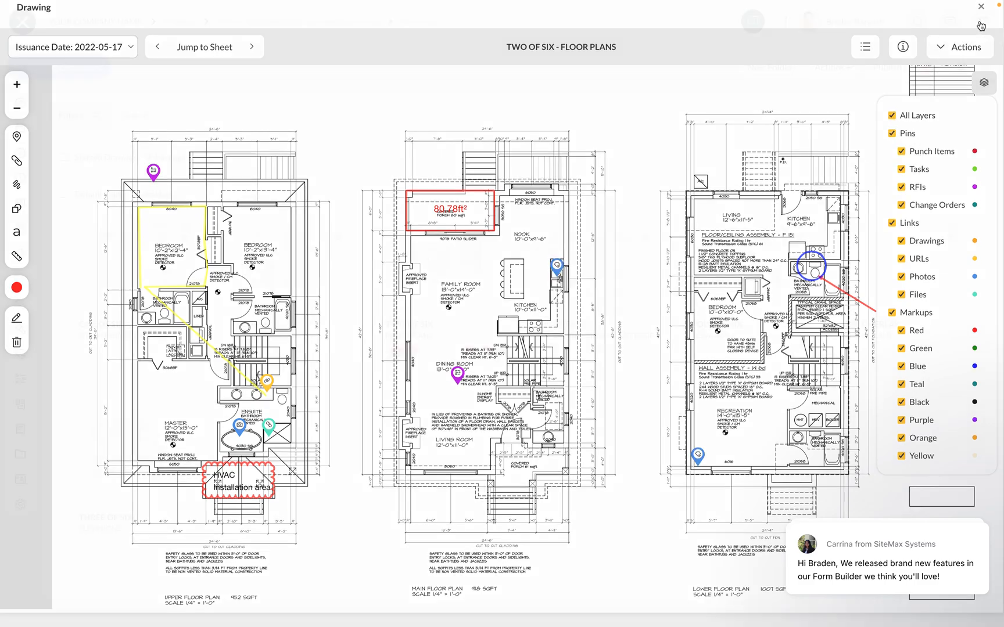
{"action": "left_click", "coordinate": [980, 7]}
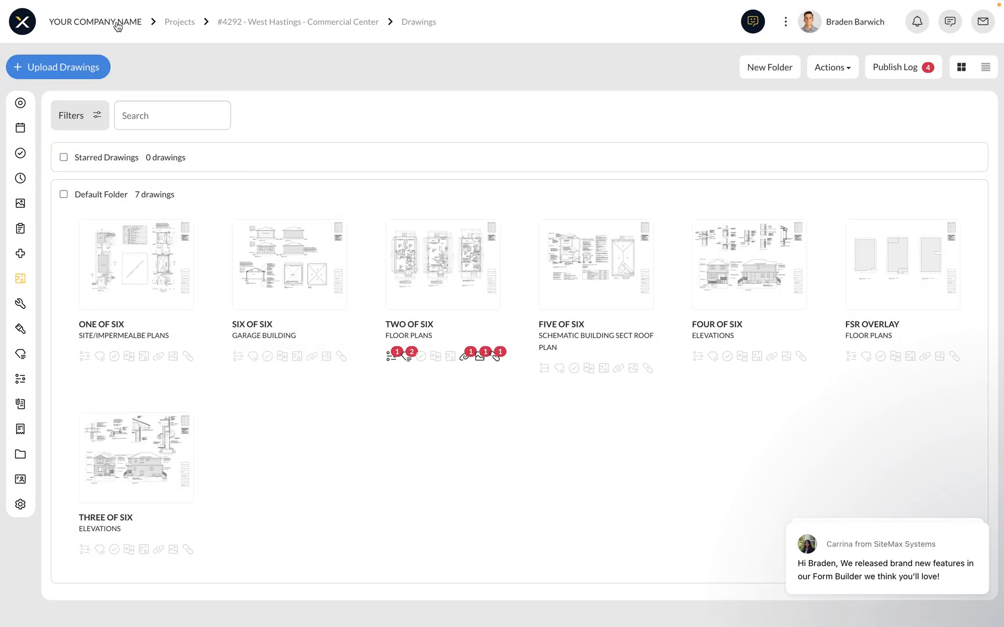